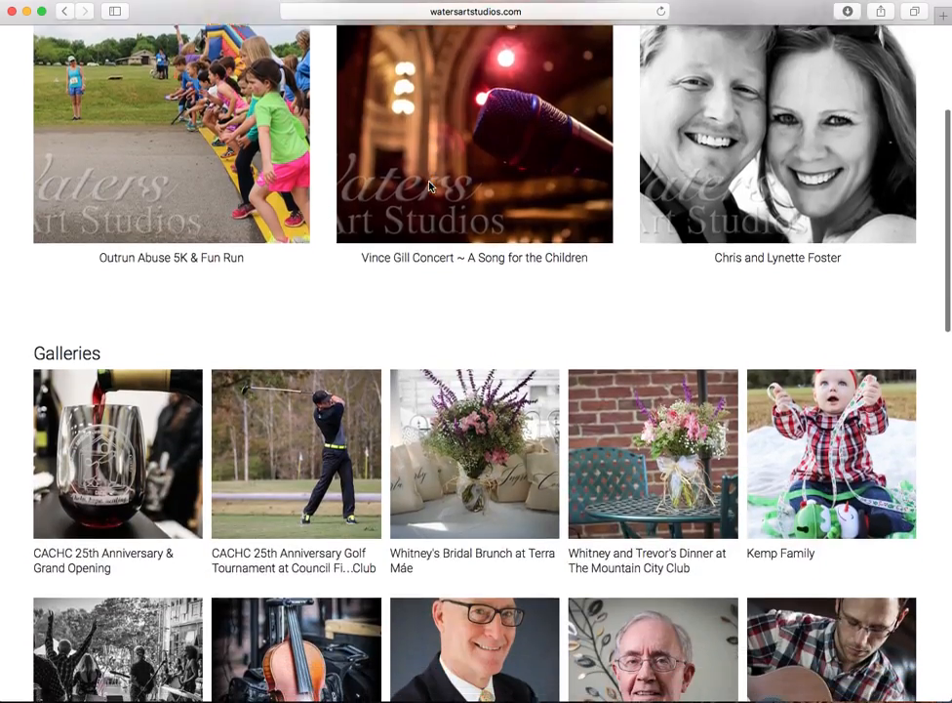
# - Scroll the Galleries page down toward the Cinder client gallery
pyautogui.scroll(-3)
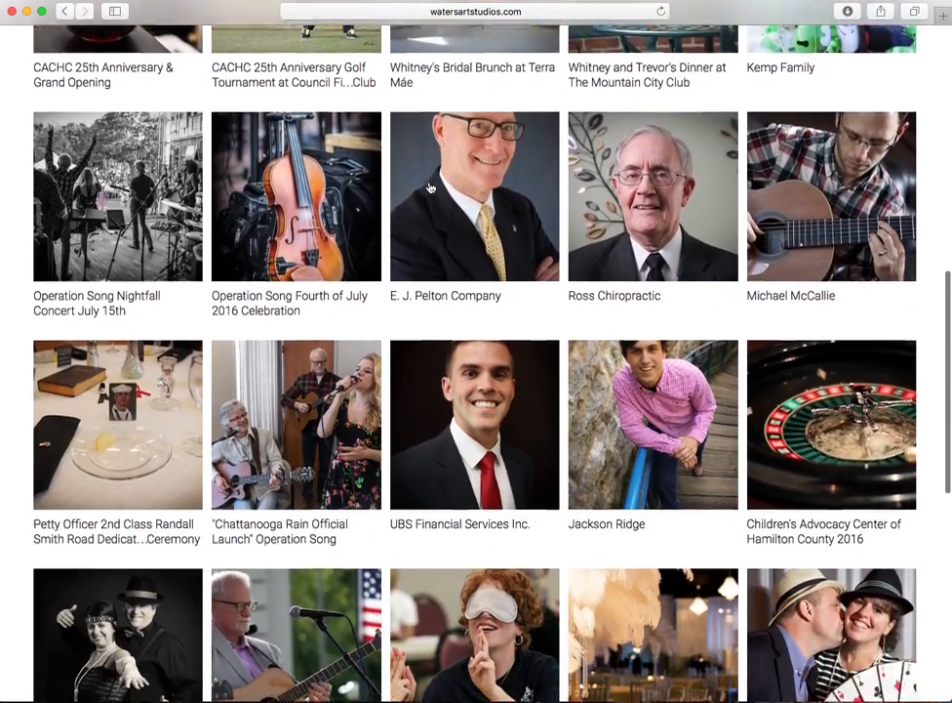
pyautogui.scroll(-3)
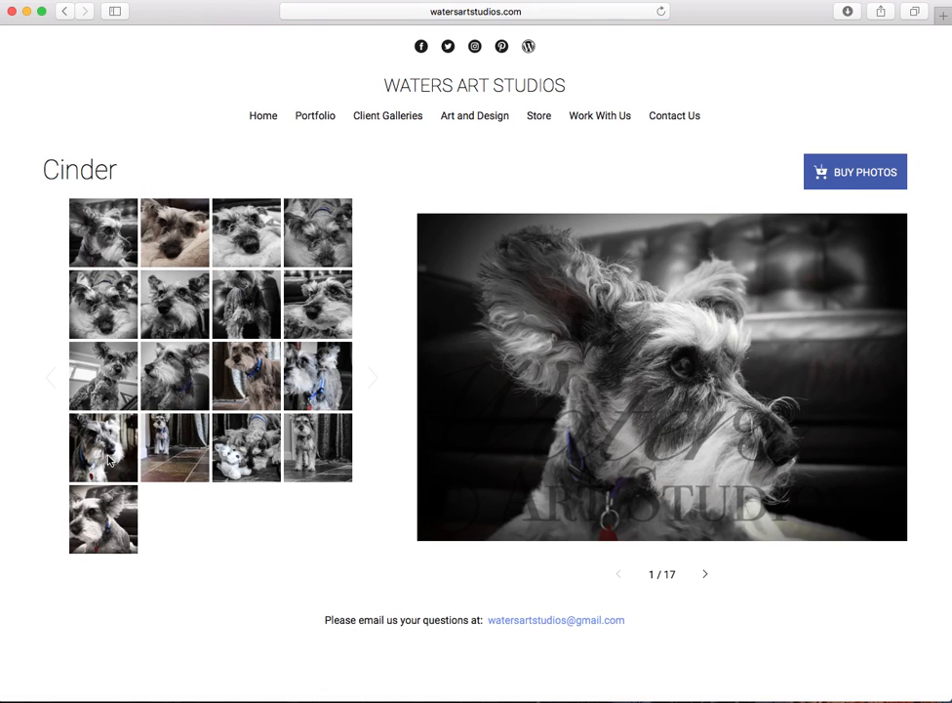
pyautogui.moveTo(753, 398)
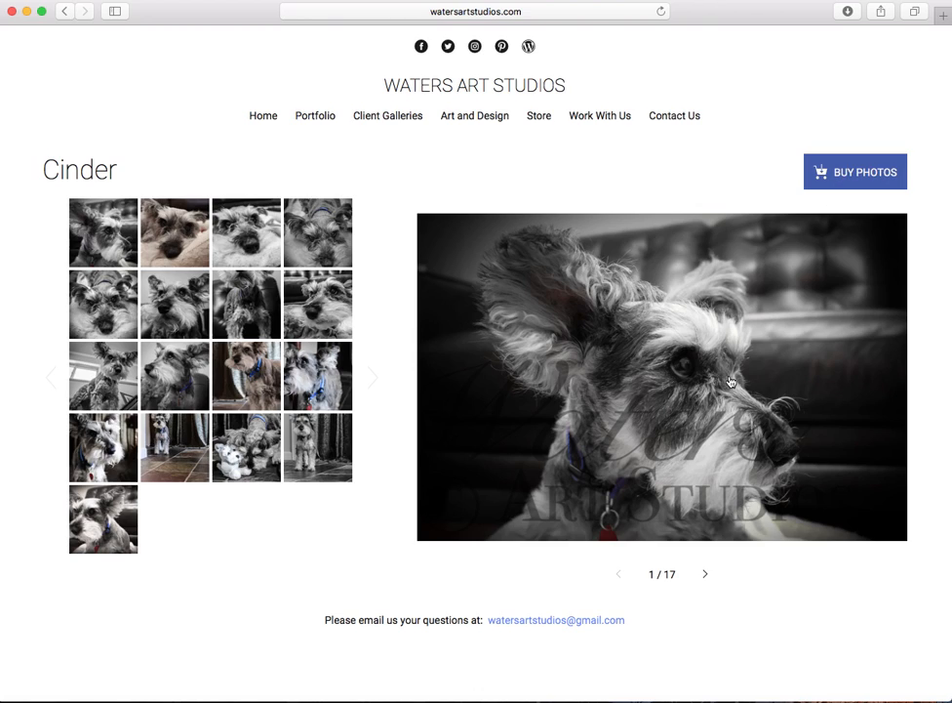
pyautogui.moveTo(790, 378)
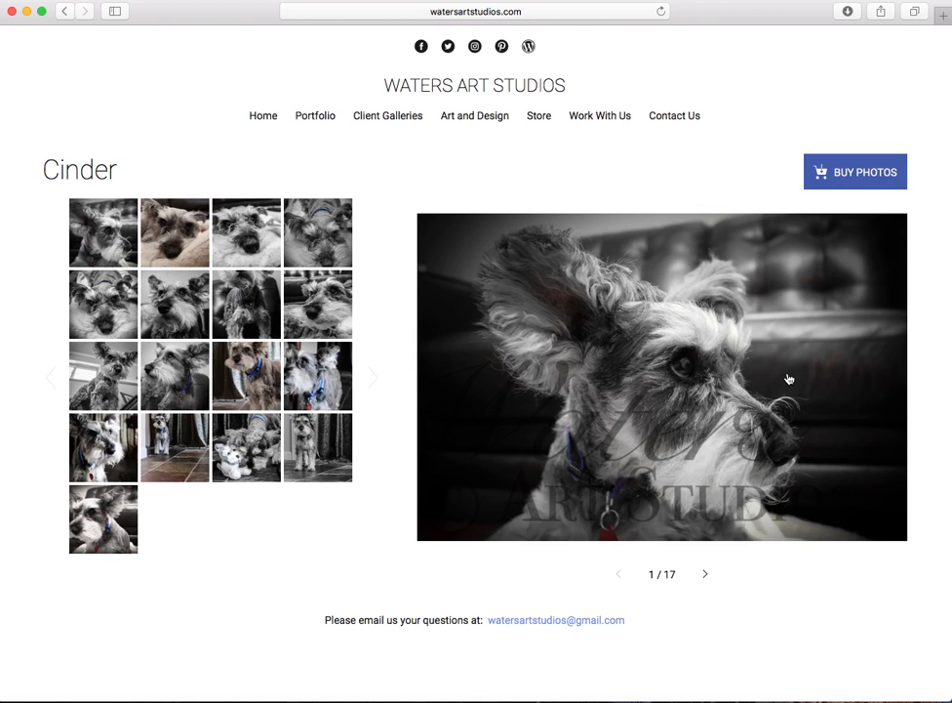
pyautogui.moveTo(804, 480)
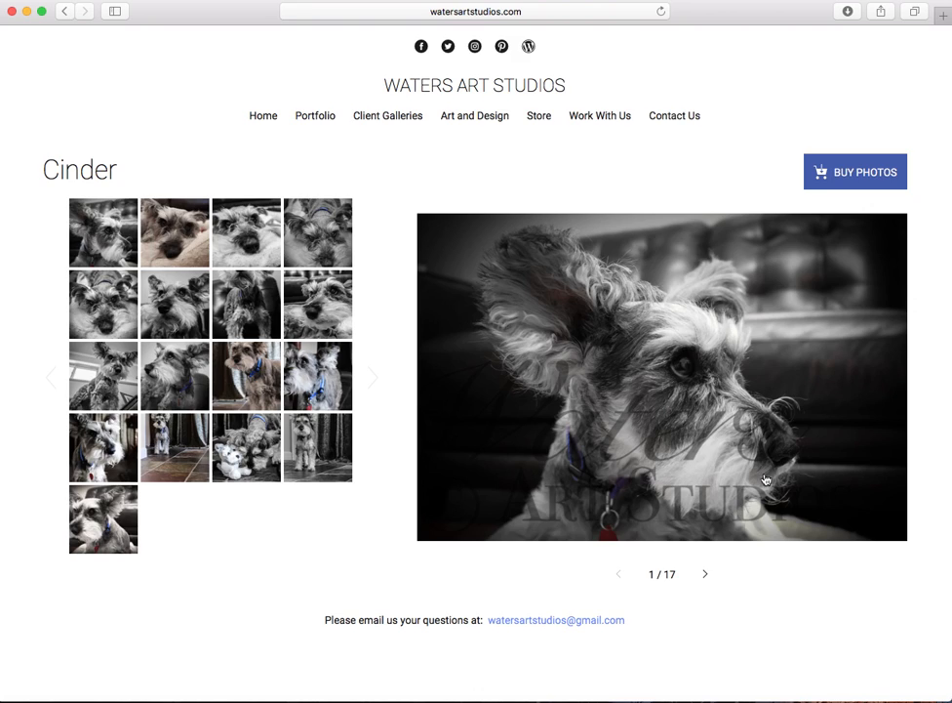
pyautogui.moveTo(878, 230)
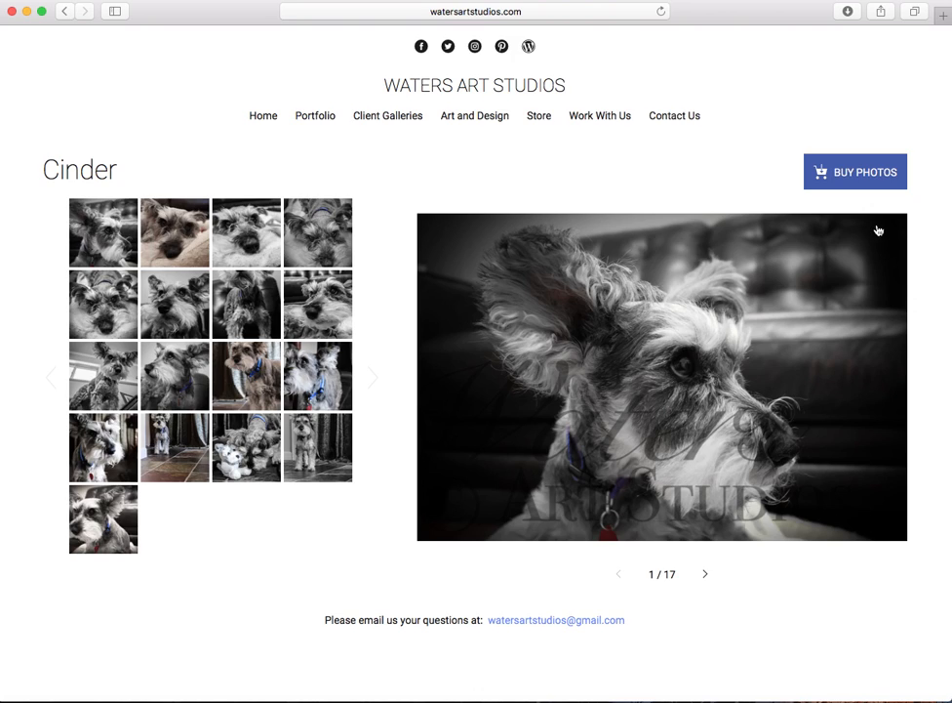
pyautogui.moveTo(855, 172)
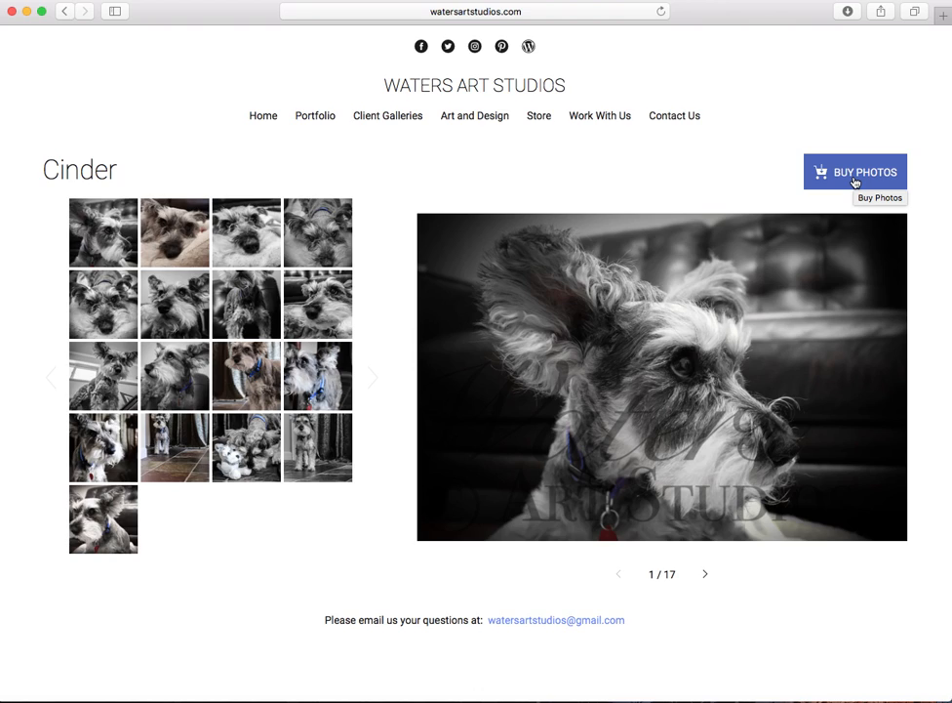
# - From Buy Photos choose Create a Card and the 5 x 7 Card (Folded) type
pyautogui.click(855, 172)
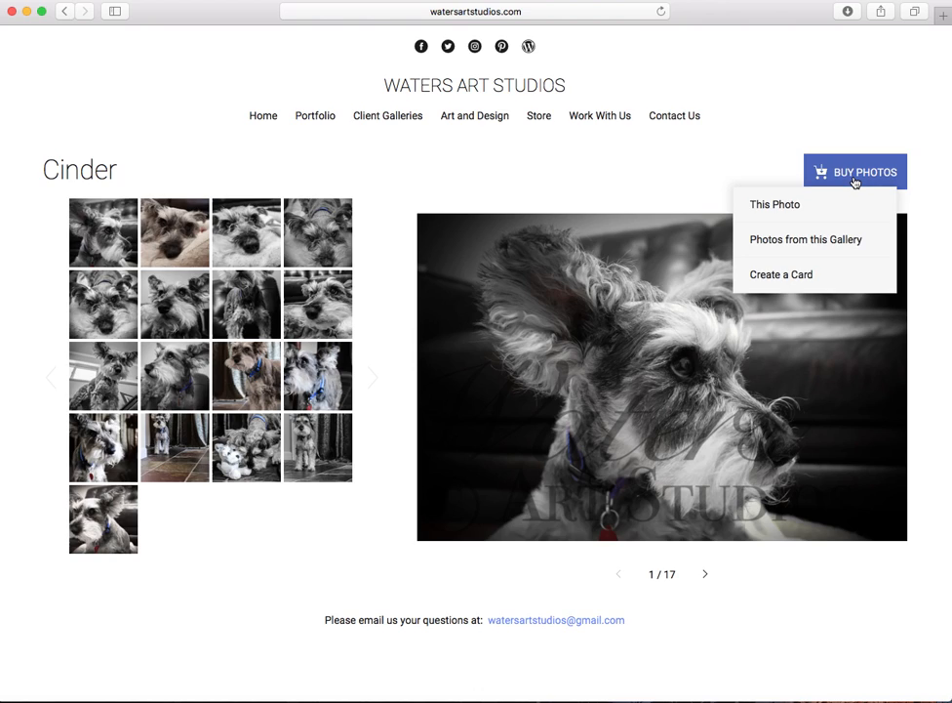
pyautogui.moveTo(847, 204)
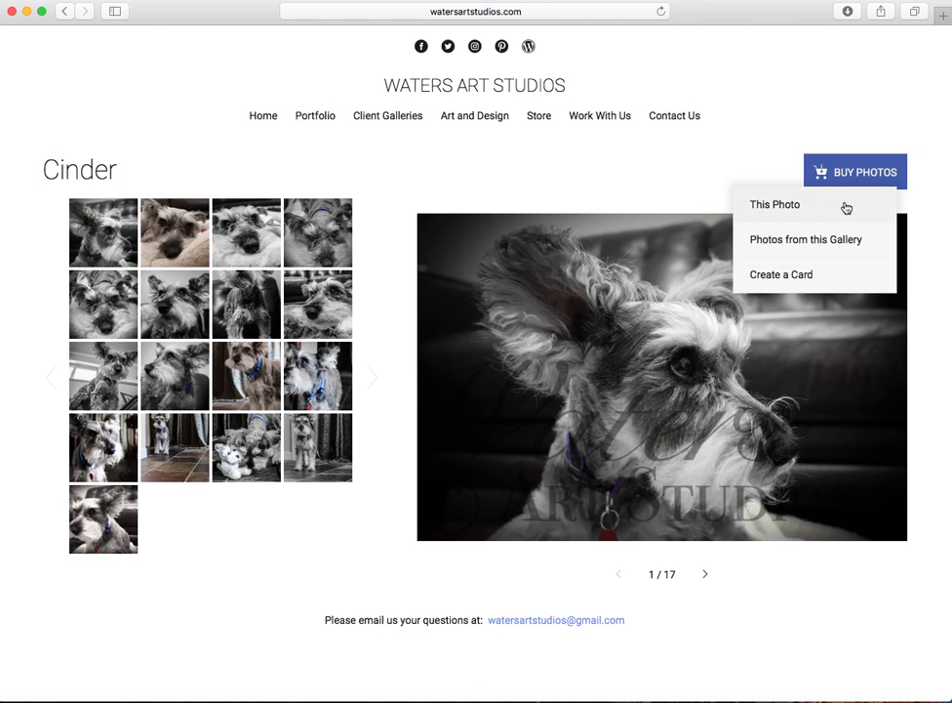
pyautogui.moveTo(851, 279)
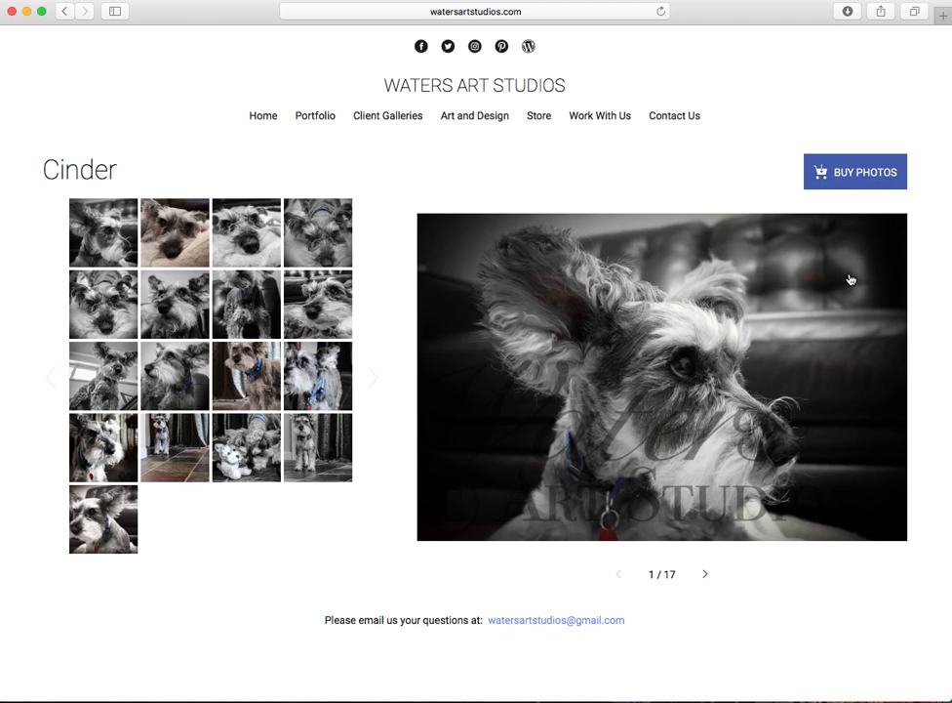
pyautogui.click(855, 171)
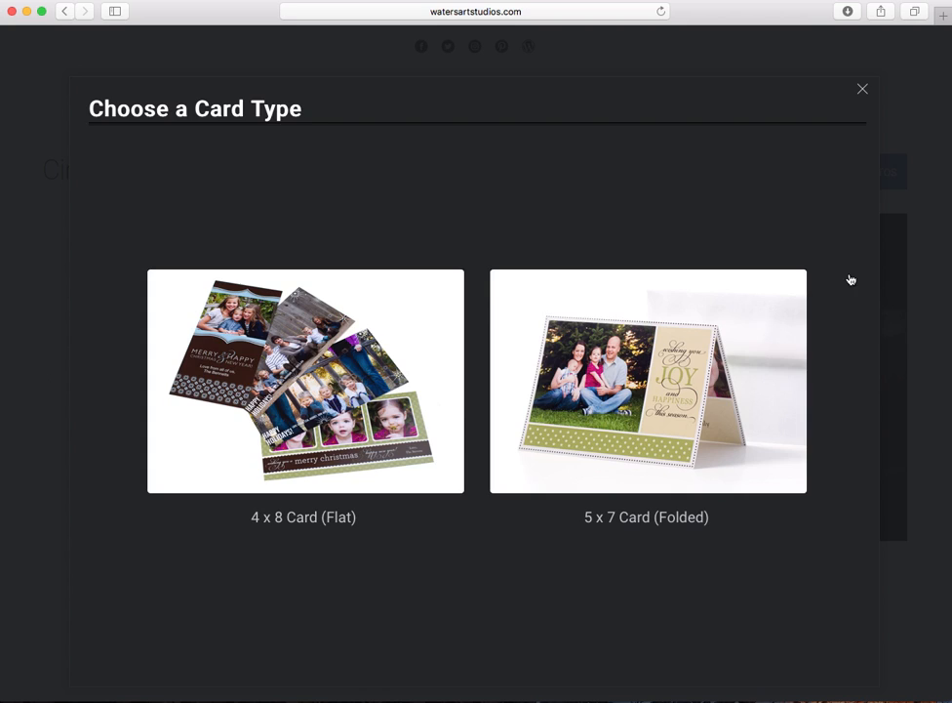
pyautogui.moveTo(442, 495)
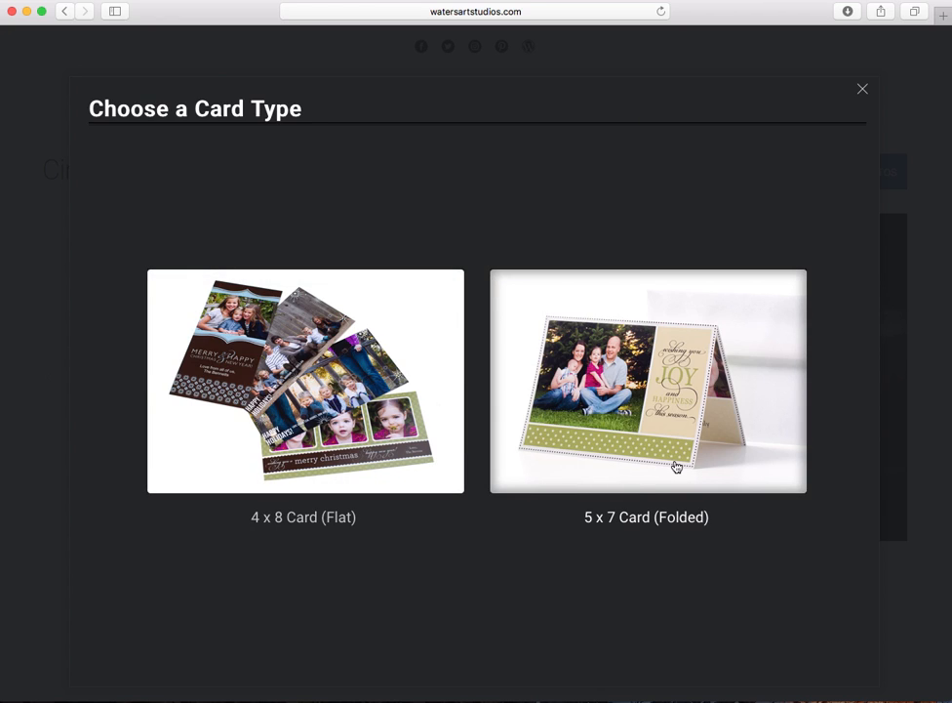
pyautogui.click(648, 380)
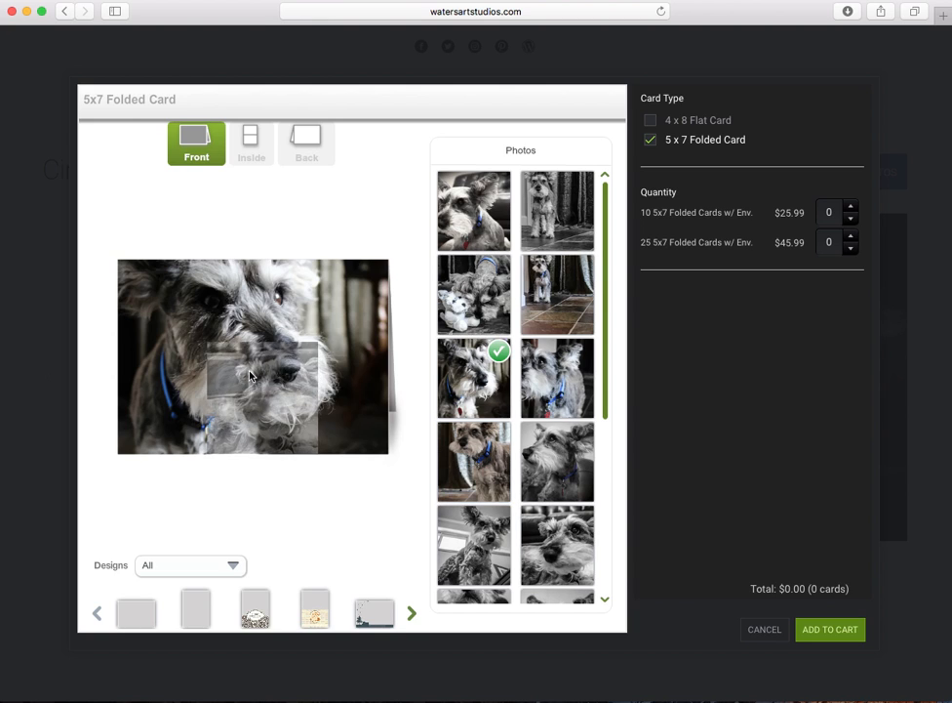
# - Preview the card's inside, return to the front and filter designs to Christmas
pyautogui.click(558, 547)
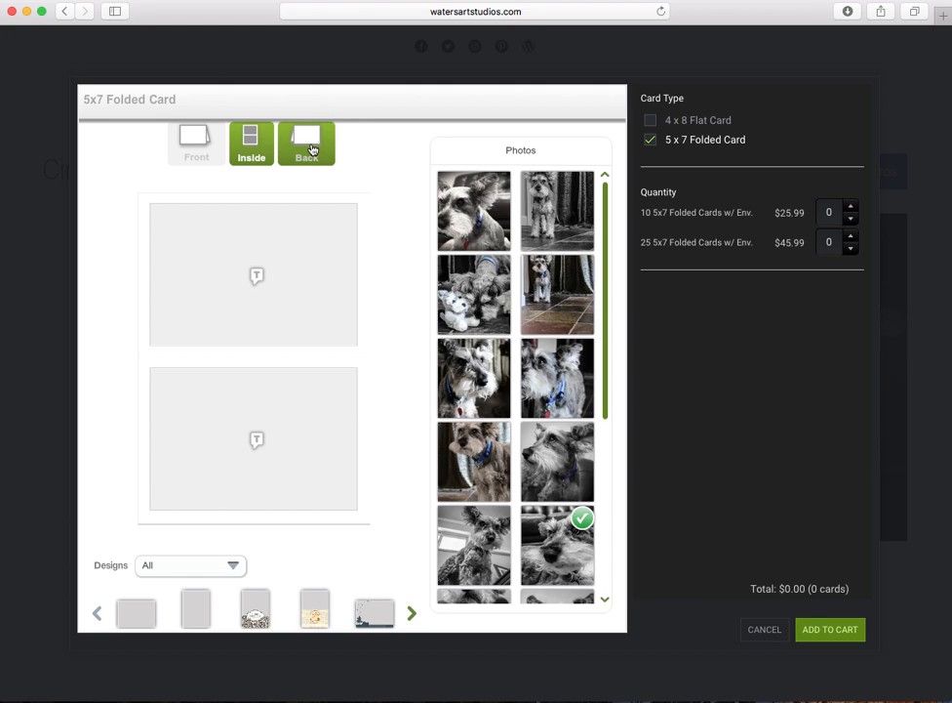
pyautogui.click(195, 140)
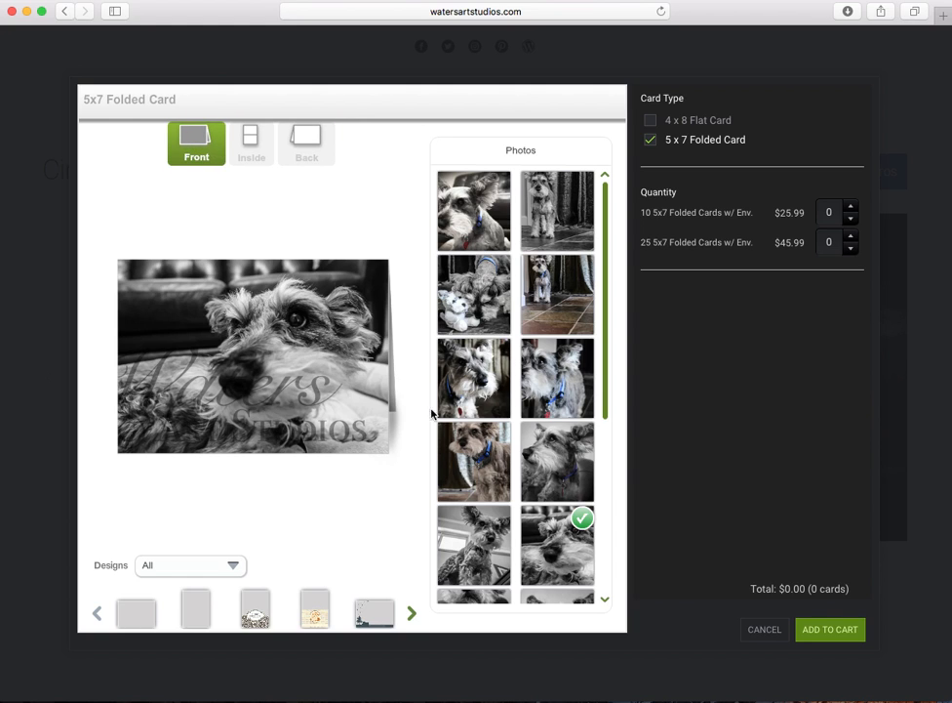
pyautogui.click(191, 565)
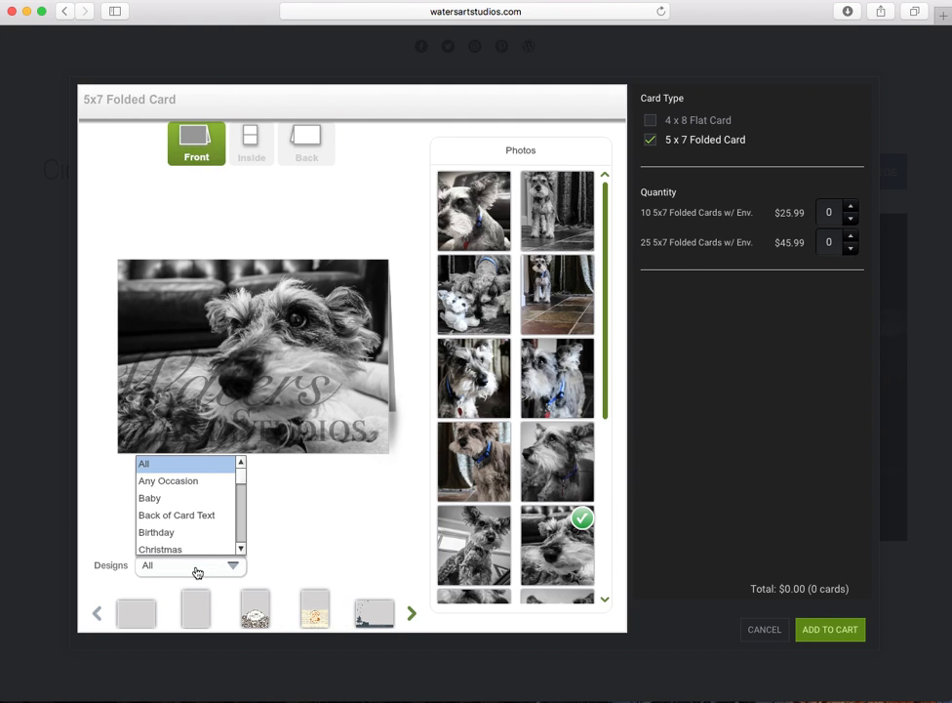
pyautogui.click(160, 548)
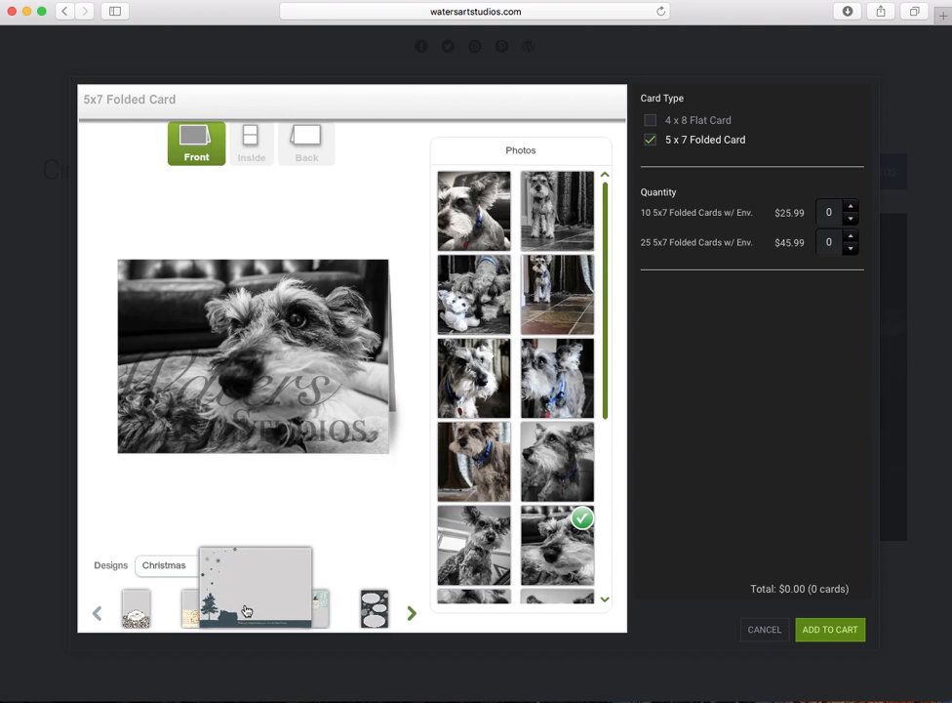
# - Switch the card to Corporate then Wedding designs, then show All designs again
pyautogui.click(192, 566)
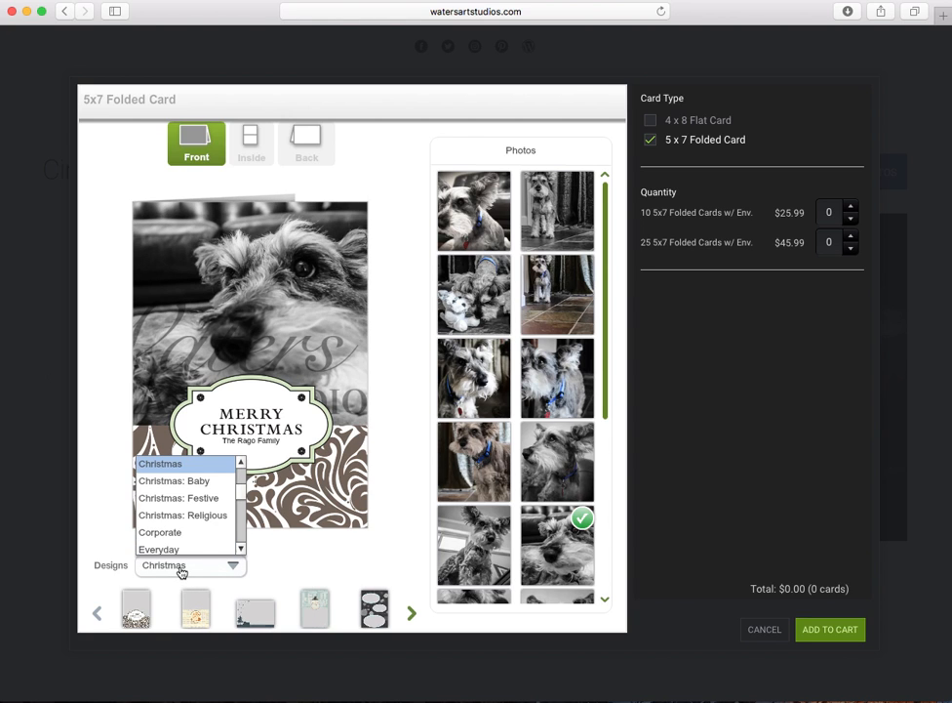
pyautogui.click(160, 531)
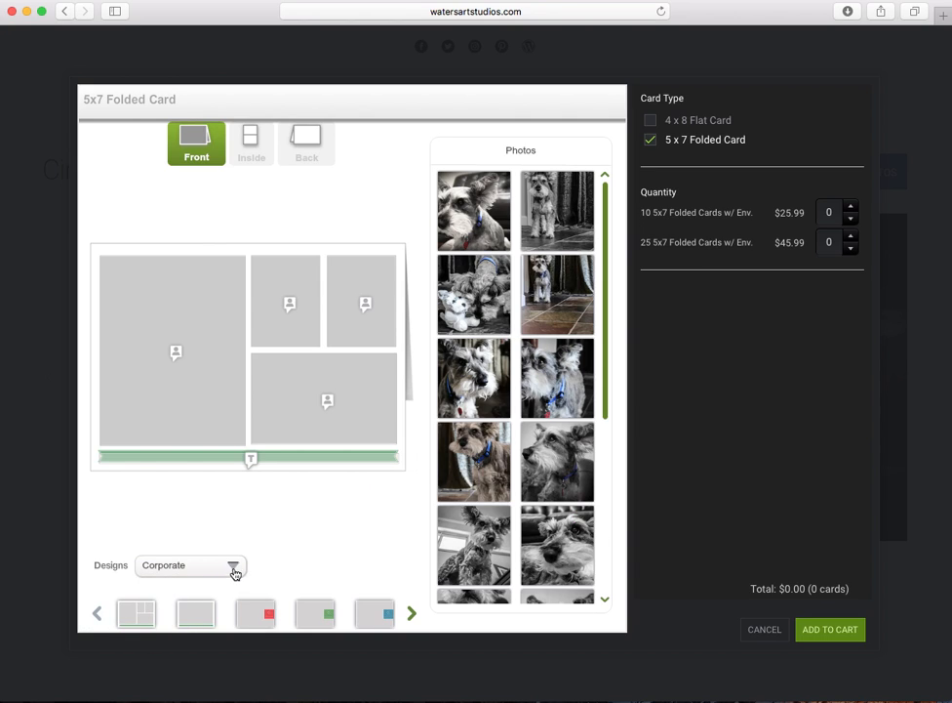
pyautogui.click(232, 566)
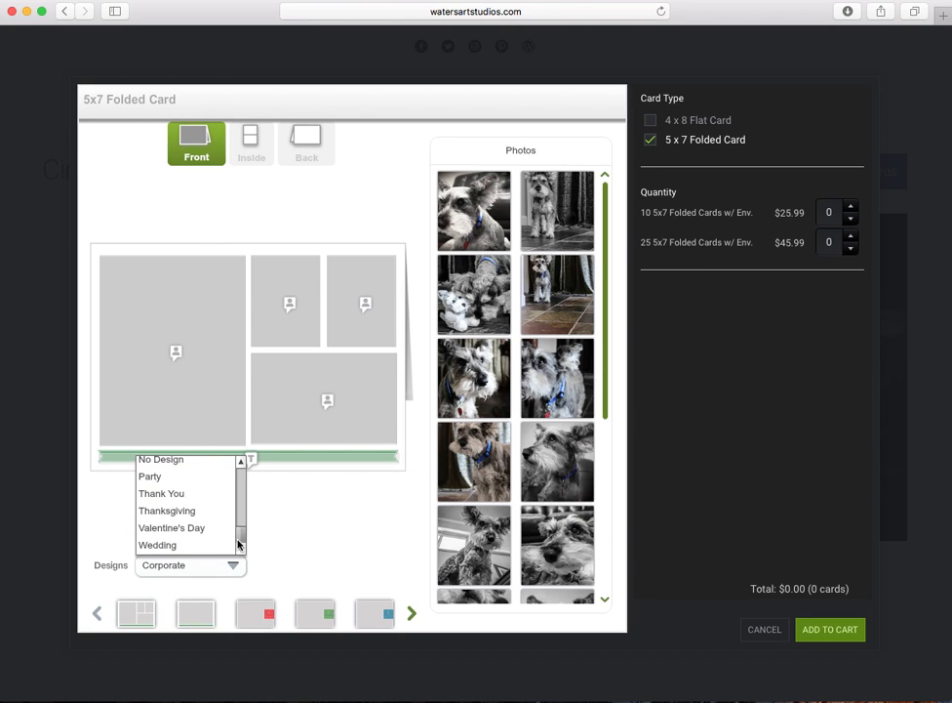
pyautogui.click(157, 544)
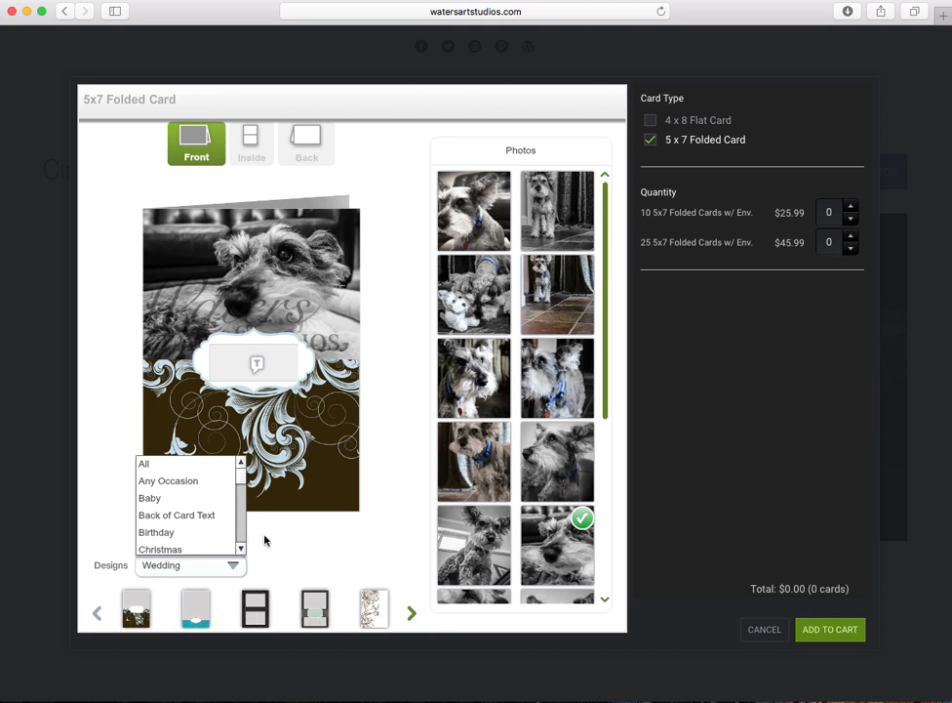
pyautogui.click(144, 465)
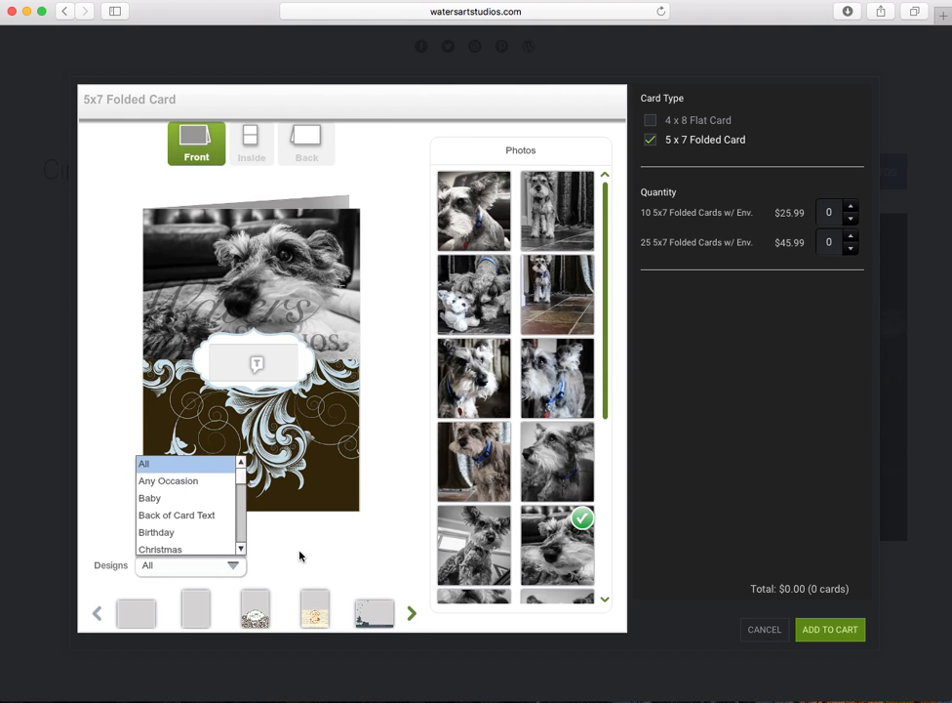
pyautogui.click(137, 609)
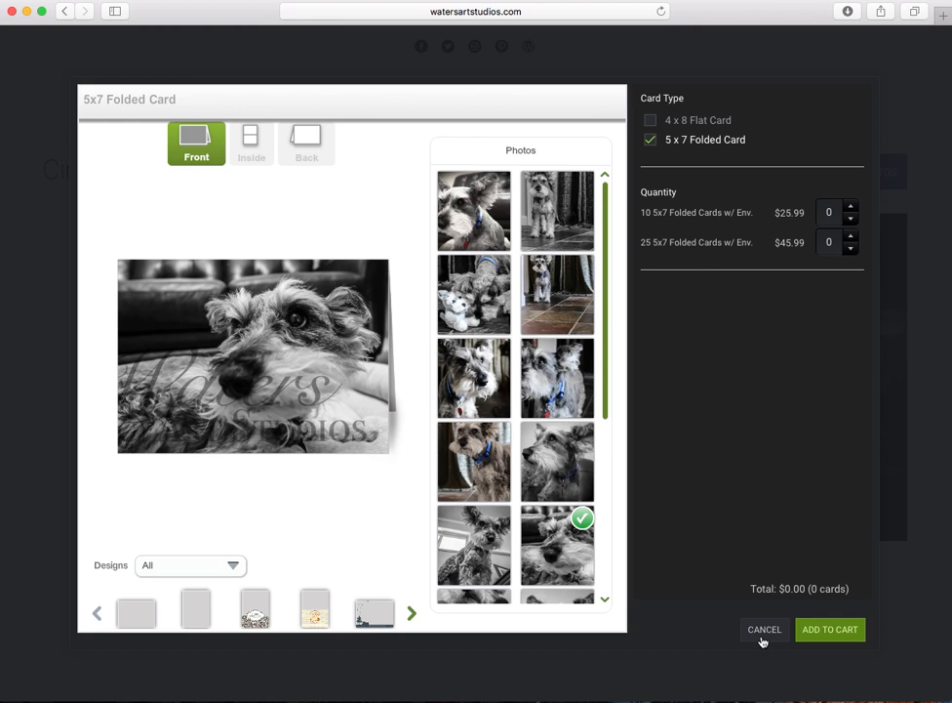
# - Cancel the card and reach the ThinWraps size and price list under Wall Art
pyautogui.click(765, 628)
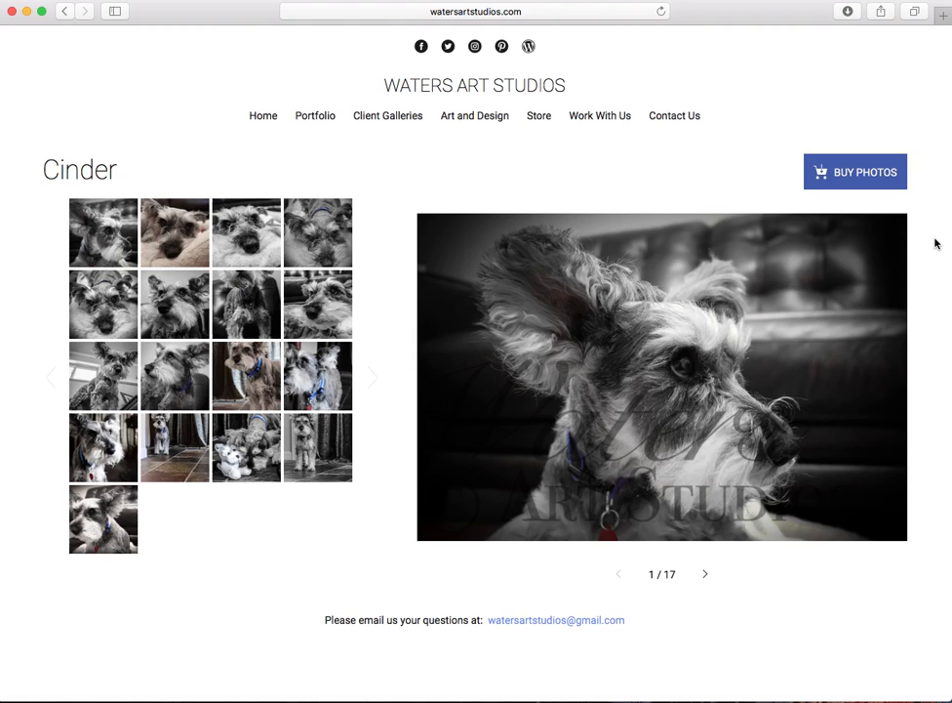
pyautogui.click(855, 171)
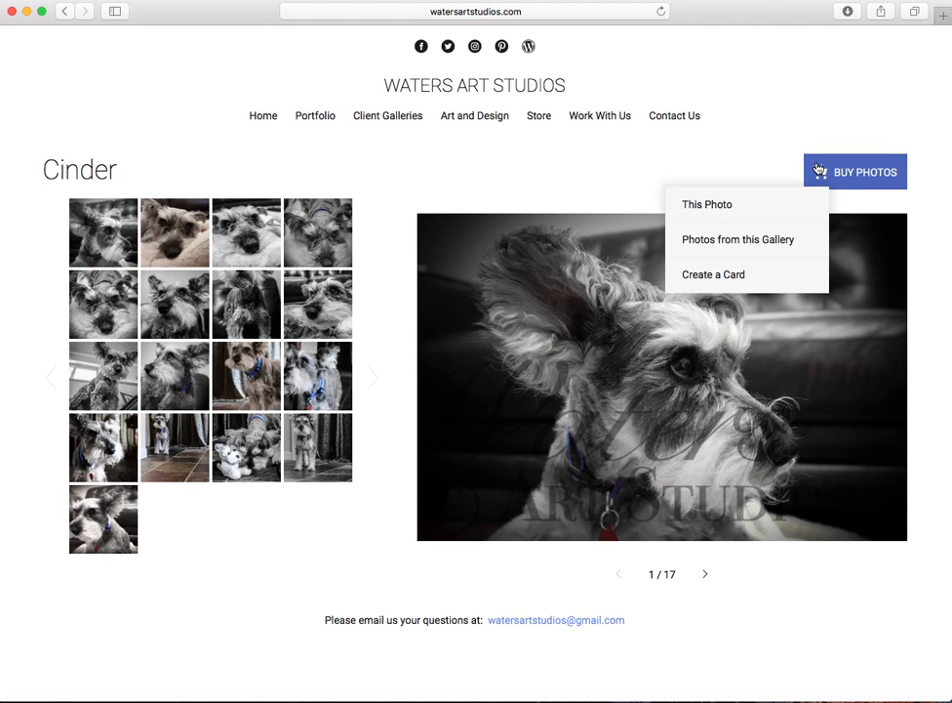
pyautogui.moveTo(790, 212)
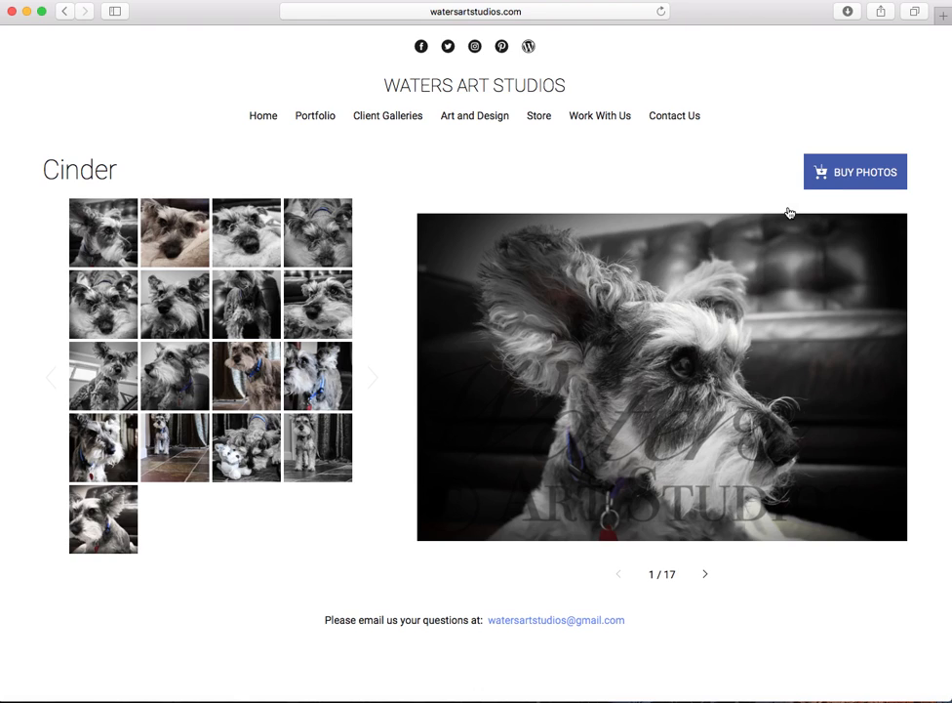
pyautogui.click(855, 172)
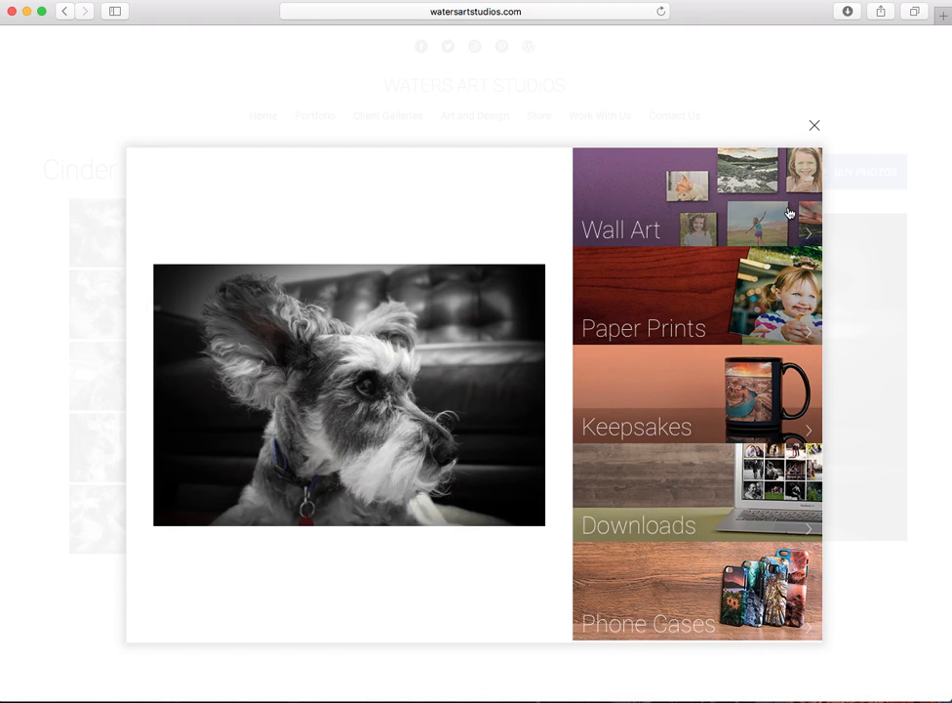
pyautogui.moveTo(683, 205)
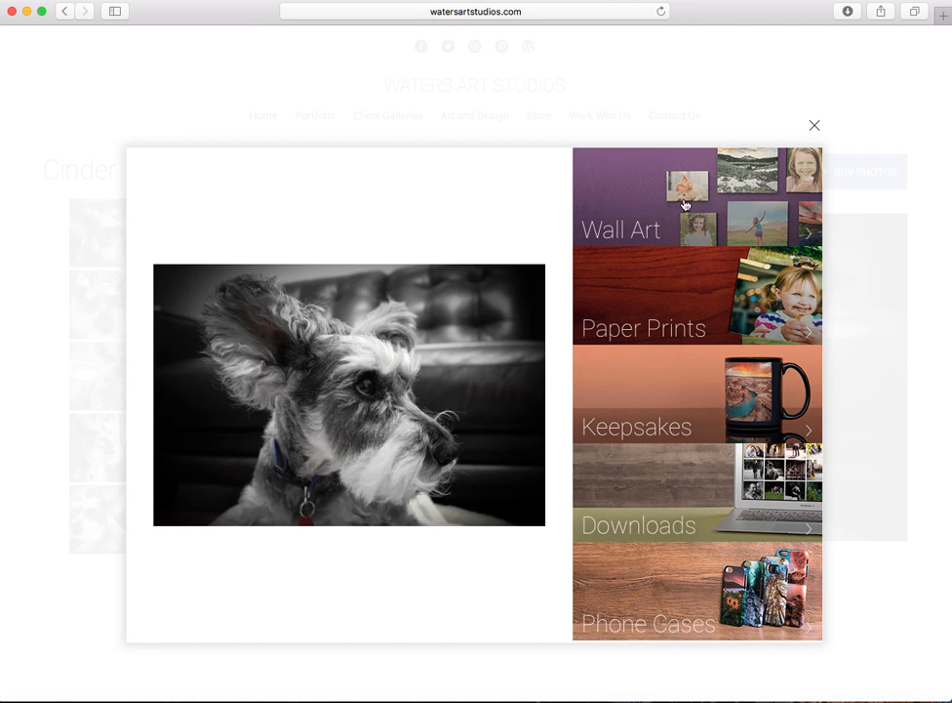
pyautogui.click(620, 231)
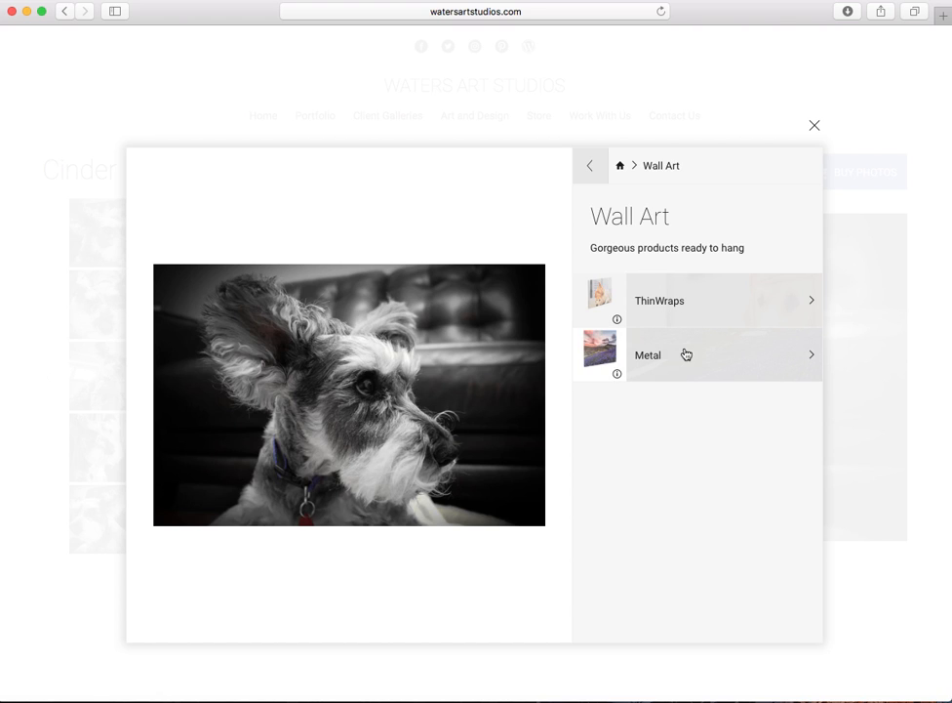
pyautogui.click(660, 301)
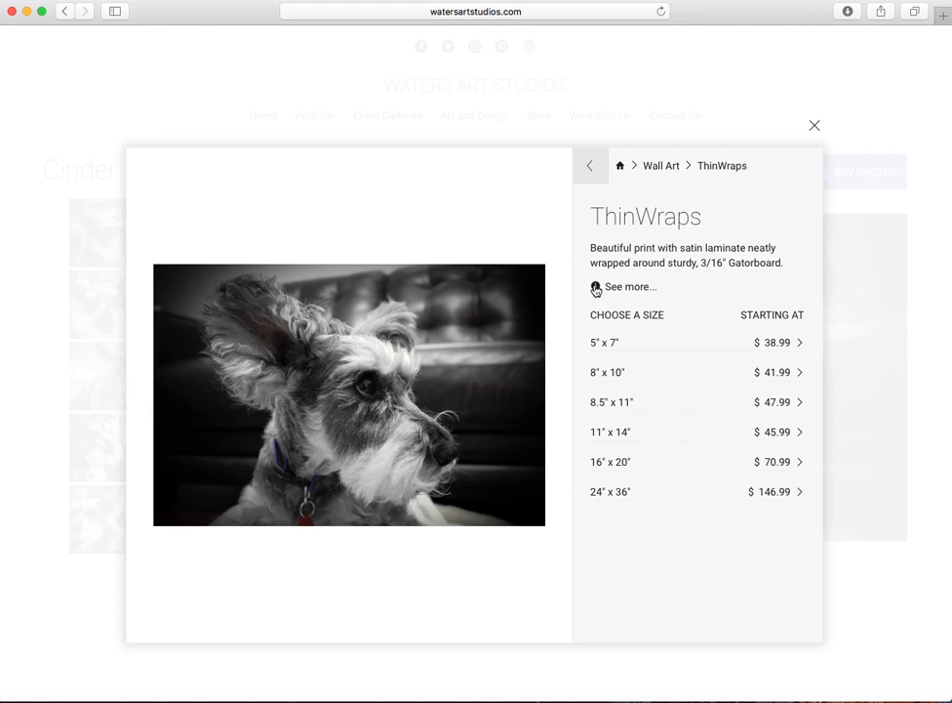
# - View the ThinWraps detail photos, including the corner close-up, then close the details
pyautogui.click(631, 285)
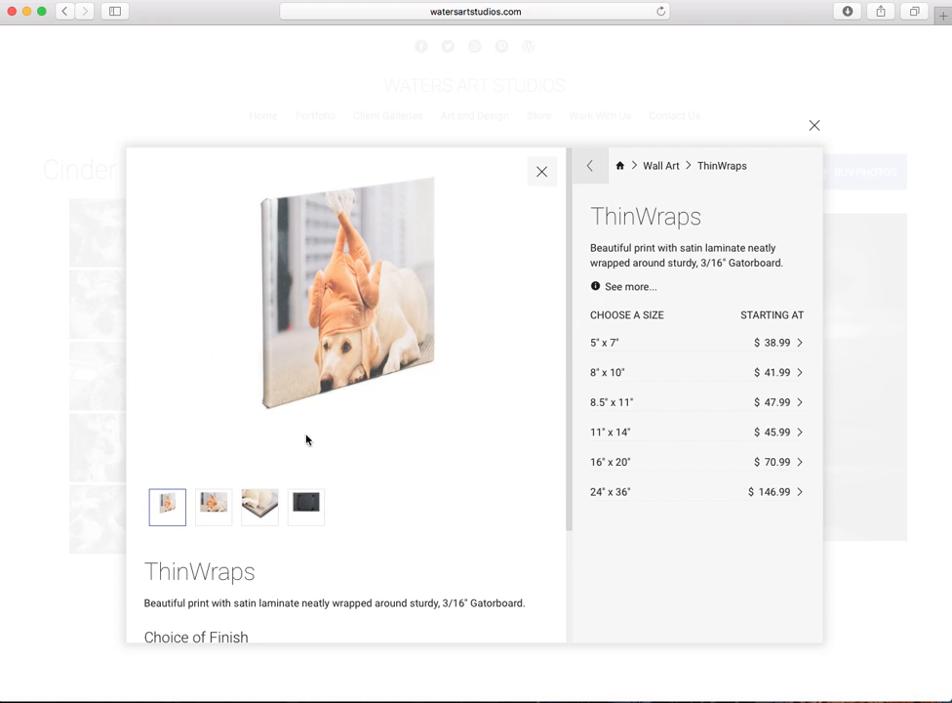
pyautogui.click(213, 506)
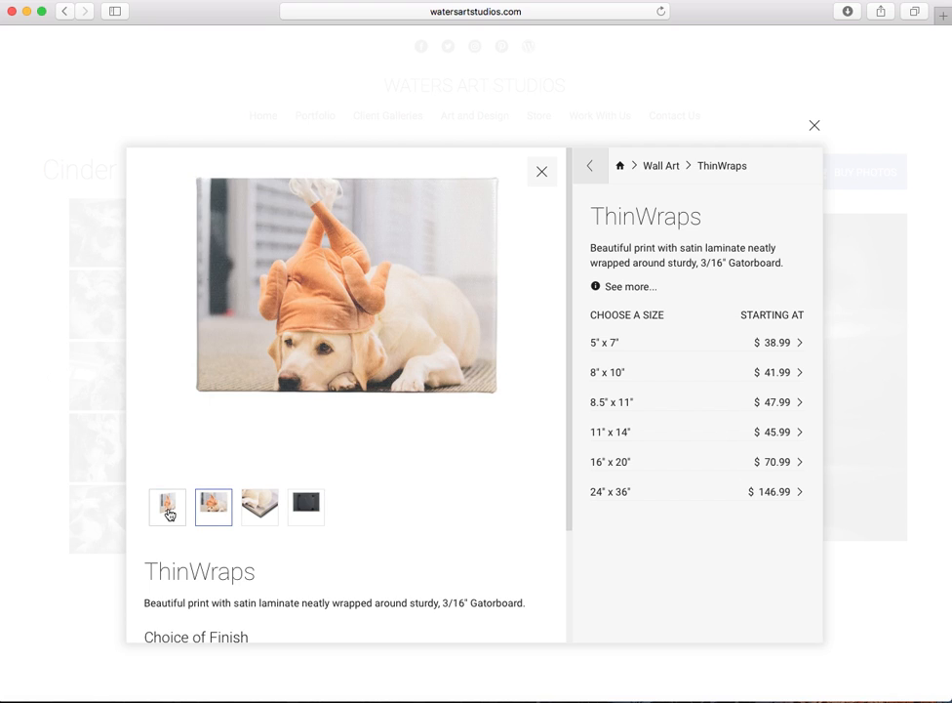
pyautogui.click(260, 507)
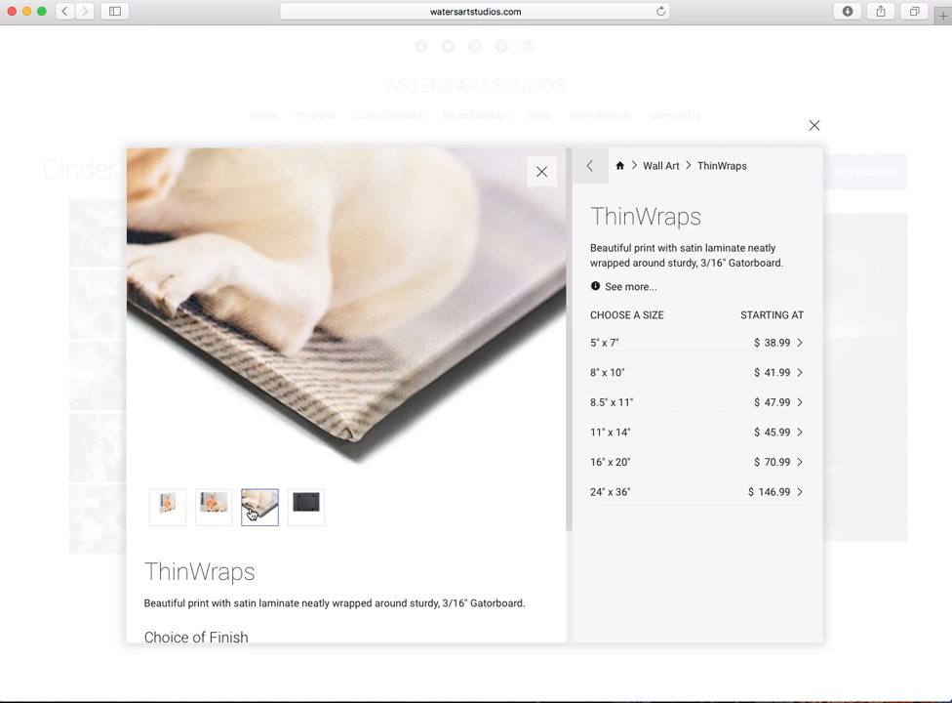
pyautogui.click(305, 507)
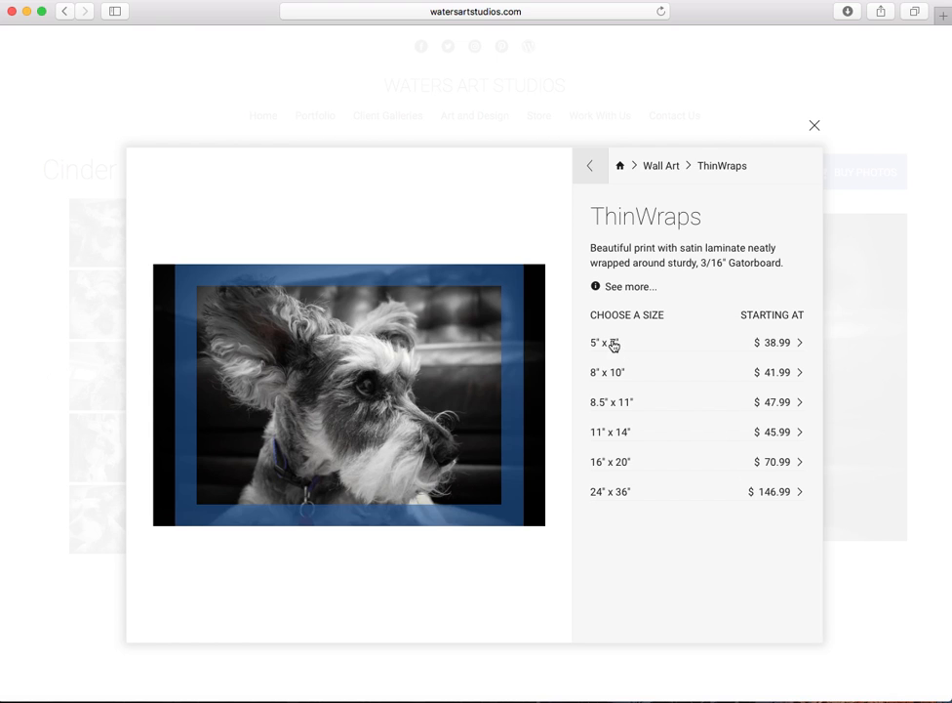
# - Check the 5 x 7 ThinWrap finish prices, then back out toward the Metal print details
pyautogui.click(605, 344)
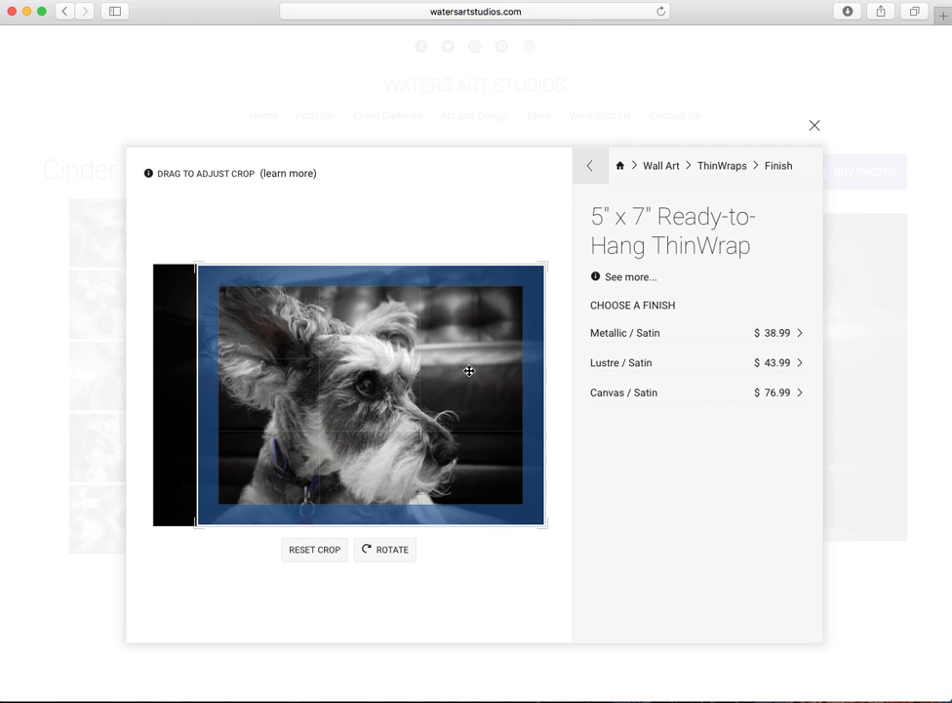
pyautogui.click(589, 164)
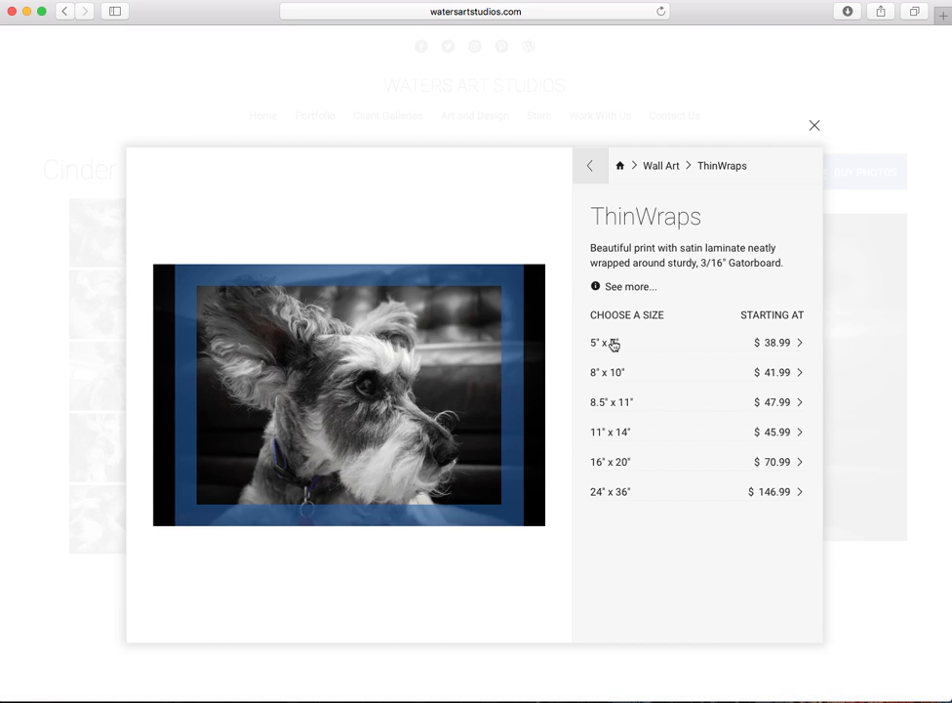
pyautogui.click(589, 164)
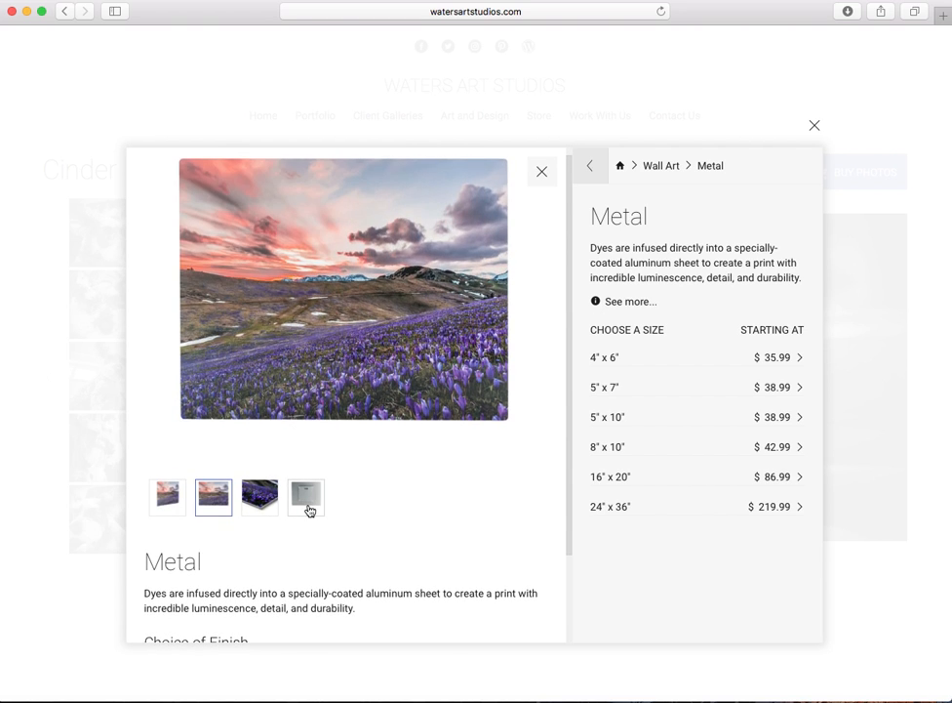
# - View the metal print back and edge photos and the 4 x 6 finish prices, then go back
pyautogui.click(305, 497)
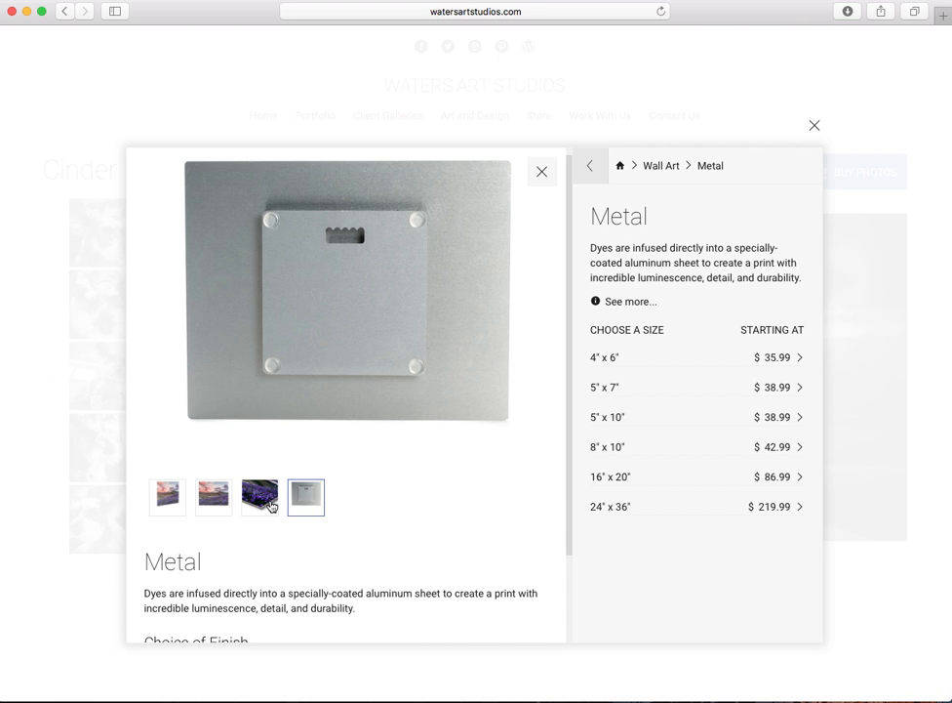
pyautogui.click(260, 498)
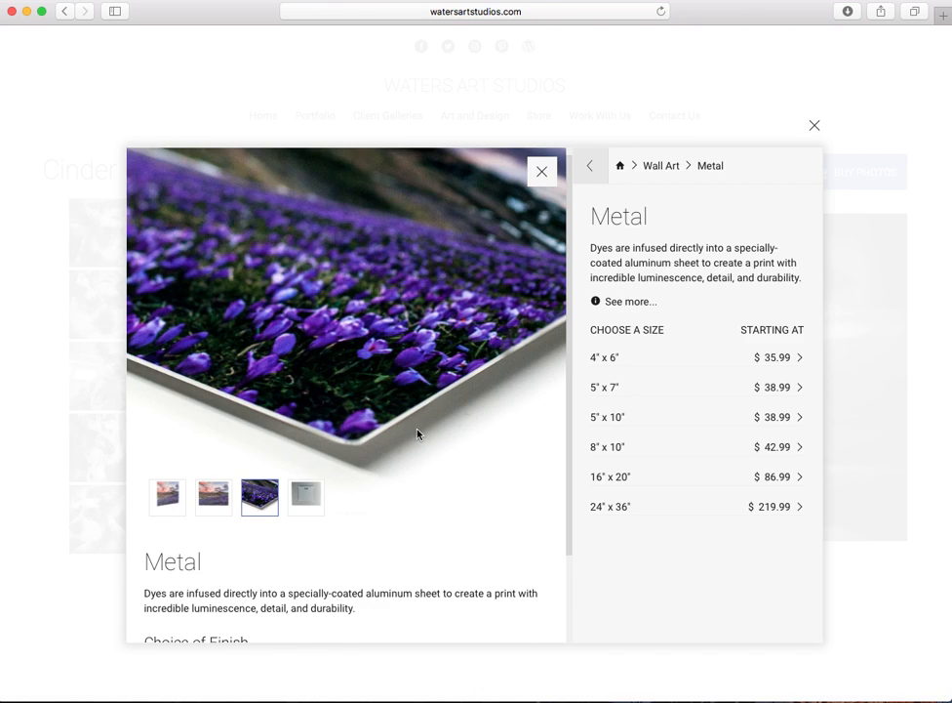
pyautogui.moveTo(418, 427)
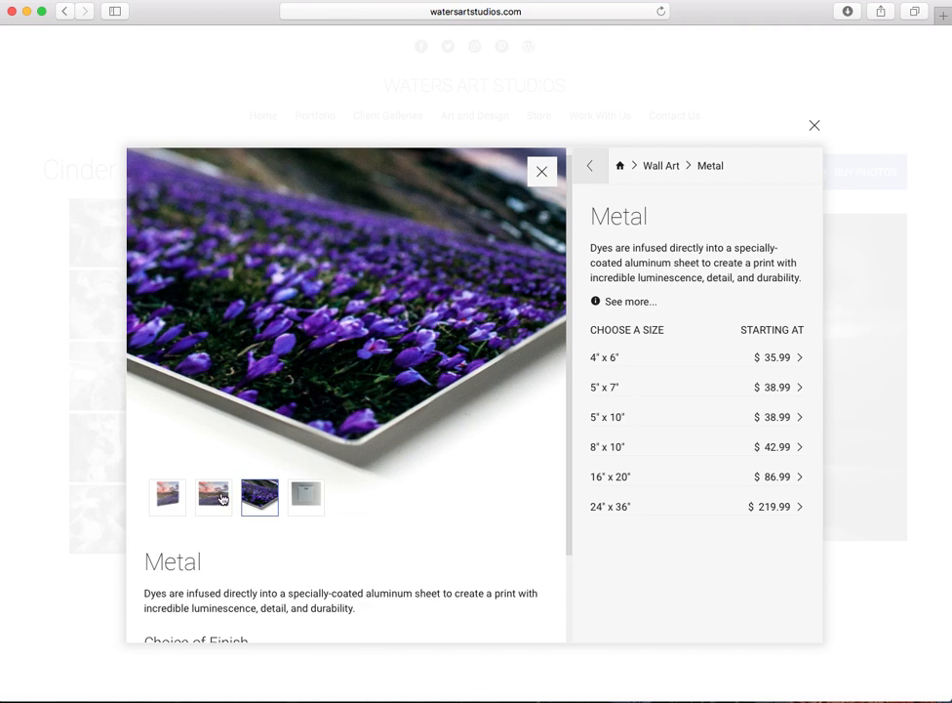
pyautogui.click(165, 497)
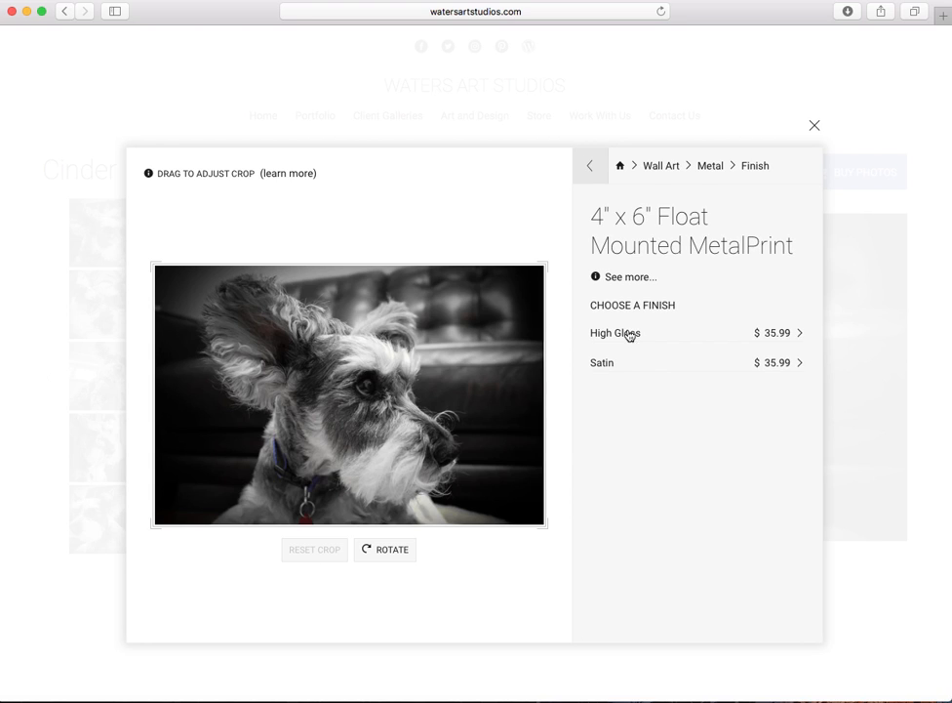
pyautogui.moveTo(615, 195)
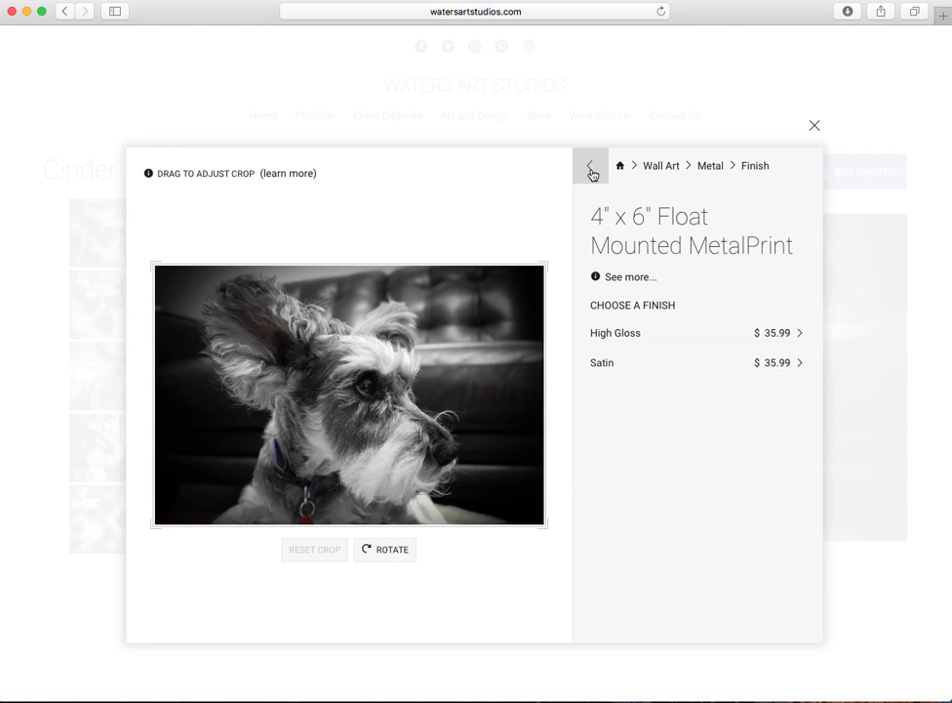
pyautogui.moveTo(601, 379)
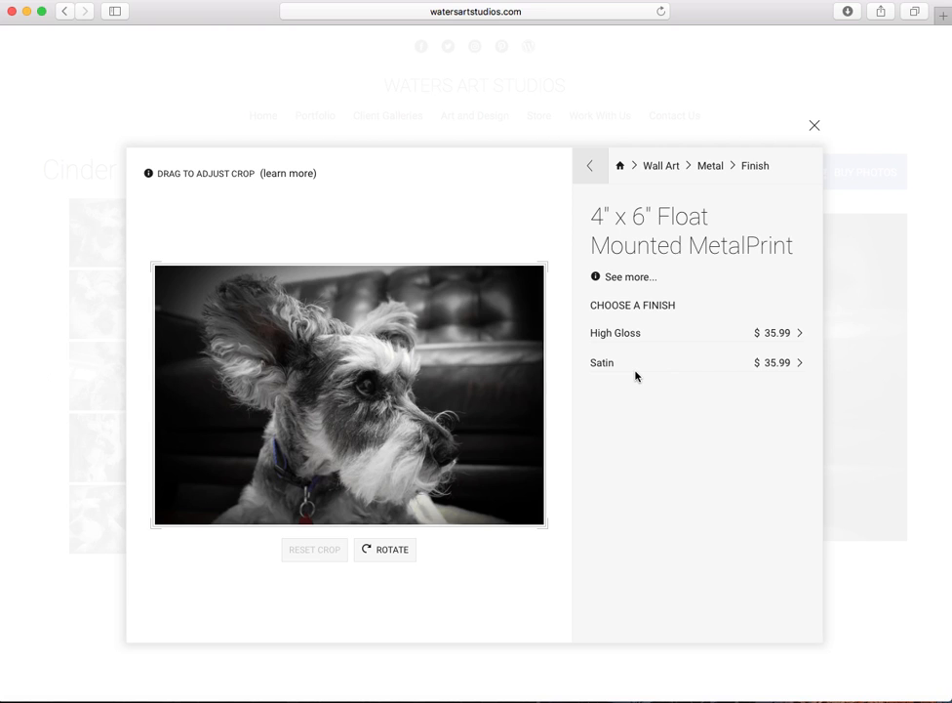
pyautogui.moveTo(591, 164)
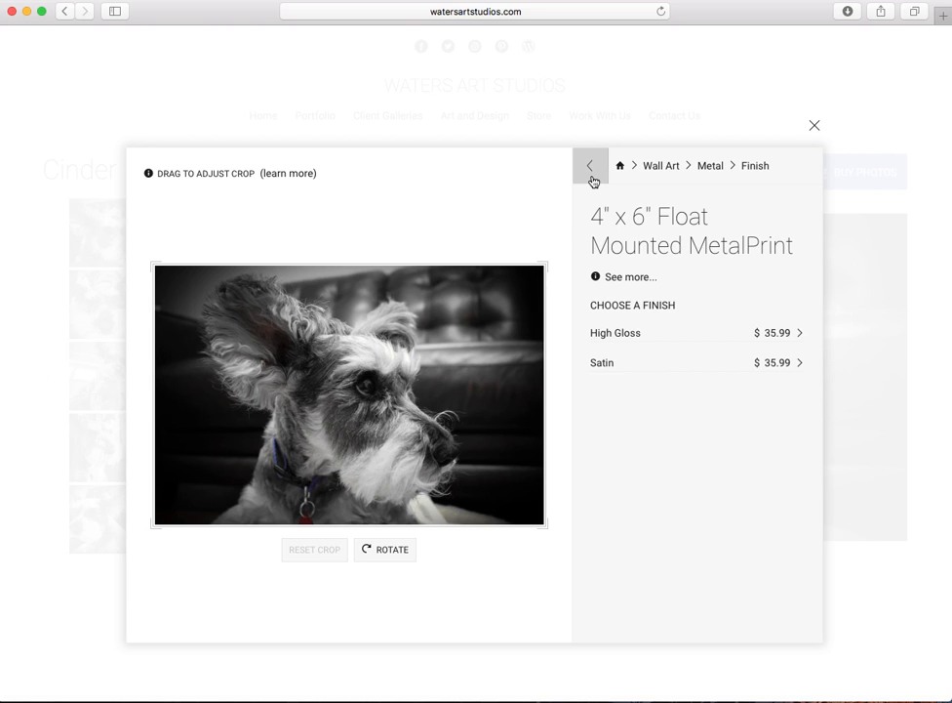
pyautogui.click(592, 164)
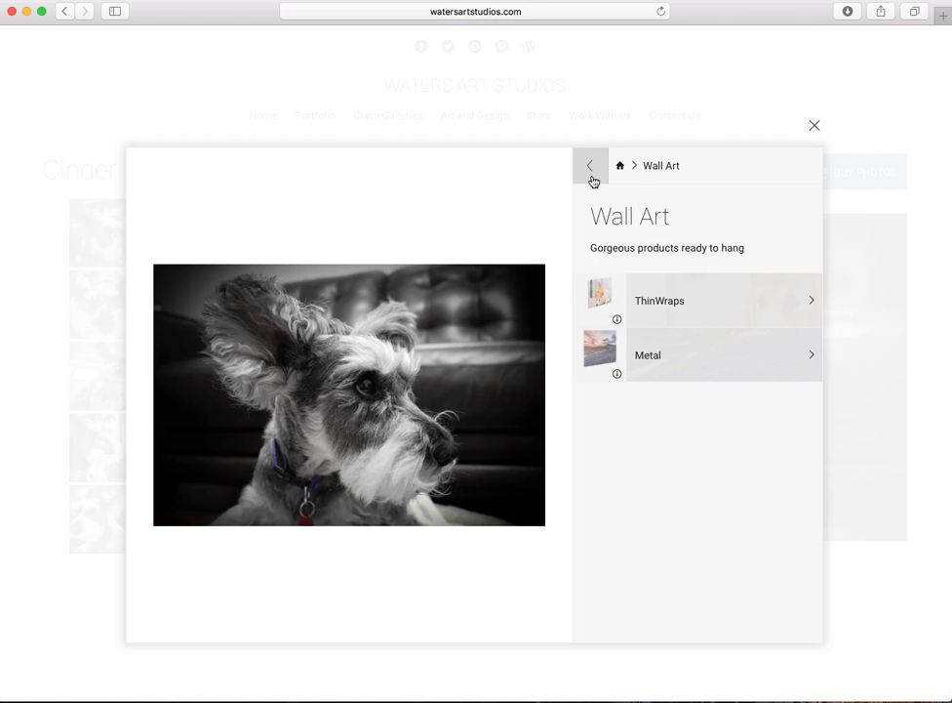
# - Check Paper Prints standard sizes and the 4 x 6 finishes, then return to the categories
pyautogui.click(590, 164)
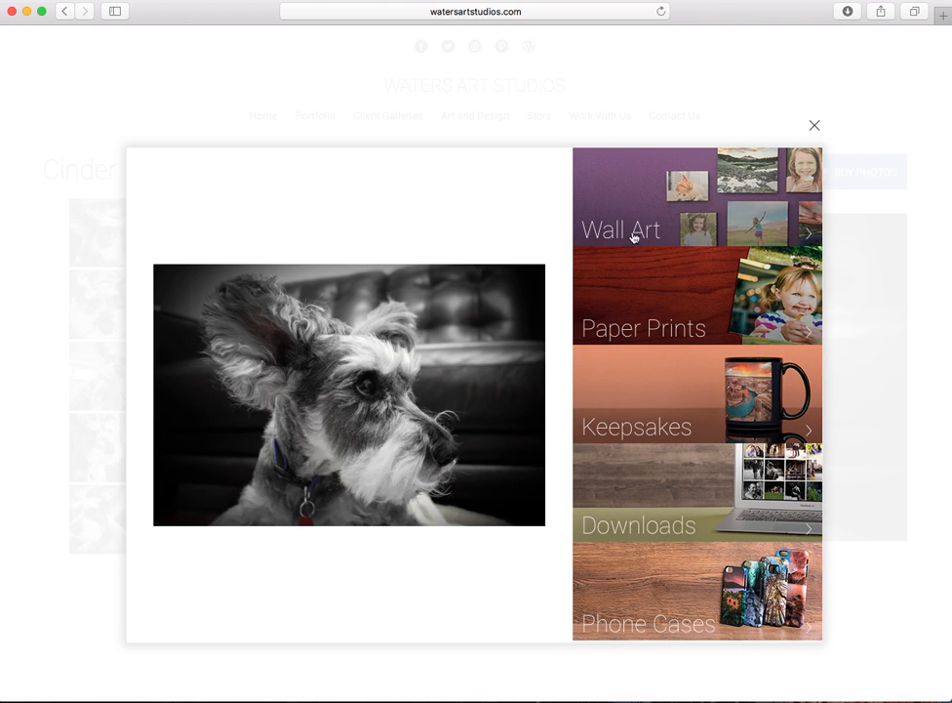
pyautogui.click(644, 328)
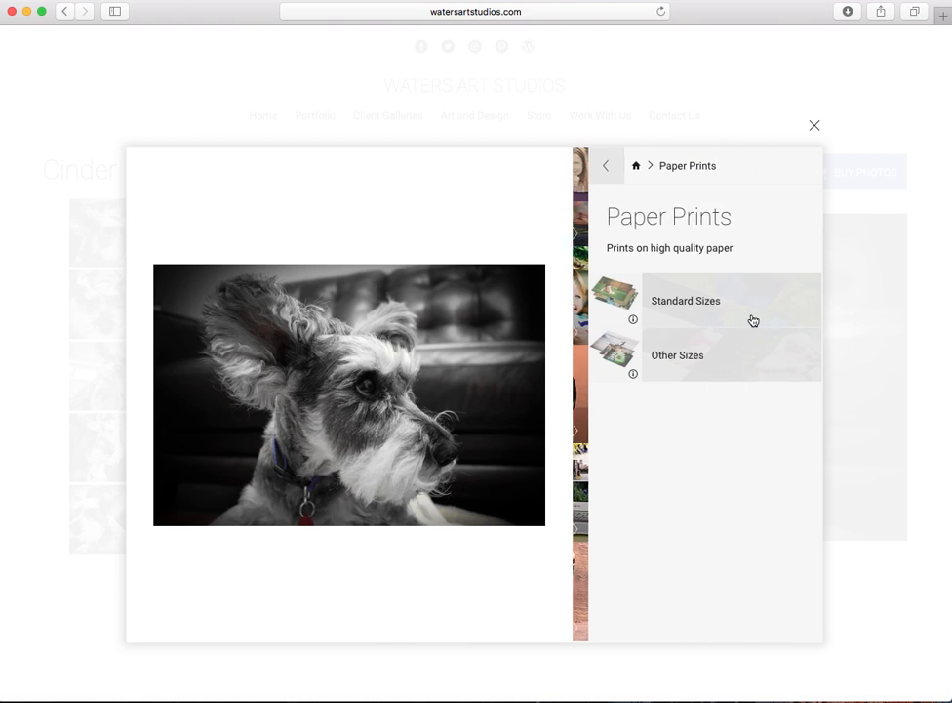
pyautogui.click(685, 301)
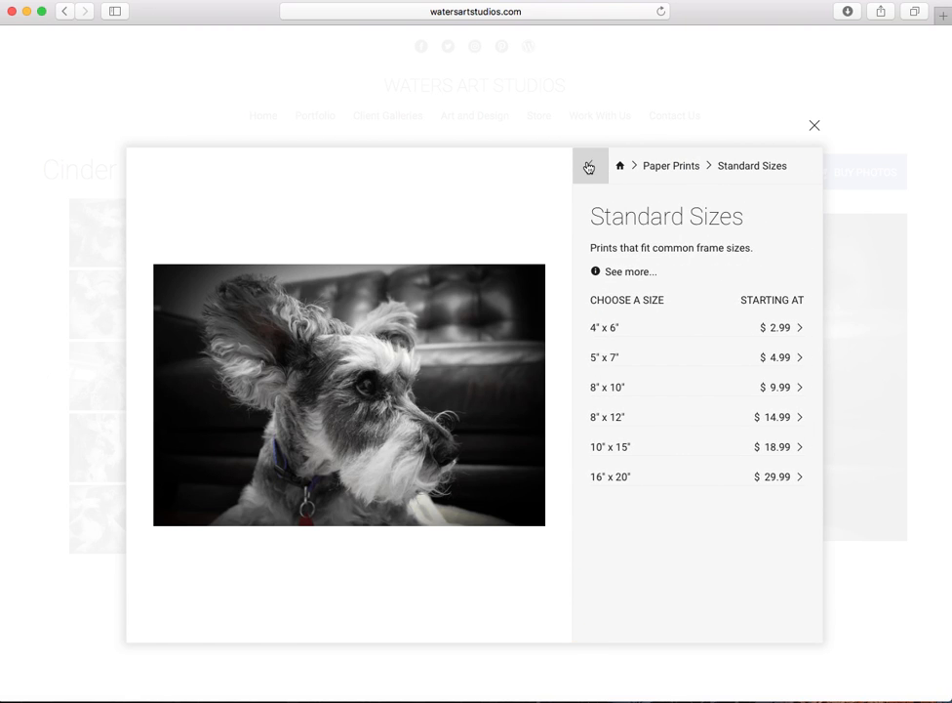
pyautogui.click(605, 328)
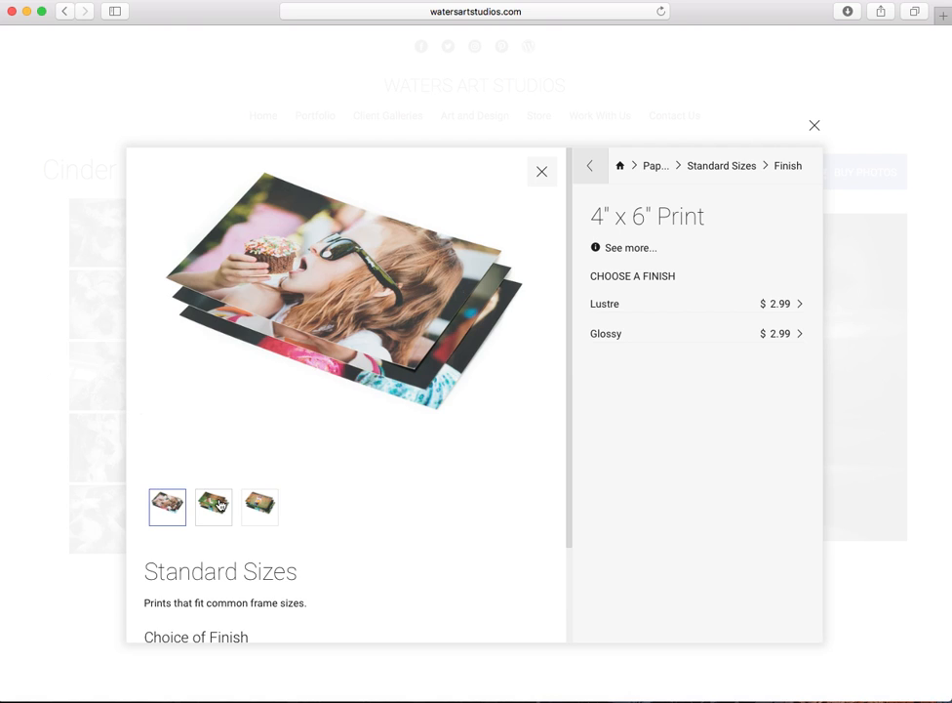
pyautogui.click(259, 507)
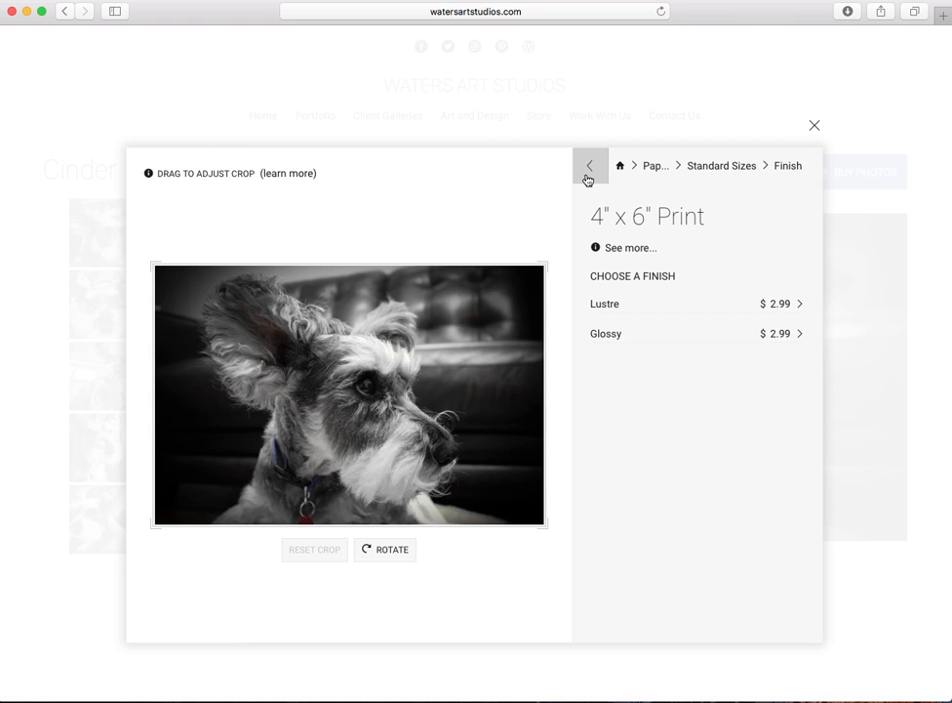
pyautogui.click(590, 163)
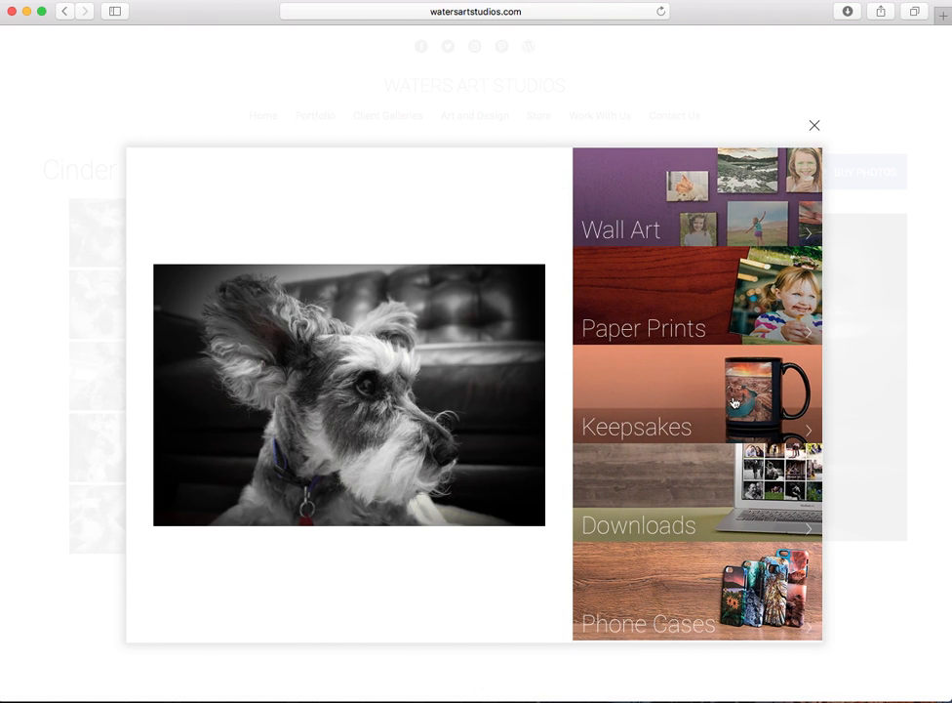
# - In Keepsakes, view the 5 x 7 Photo Panel details and sample photos
pyautogui.click(637, 425)
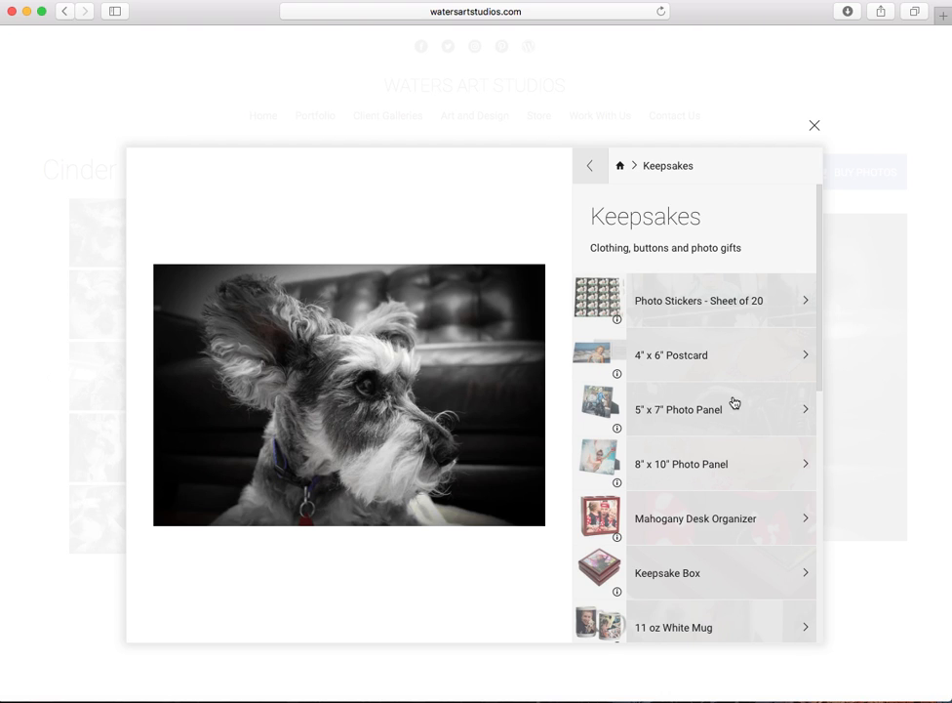
pyautogui.click(680, 410)
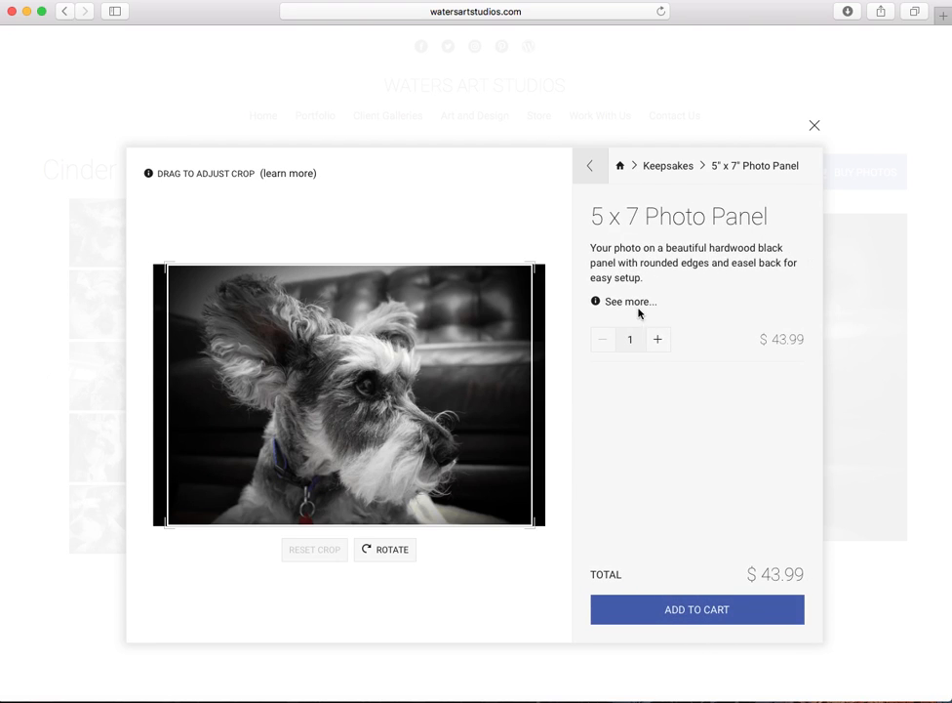
pyautogui.click(628, 301)
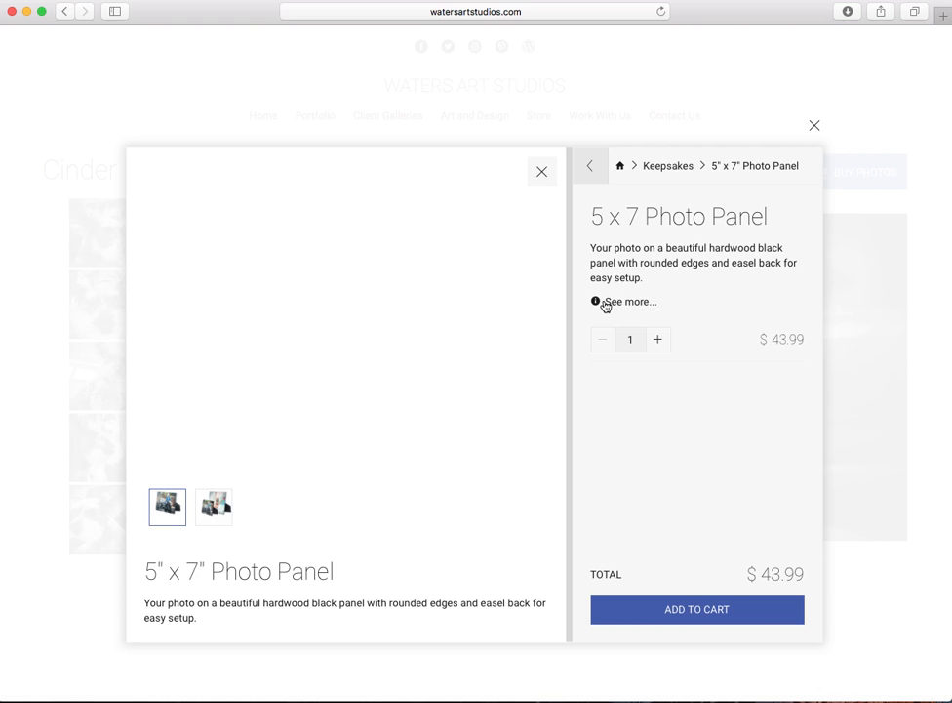
pyautogui.click(213, 507)
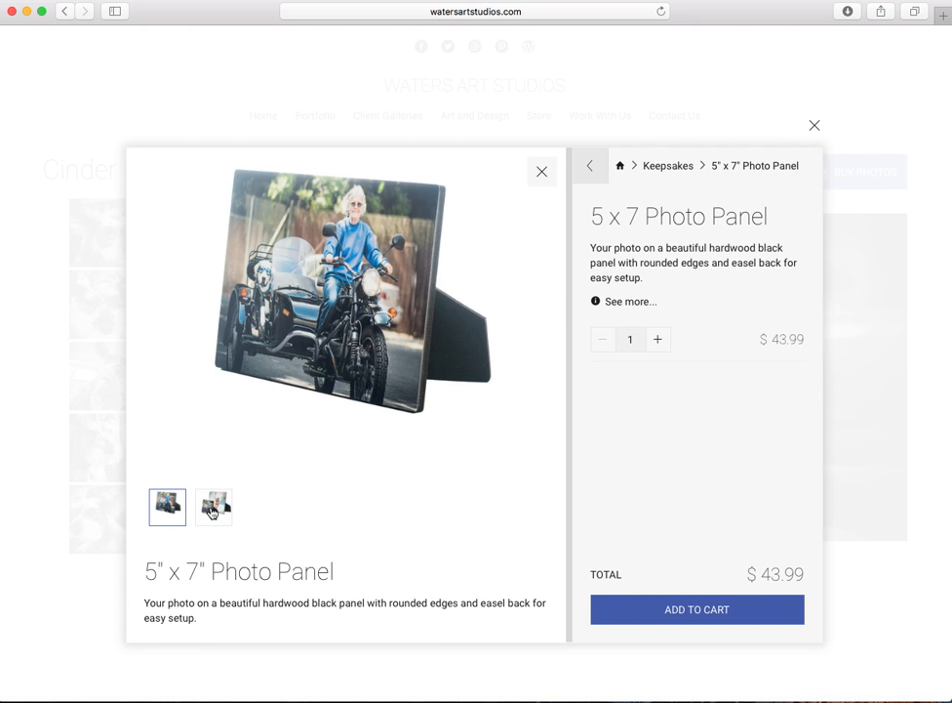
pyautogui.click(213, 508)
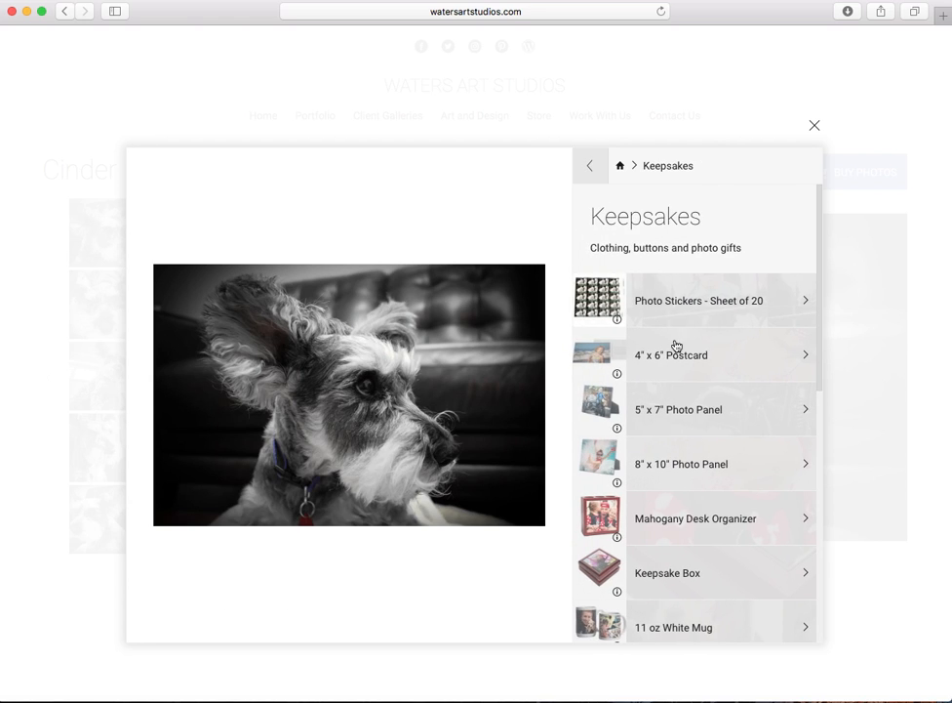
# - View the Mahogany Desk Organizer and Photo Apron, then return to the main categories
pyautogui.scroll(-3)
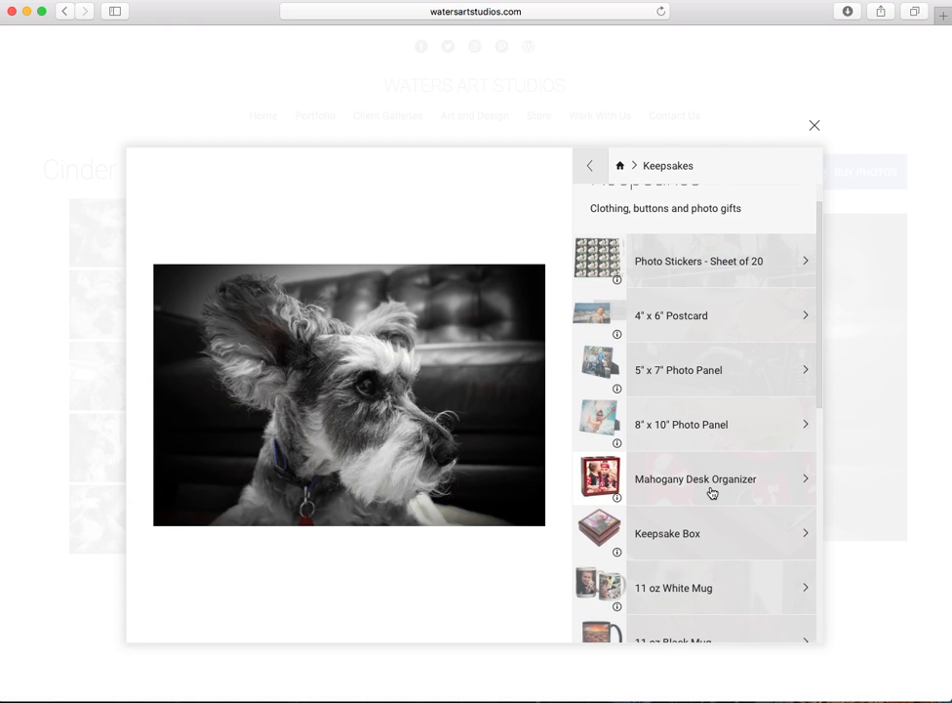
pyautogui.click(695, 478)
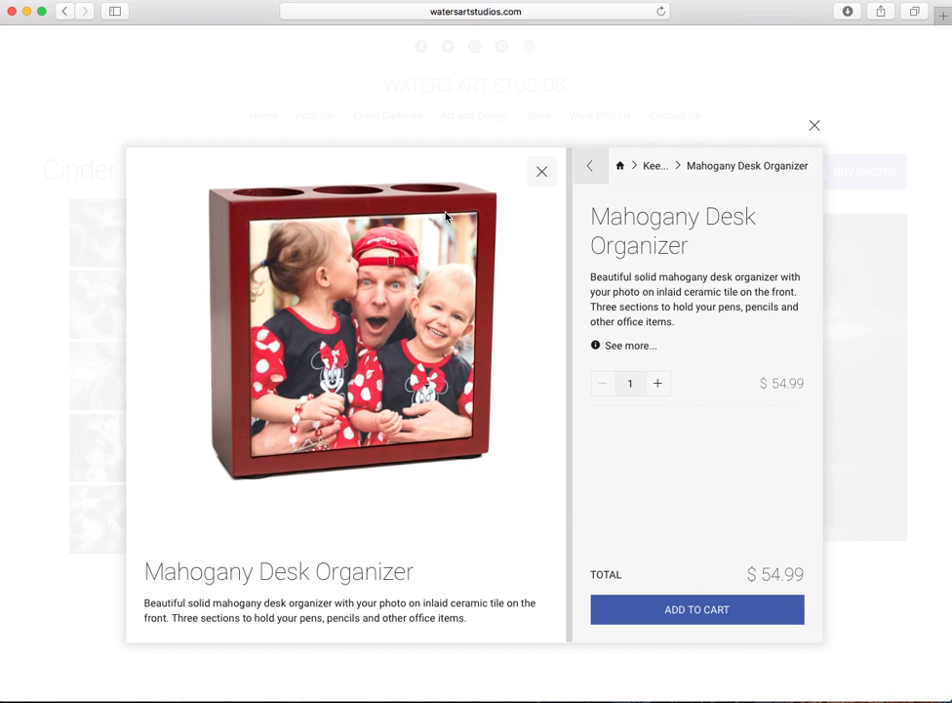
pyautogui.moveTo(453, 240)
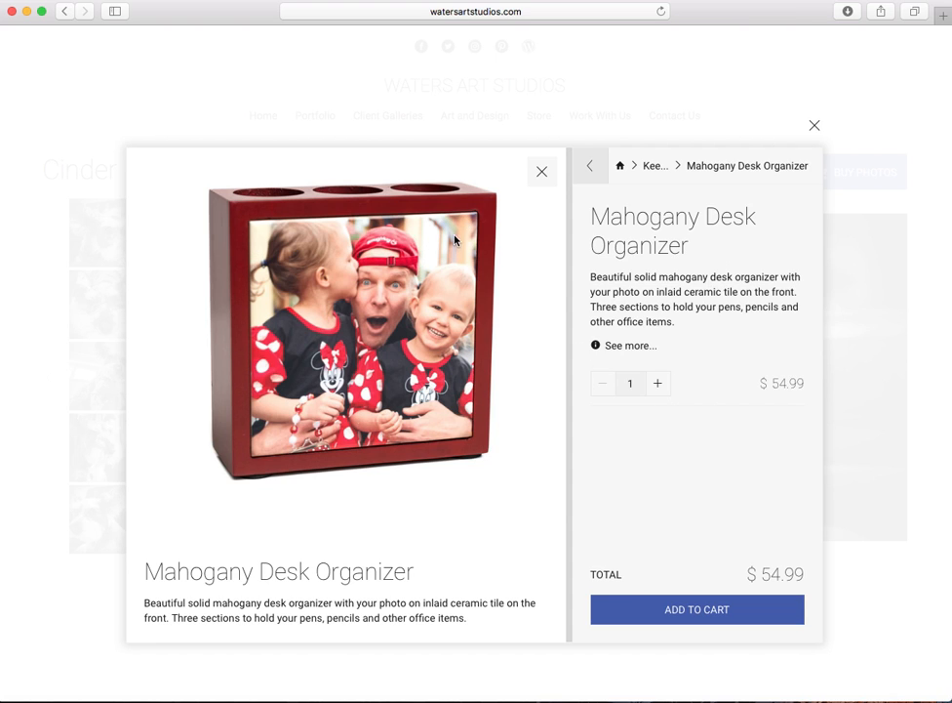
pyautogui.moveTo(413, 183)
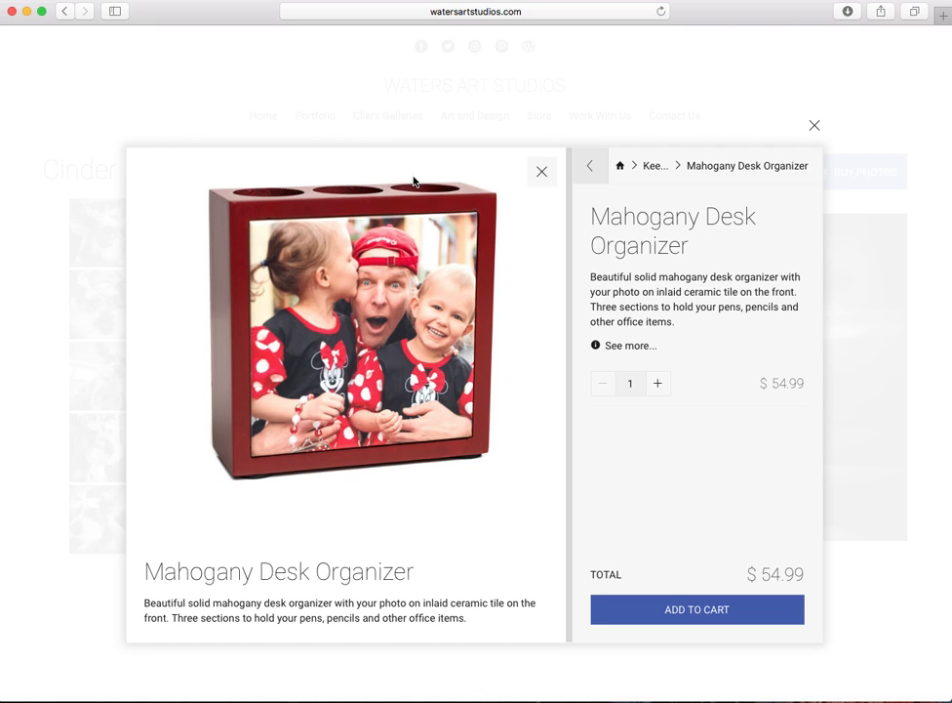
pyautogui.moveTo(266, 195)
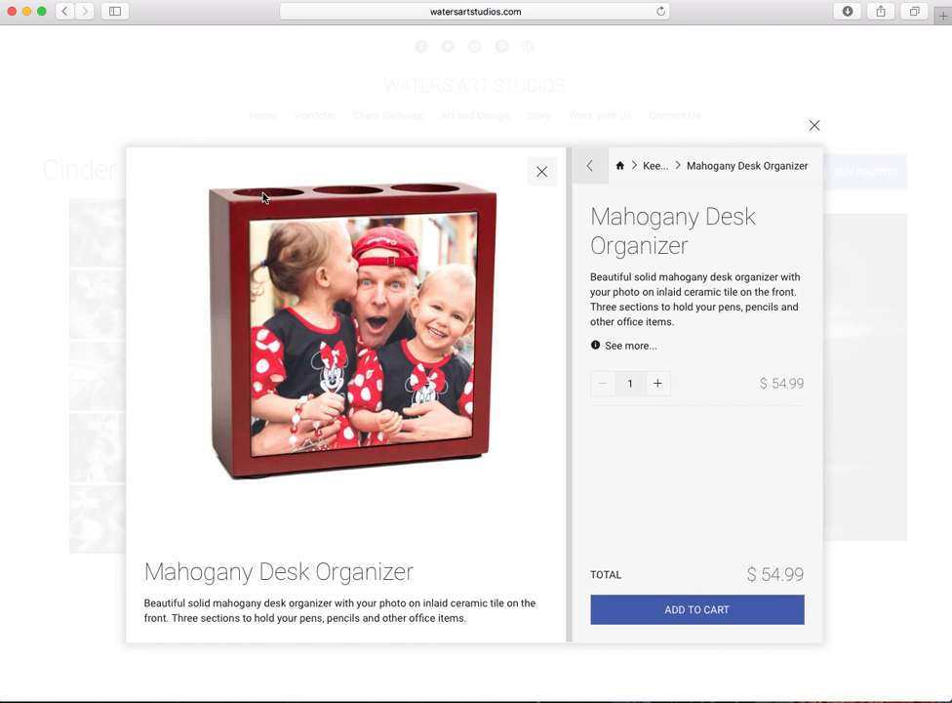
pyautogui.moveTo(390, 201)
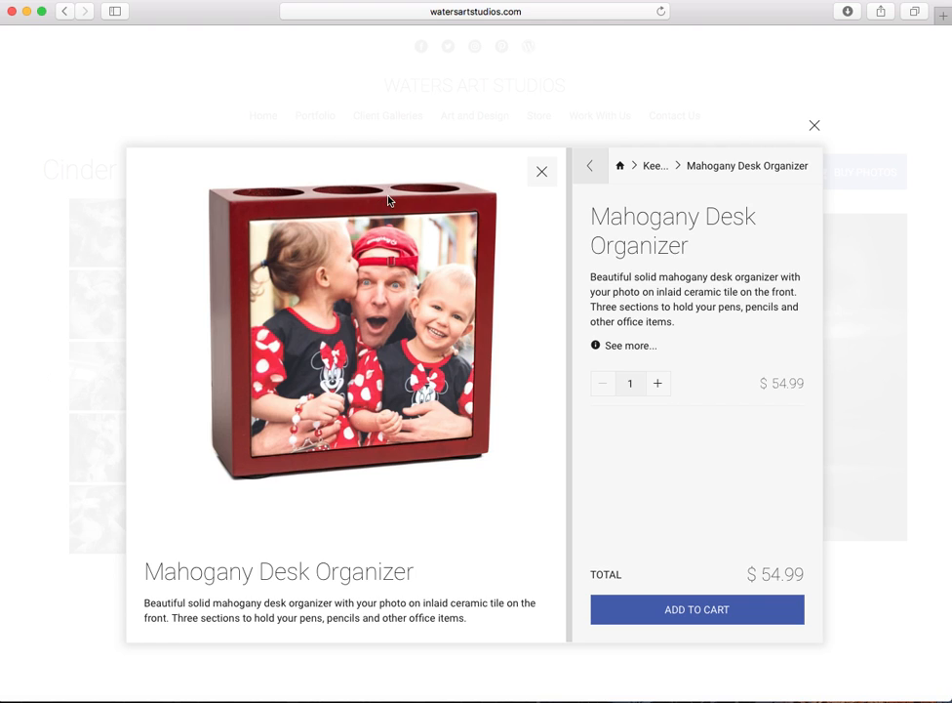
pyautogui.moveTo(535, 173)
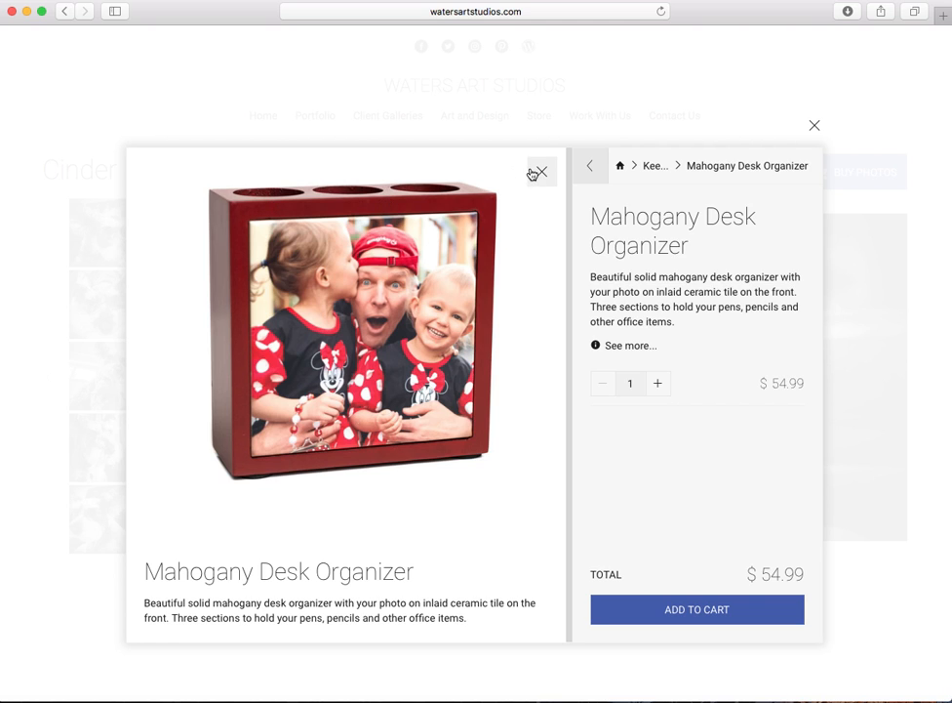
pyautogui.click(590, 164)
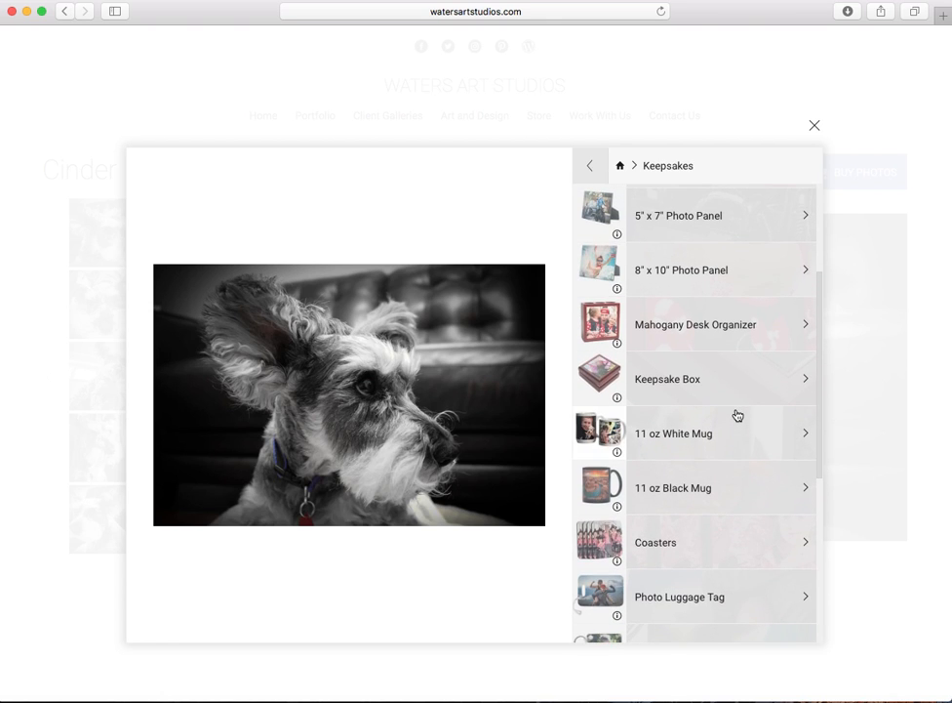
pyautogui.scroll(-3)
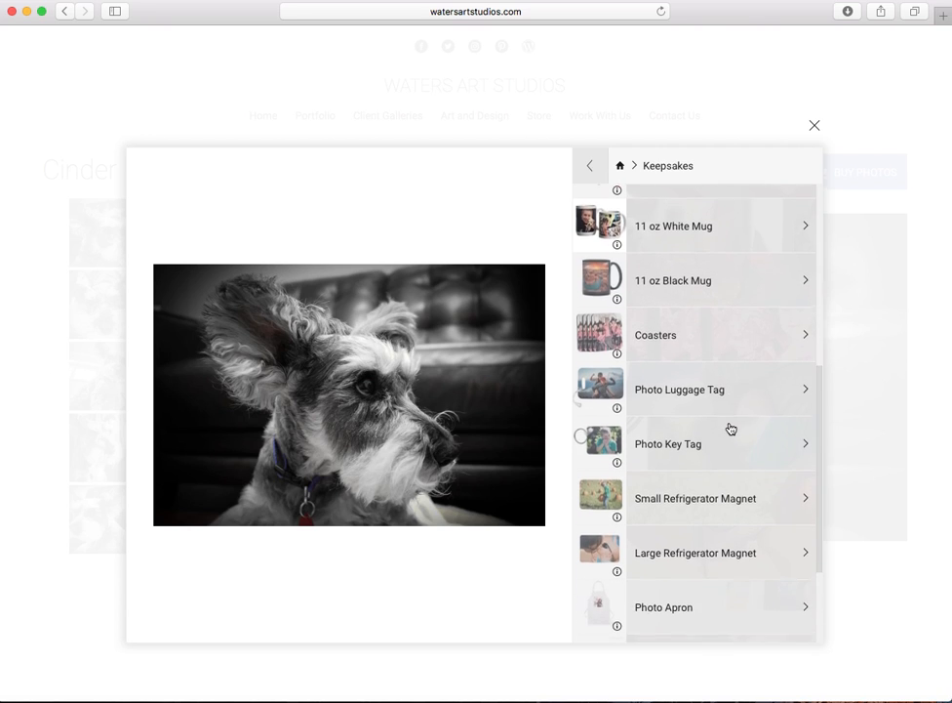
pyautogui.scroll(-3)
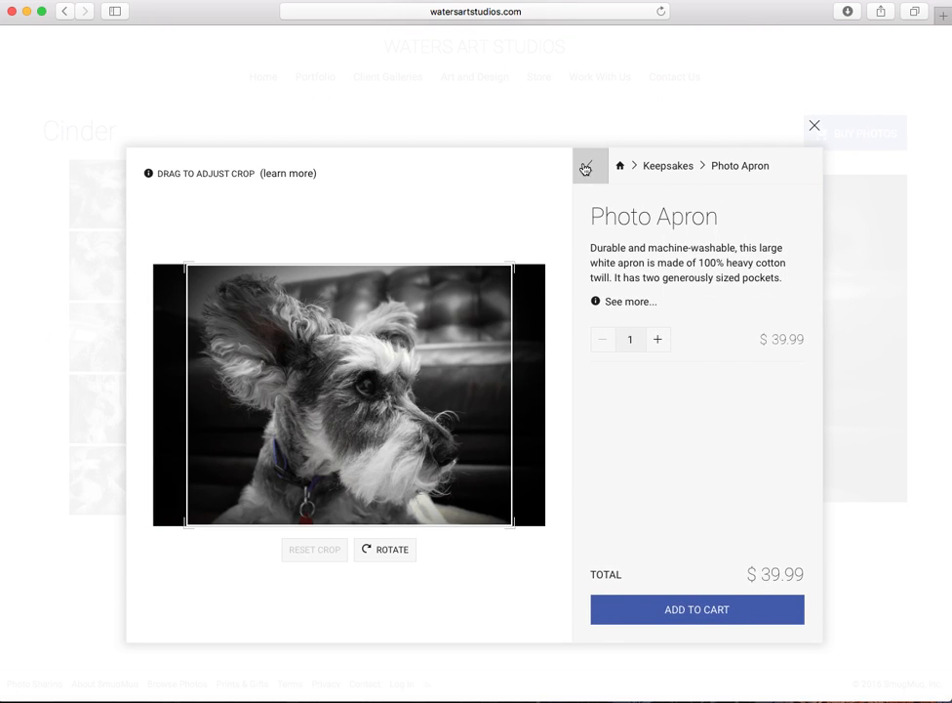
pyautogui.click(590, 164)
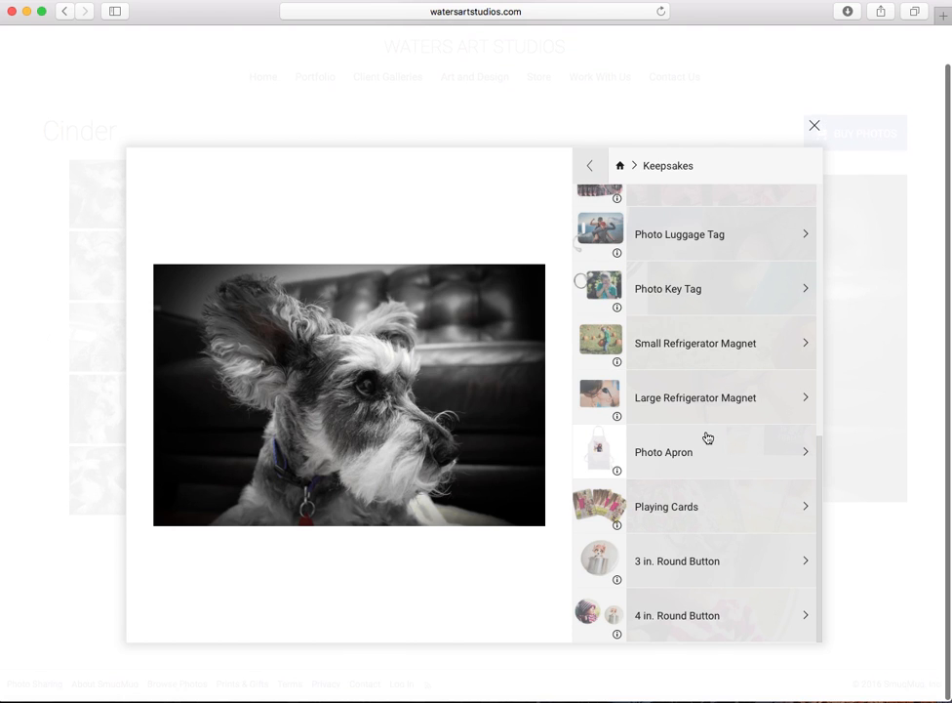
pyautogui.click(589, 164)
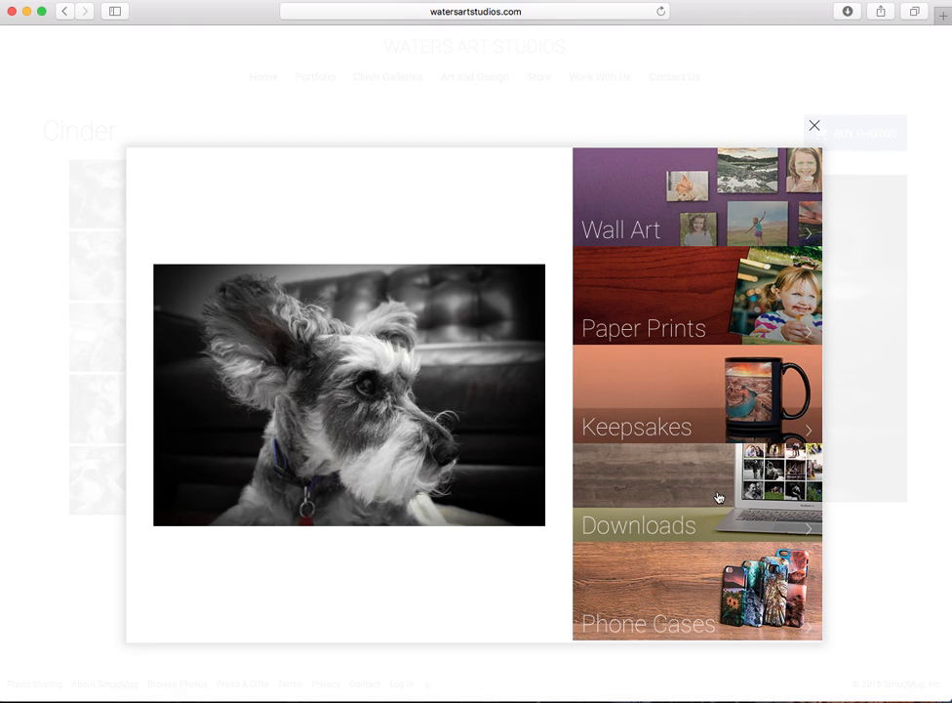
pyautogui.click(638, 525)
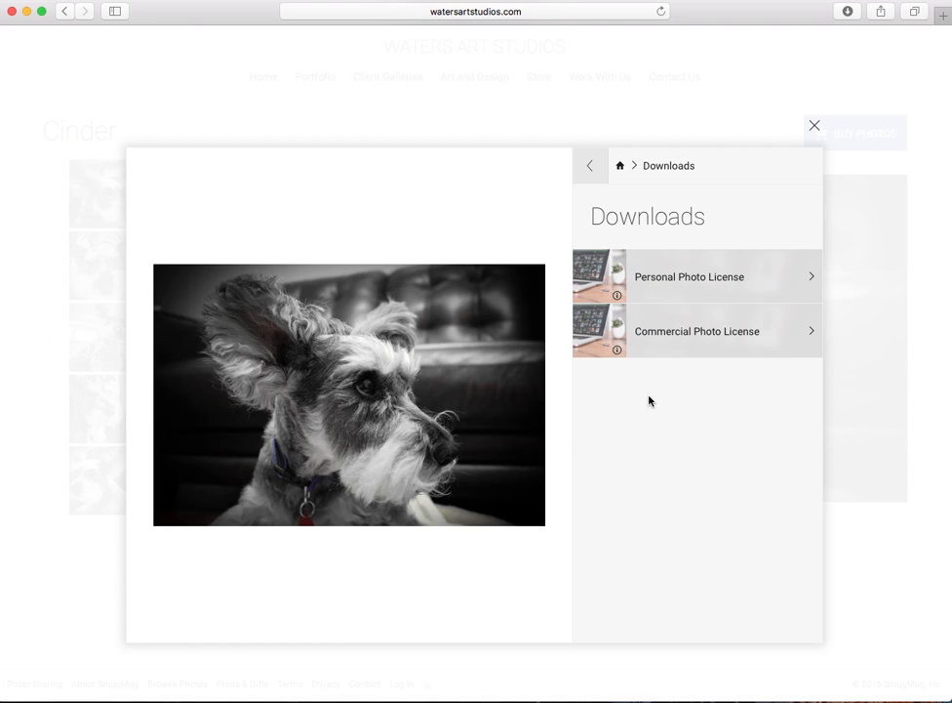
pyautogui.moveTo(691, 293)
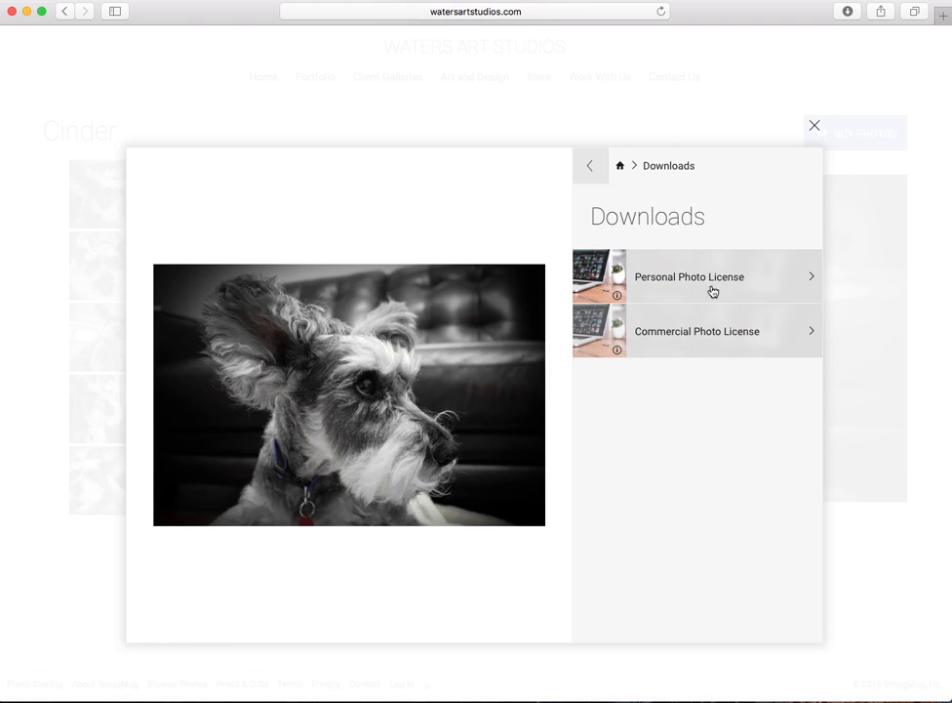
pyautogui.moveTo(749, 292)
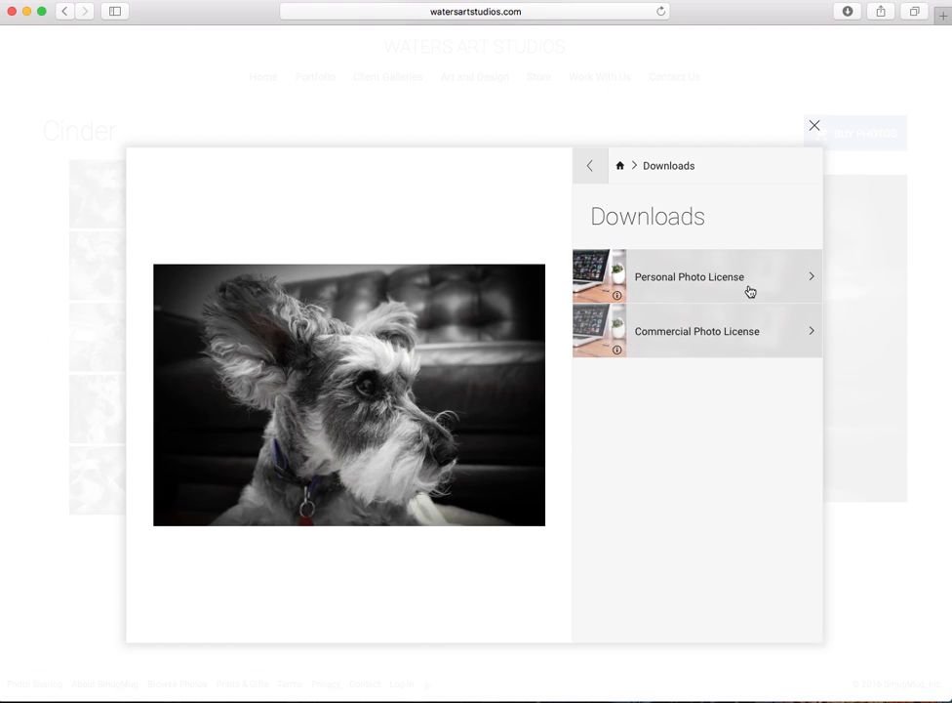
pyautogui.moveTo(738, 335)
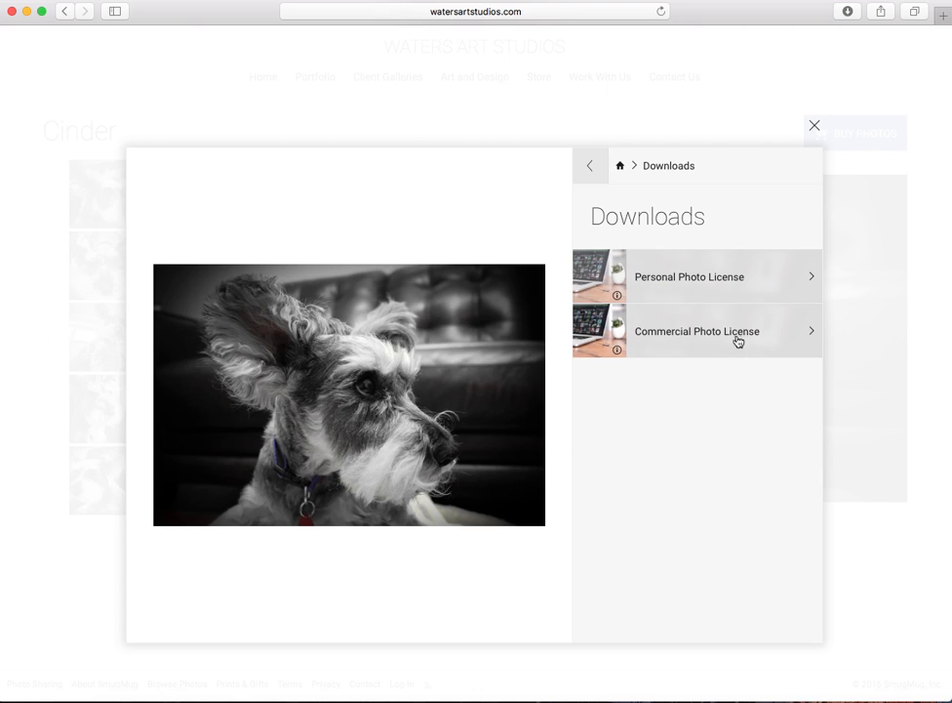
pyautogui.moveTo(679, 348)
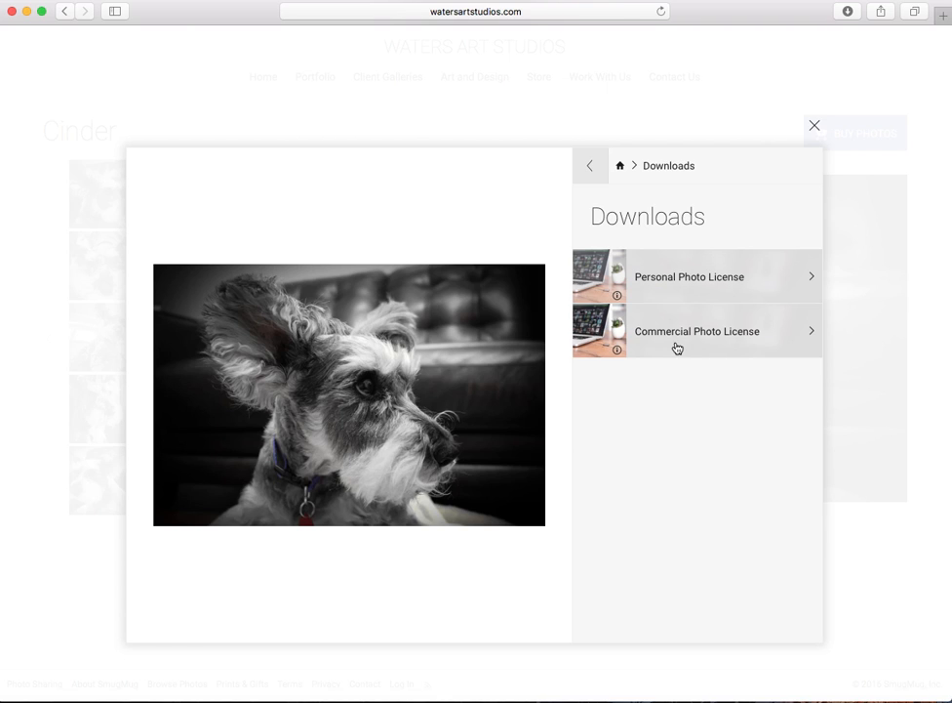
pyautogui.moveTo(722, 320)
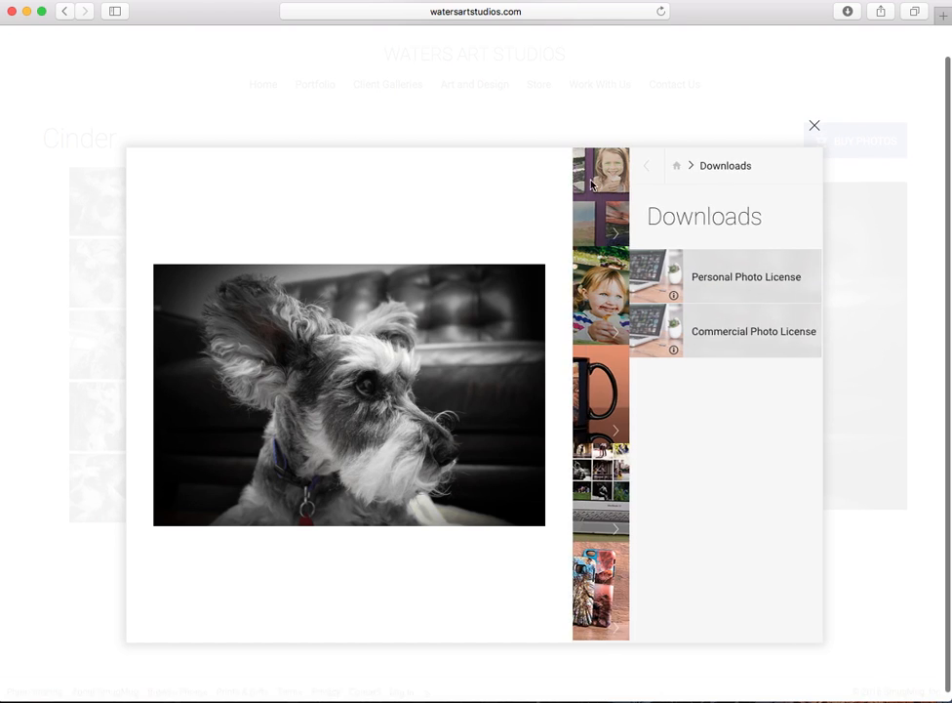
pyautogui.click(646, 164)
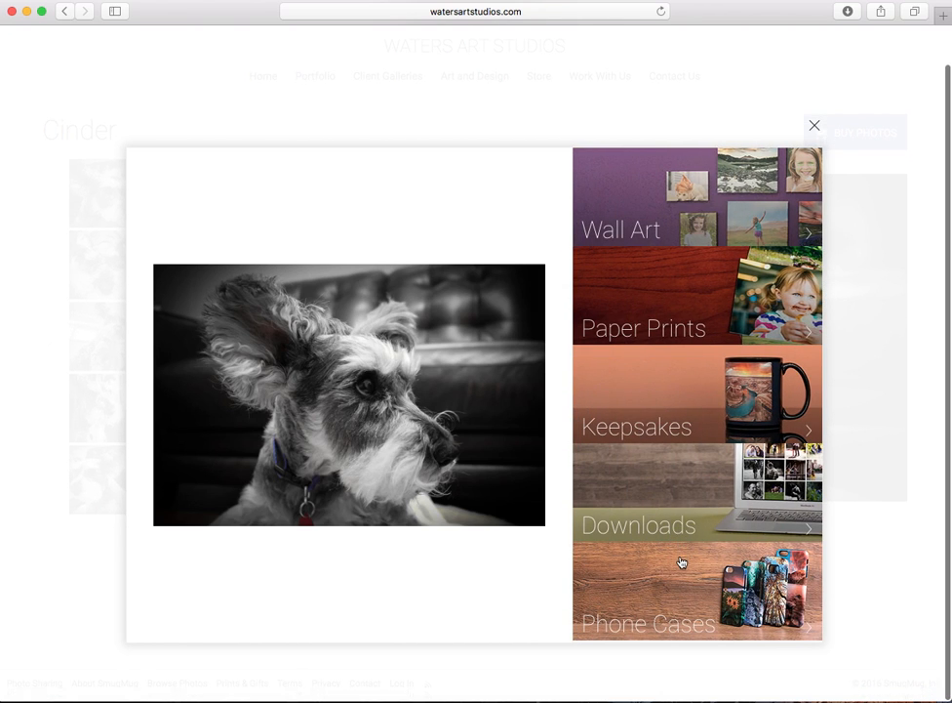
# - Reach the iPhone Cases prices via Phone Cases and view a Slim case sample image
pyautogui.click(648, 622)
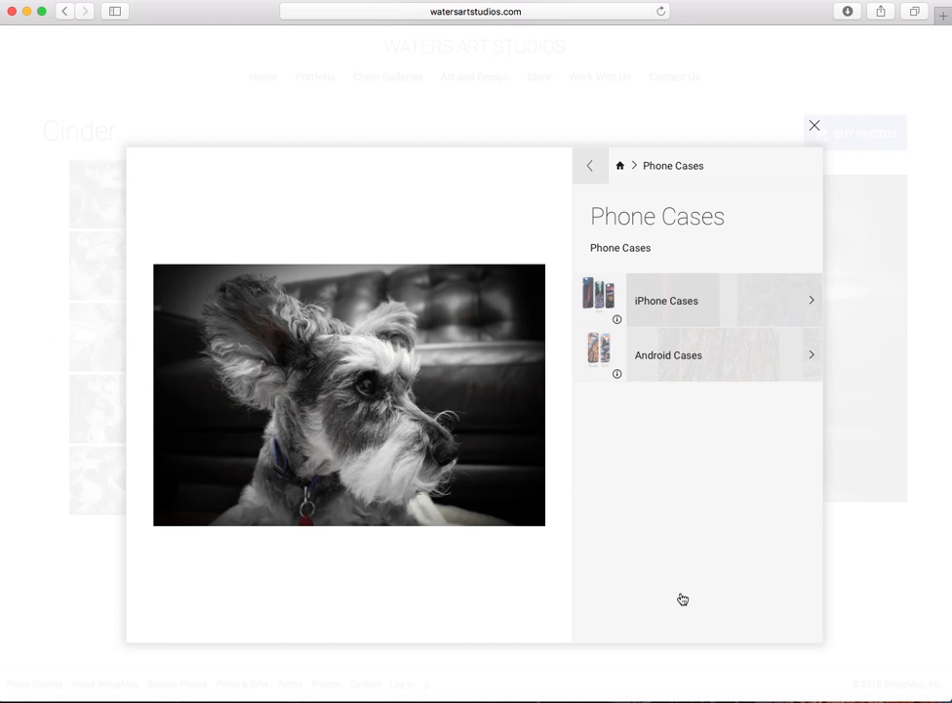
pyautogui.click(666, 300)
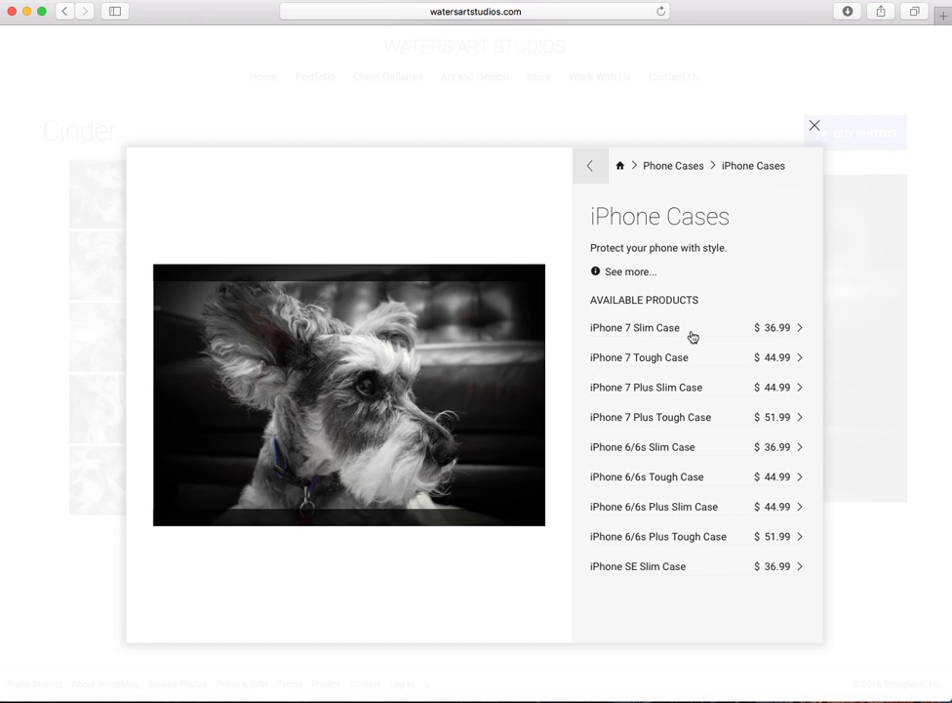
pyautogui.moveTo(628, 332)
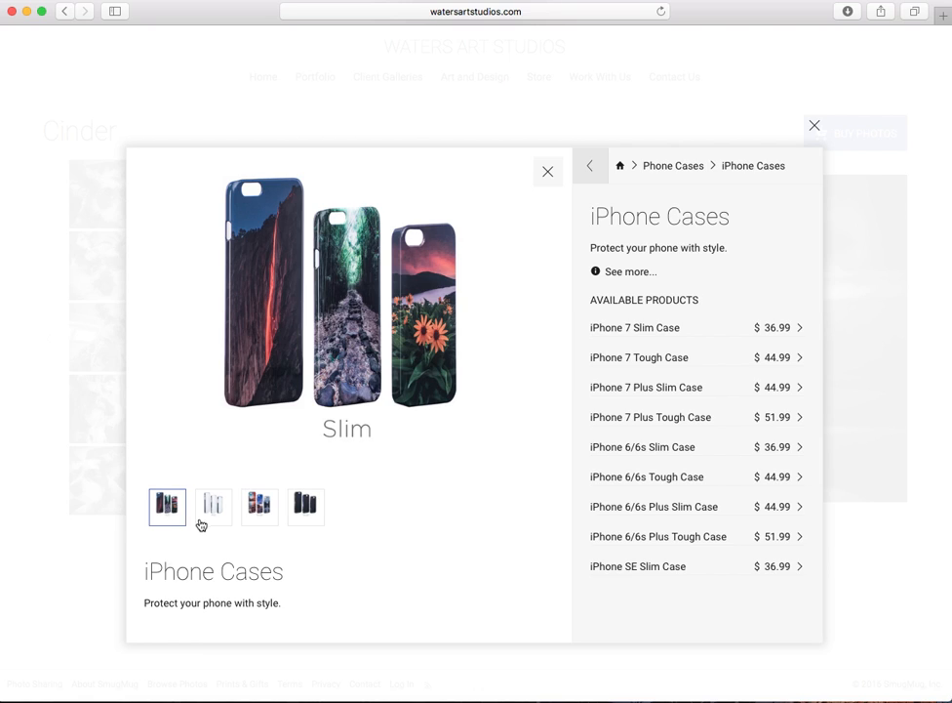
pyautogui.click(213, 505)
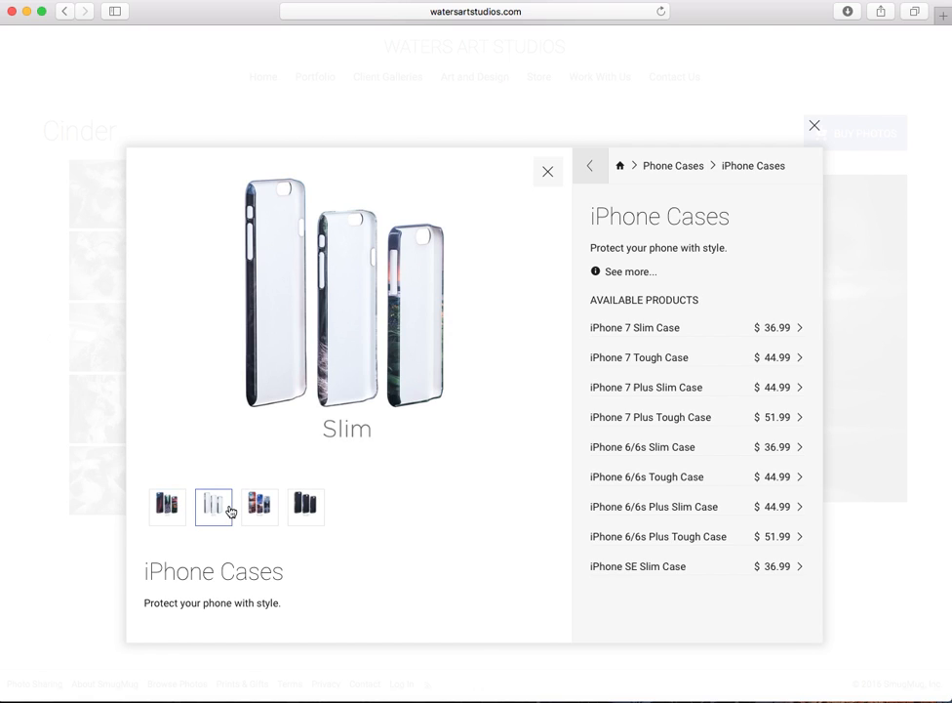
pyautogui.click(257, 508)
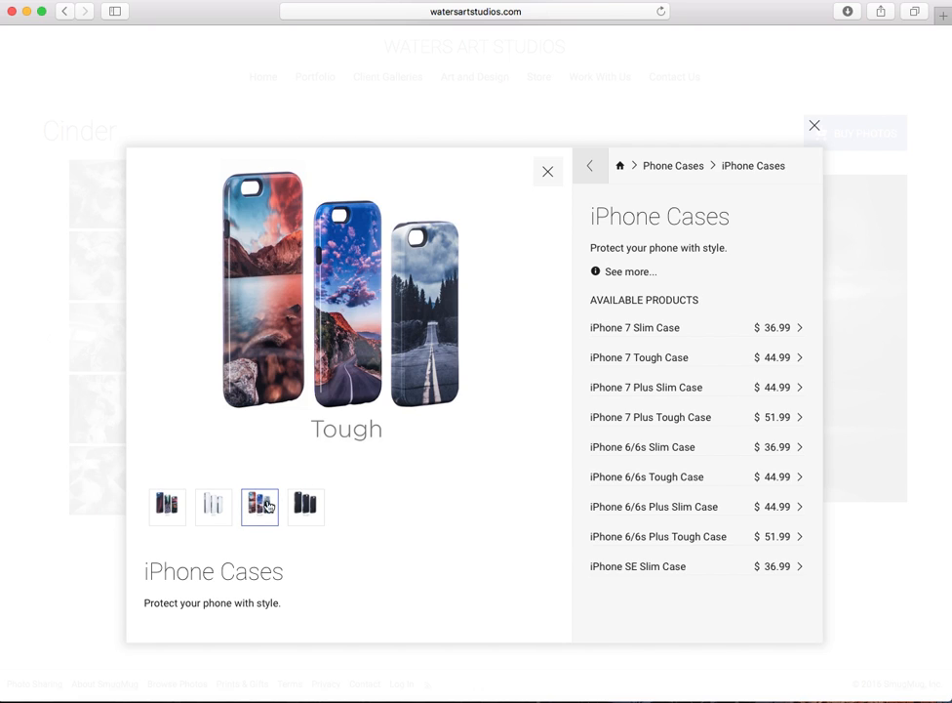
pyautogui.click(305, 506)
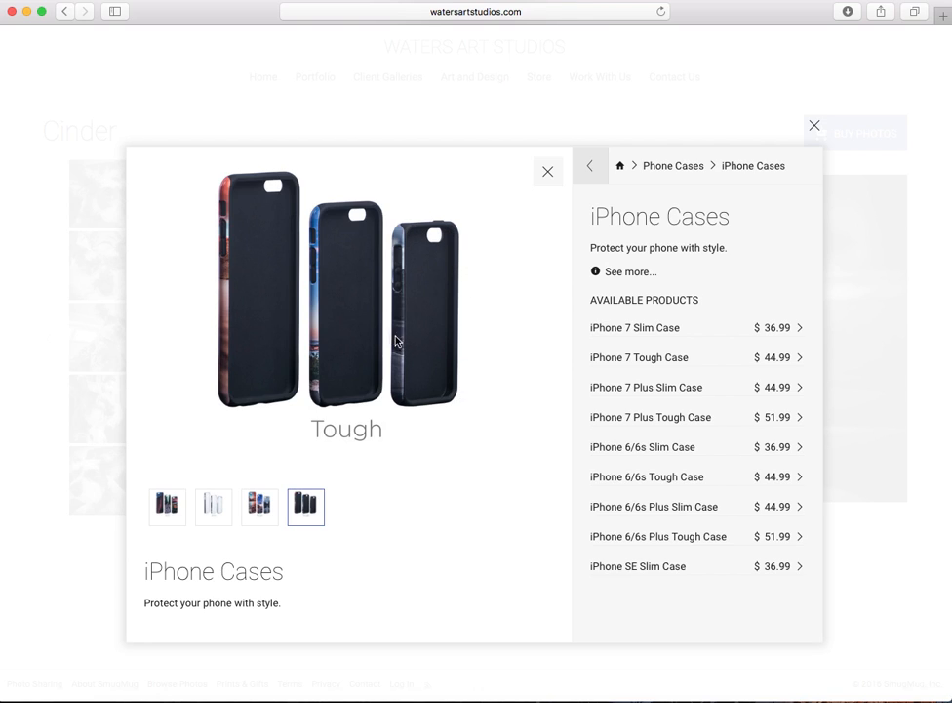
pyautogui.moveTo(437, 349)
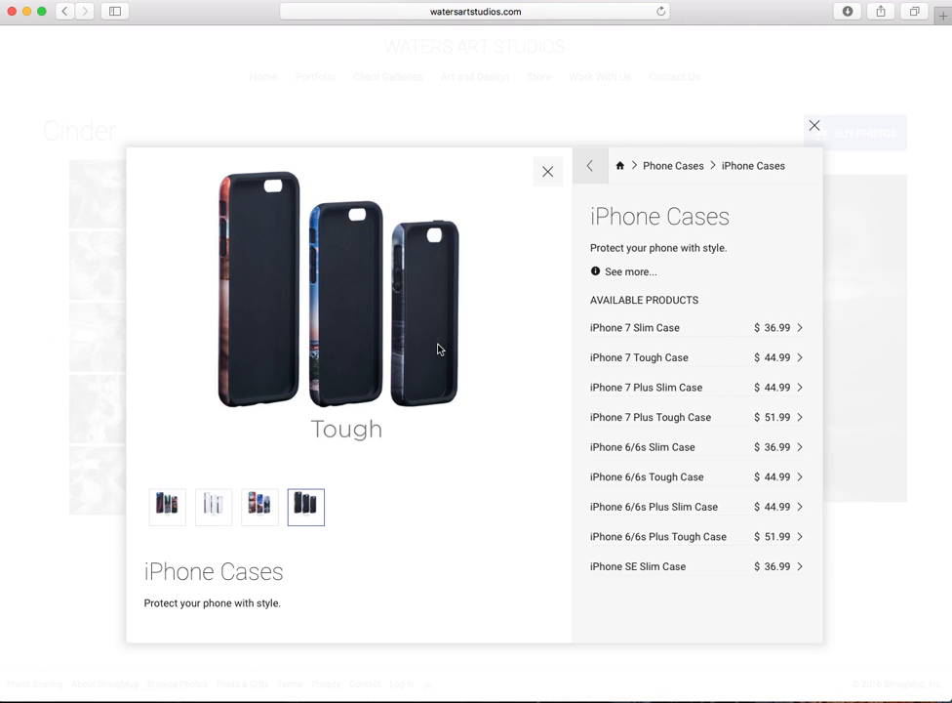
pyautogui.moveTo(434, 238)
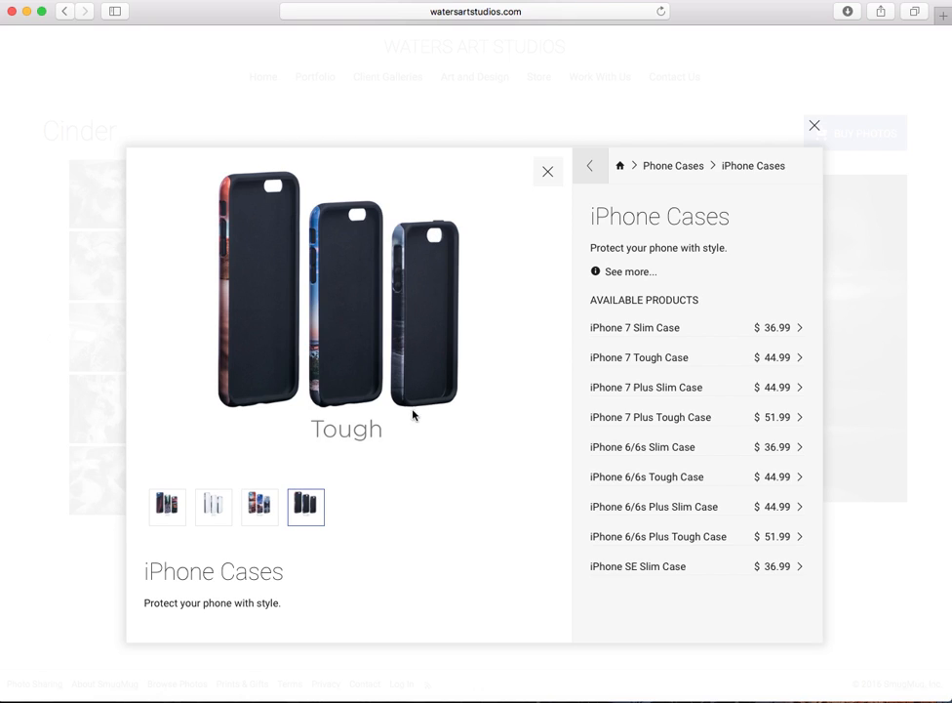
pyautogui.moveTo(428, 418)
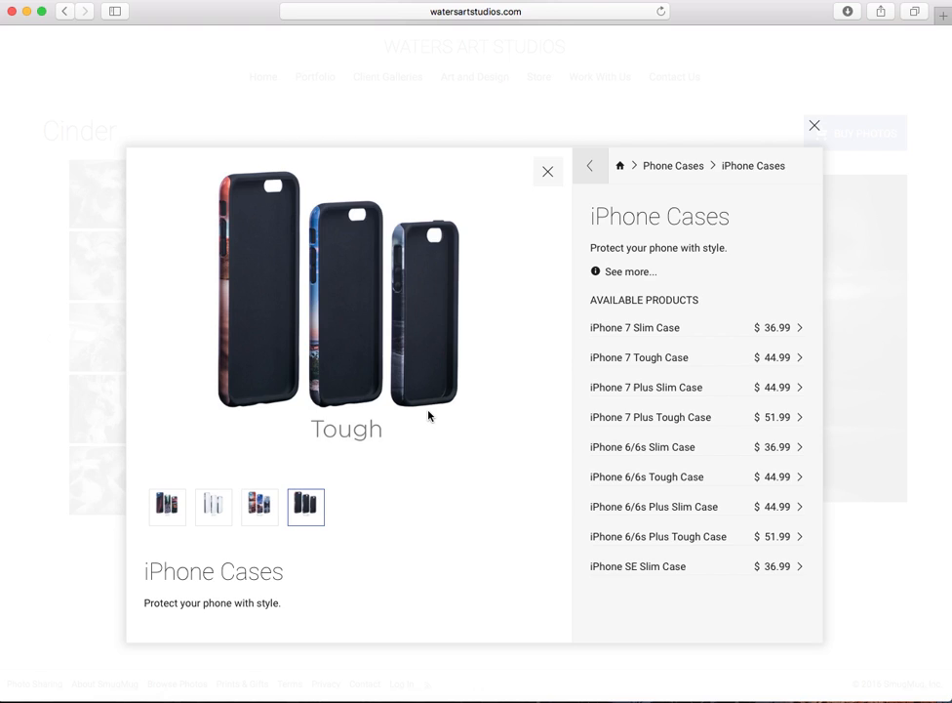
pyautogui.moveTo(420, 395)
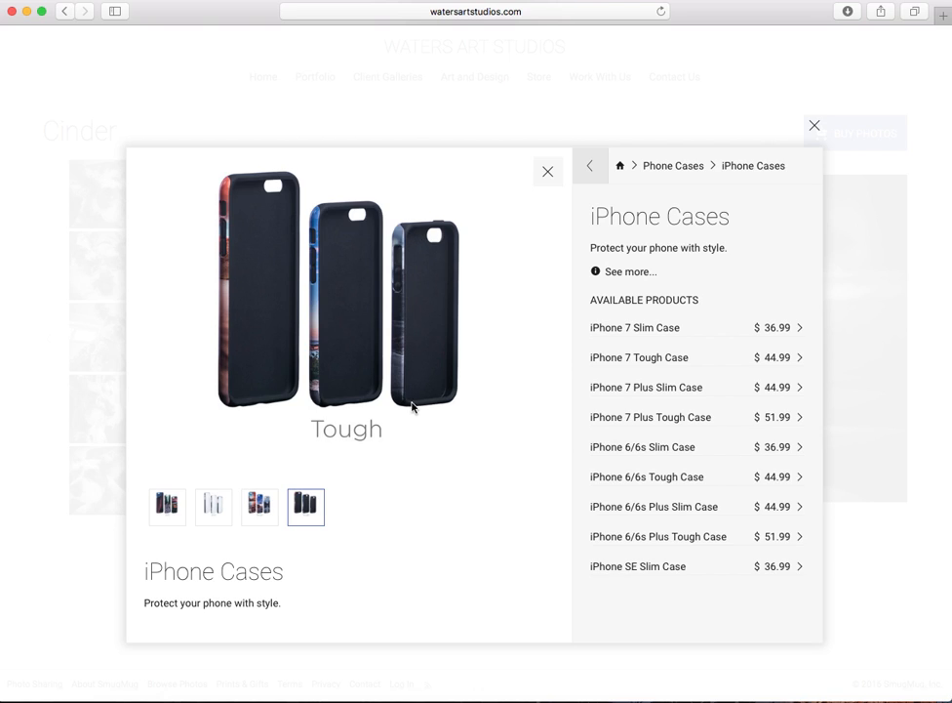
pyautogui.moveTo(429, 234)
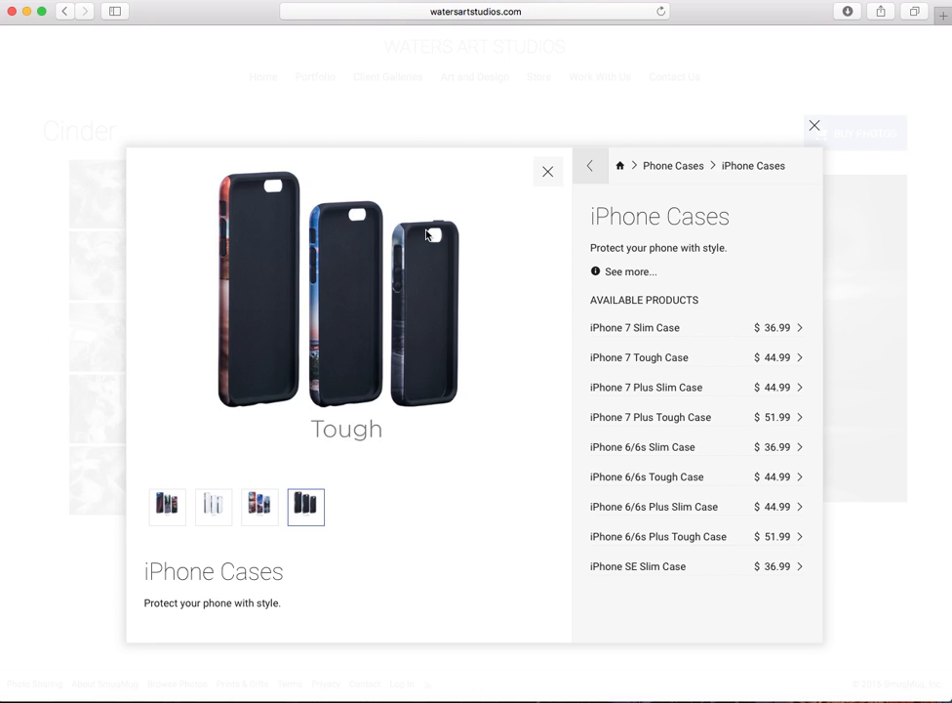
pyautogui.moveTo(479, 263)
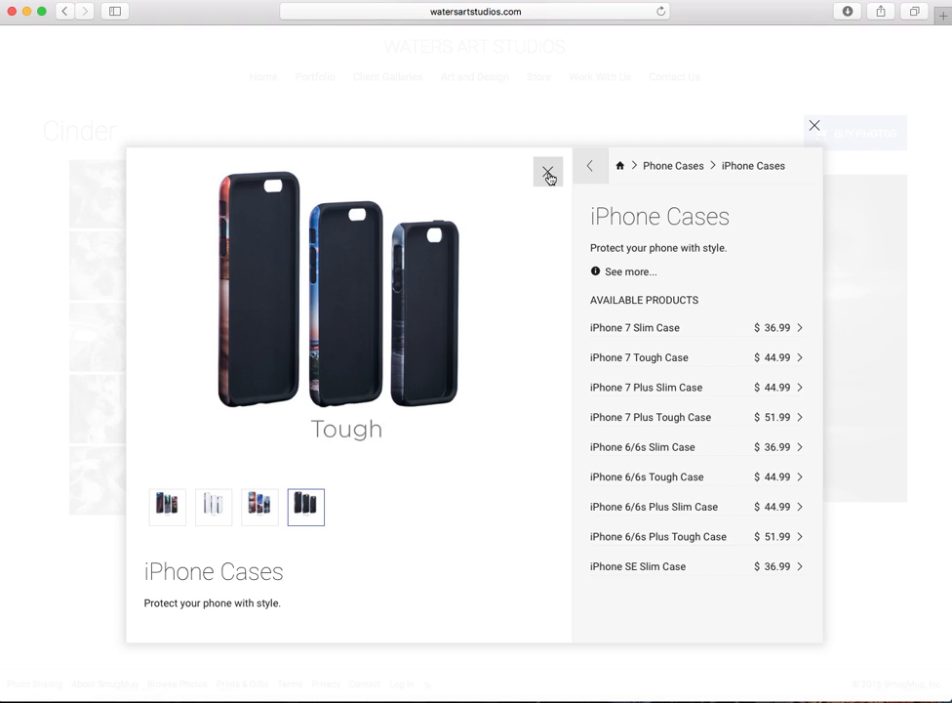
# - Leave the buy options, visit the Store gallery and view the shih tzu pencil drawing full size
pyautogui.click(546, 172)
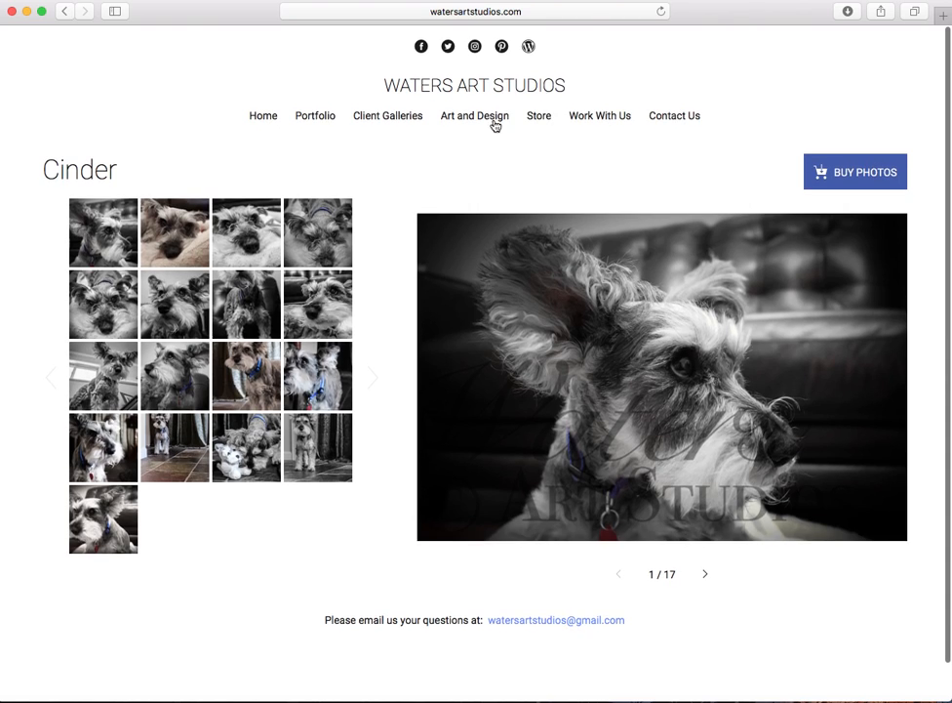
pyautogui.click(474, 116)
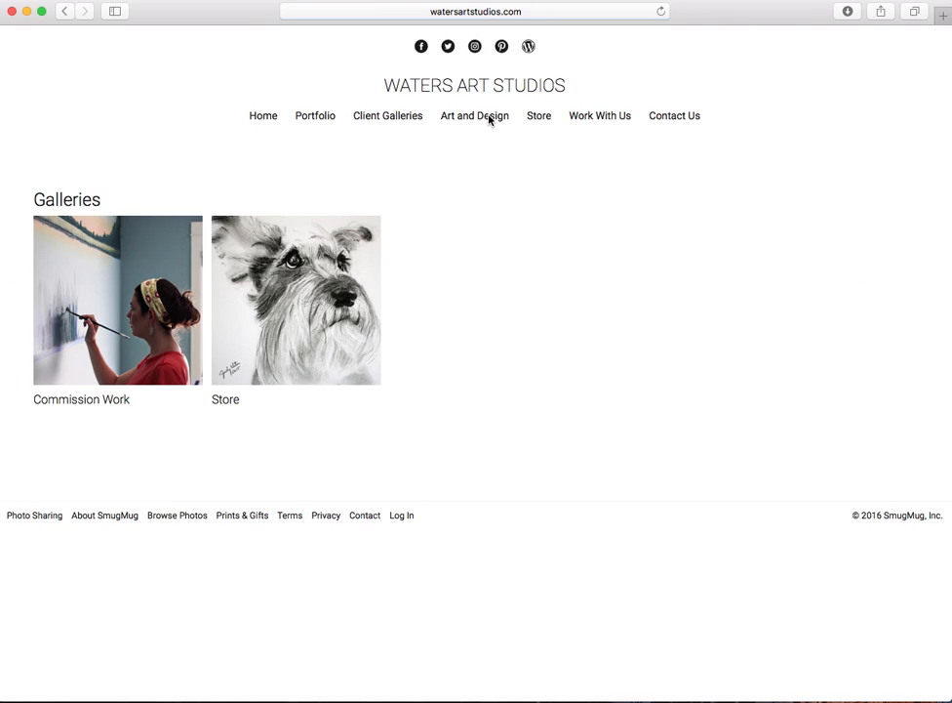
pyautogui.click(538, 116)
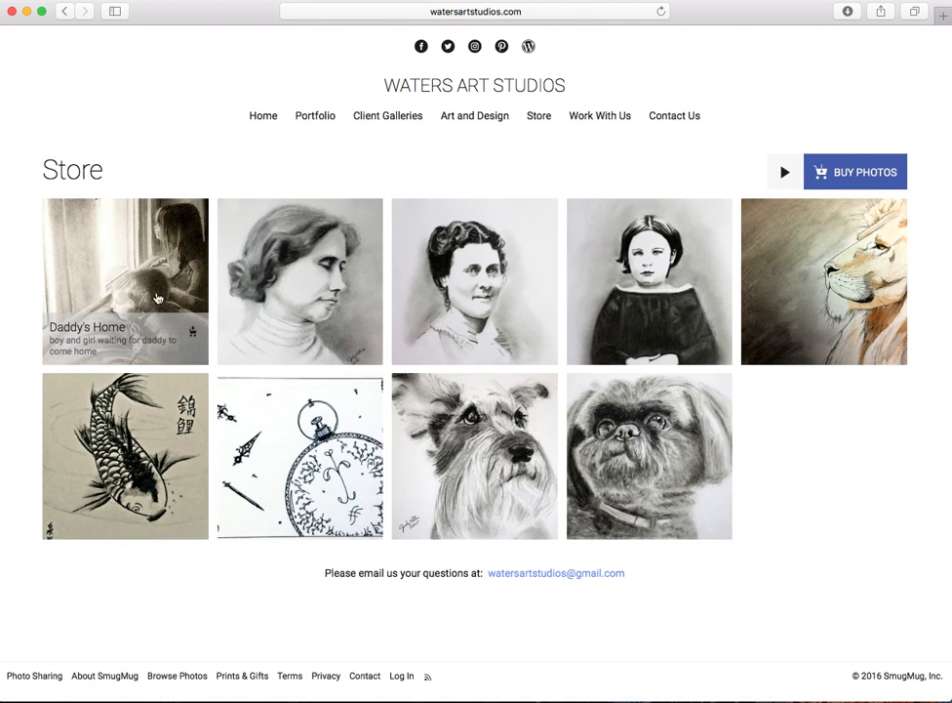
pyautogui.moveTo(657, 467)
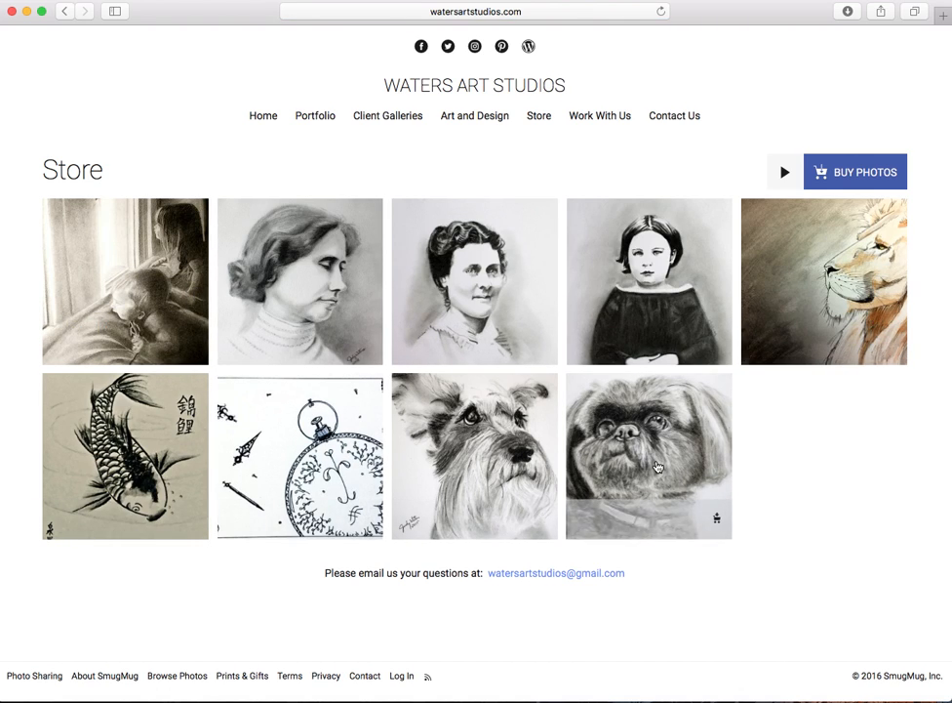
pyautogui.click(648, 457)
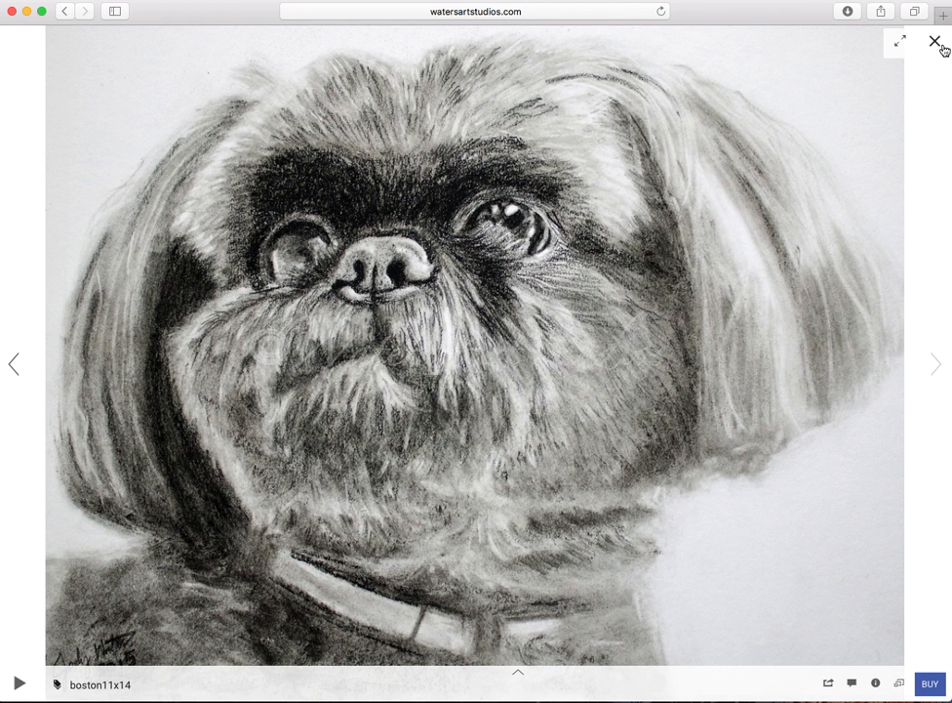
pyautogui.click(933, 43)
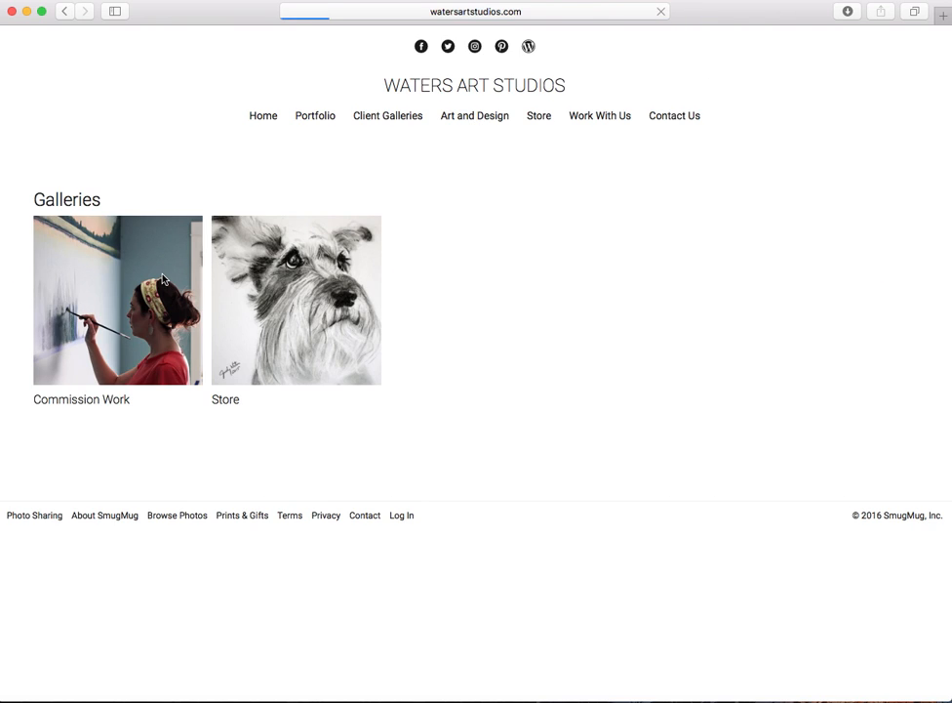
# - Browse down the Commission Work gallery of murals and portraits
pyautogui.click(117, 301)
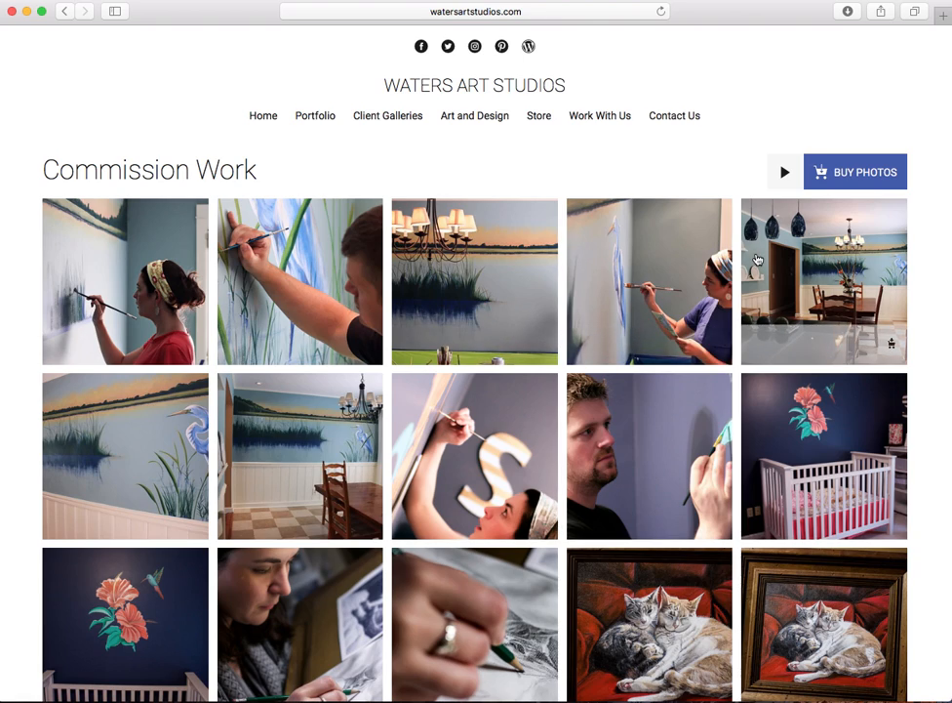
pyautogui.scroll(-3)
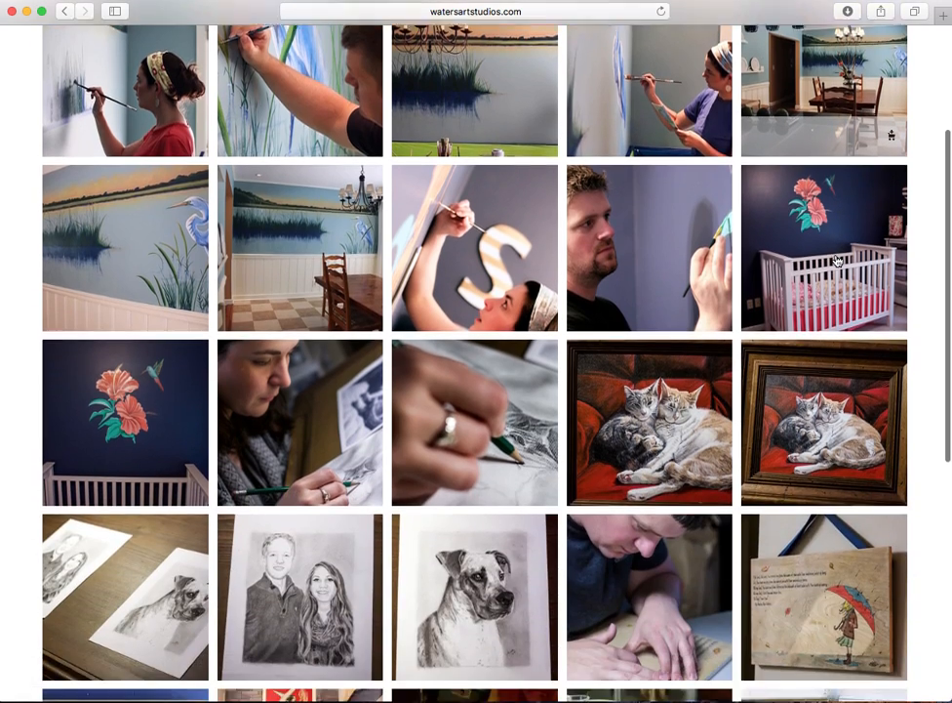
pyautogui.scroll(-3)
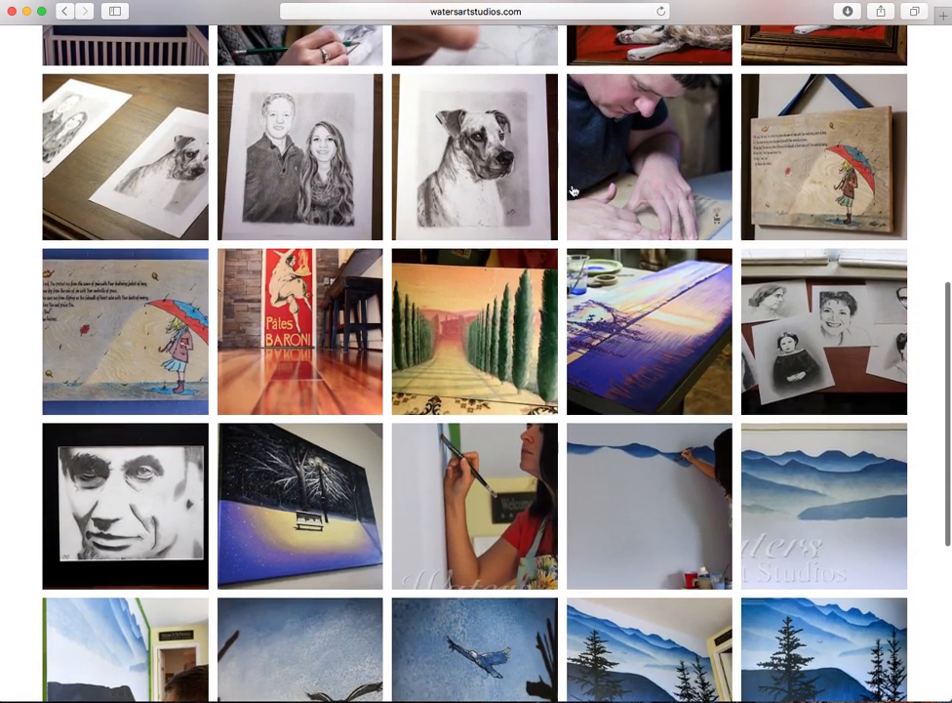
# - Start buying the boxer dog pencil portrait and browse its Keepsakes category
pyautogui.click(474, 156)
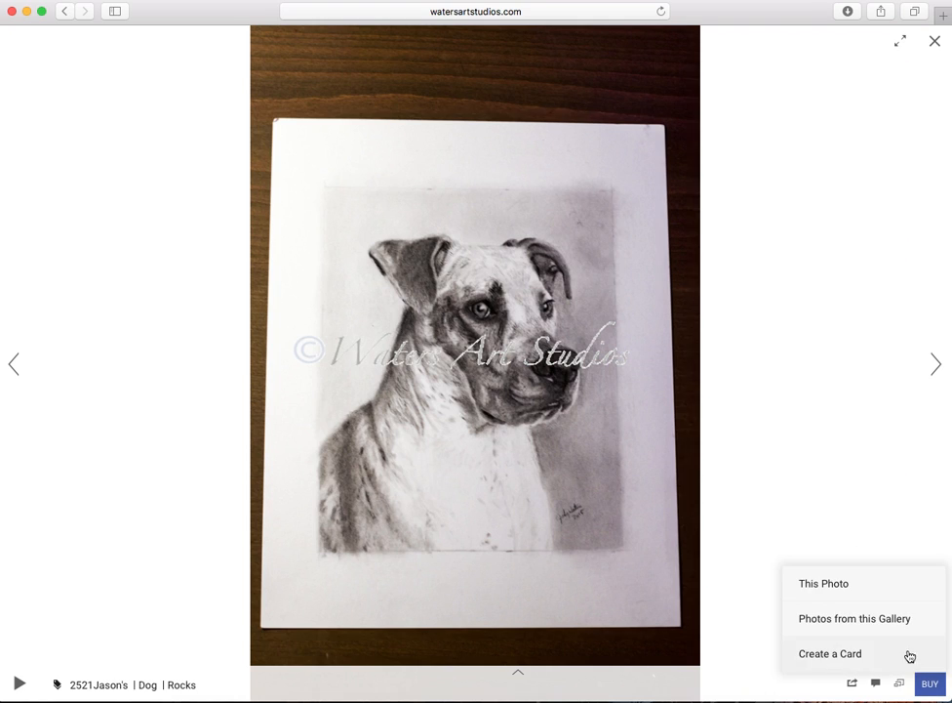
pyautogui.click(829, 652)
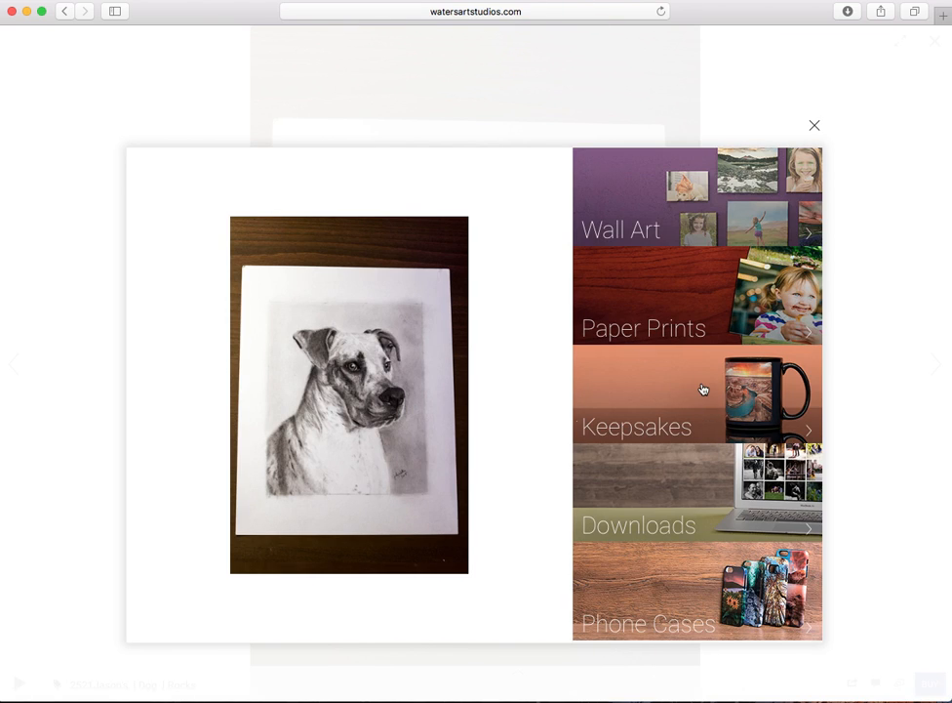
pyautogui.click(636, 426)
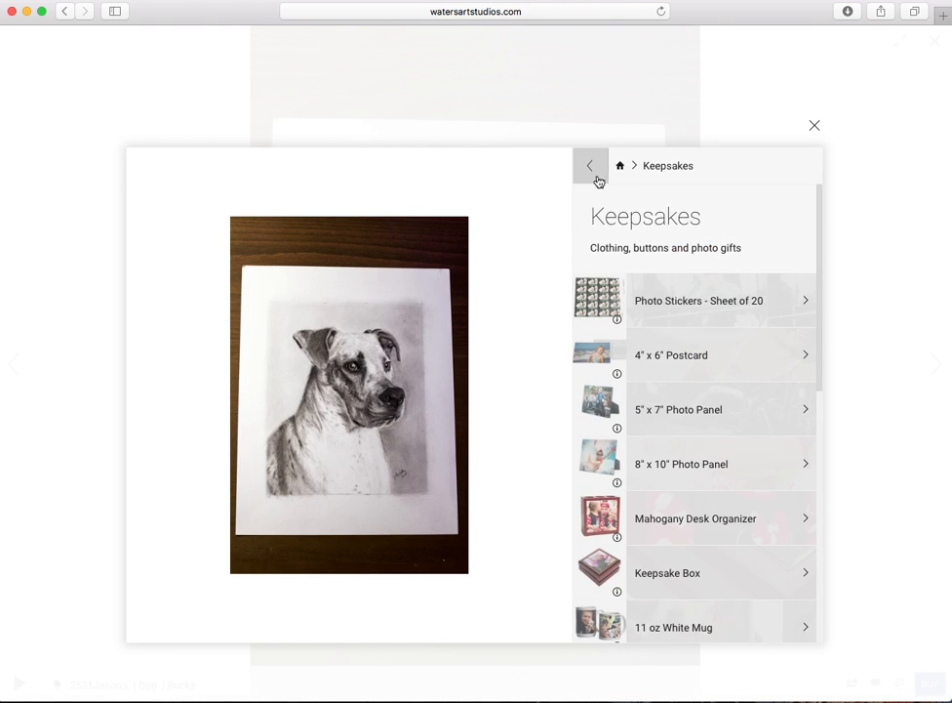
pyautogui.click(589, 164)
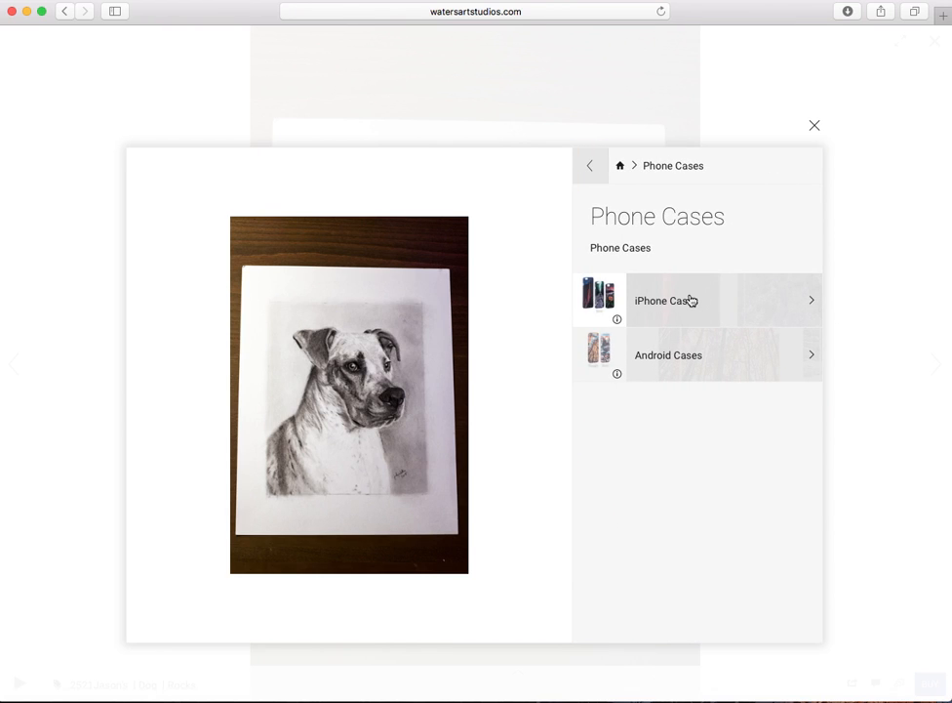
# - View the iPhone case options and prices, then return to the phone case types
pyautogui.click(674, 300)
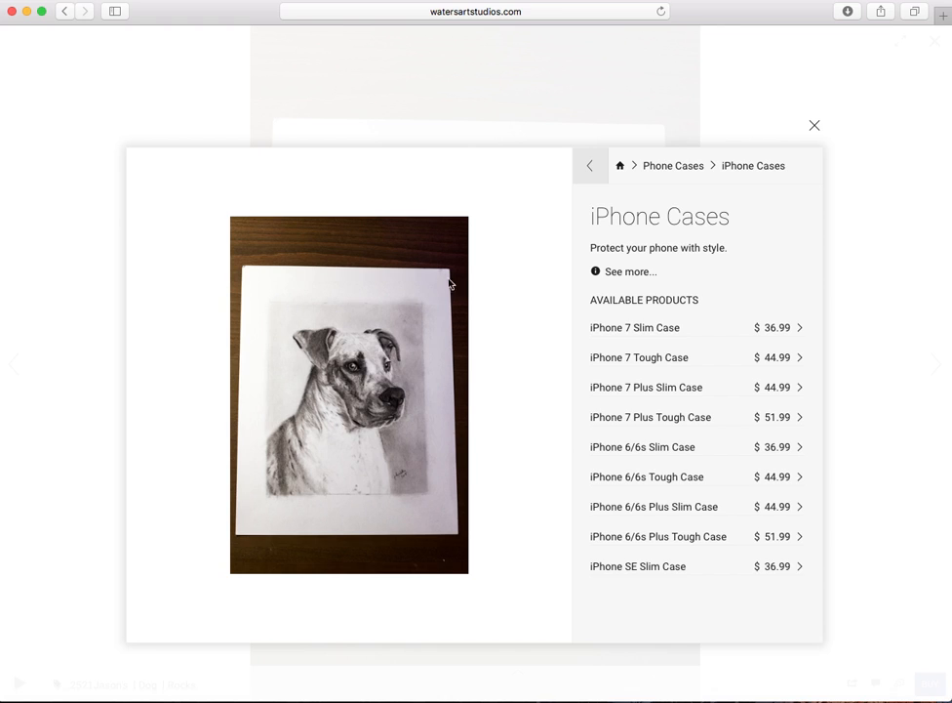
pyautogui.moveTo(388, 359)
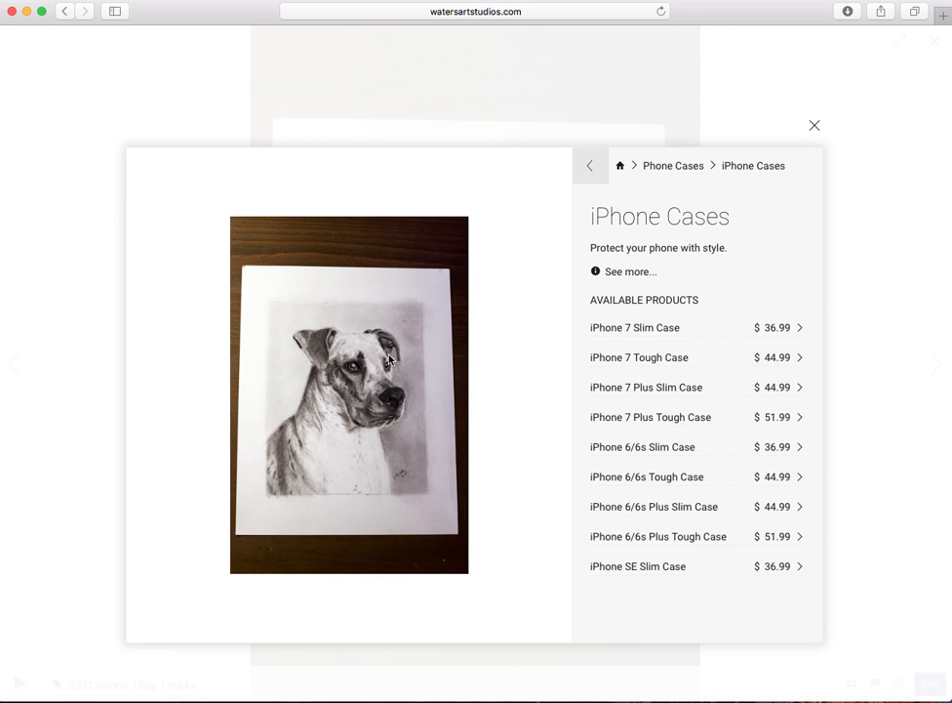
pyautogui.click(589, 164)
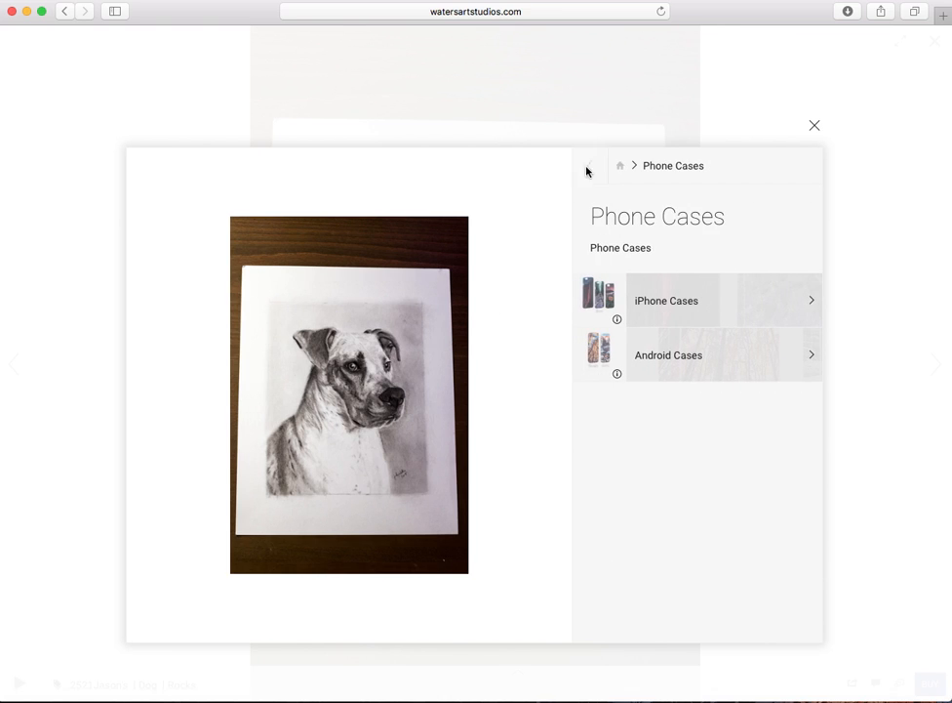
# - Leave the buying options and return to the site's welcome home page via Home
pyautogui.click(589, 163)
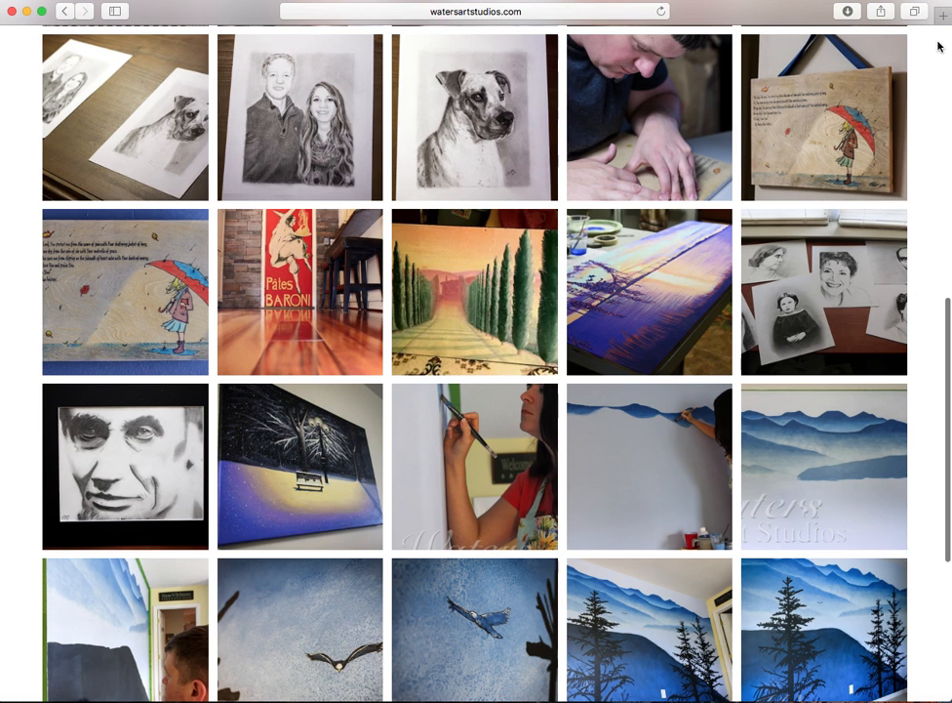
pyautogui.scroll(3)
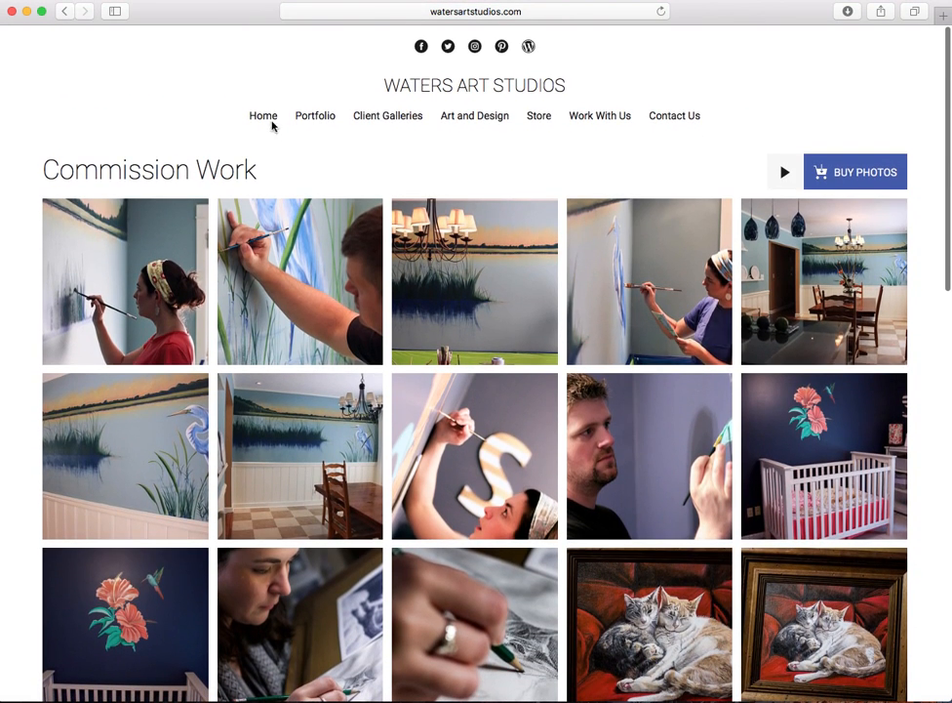
pyautogui.click(262, 115)
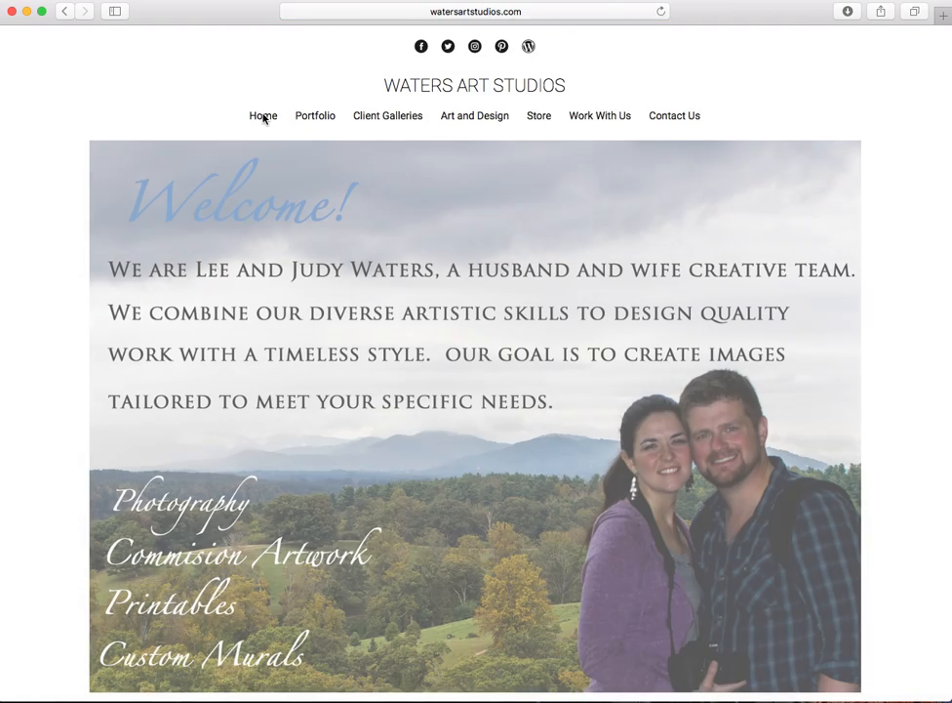
pyautogui.scroll(-3)
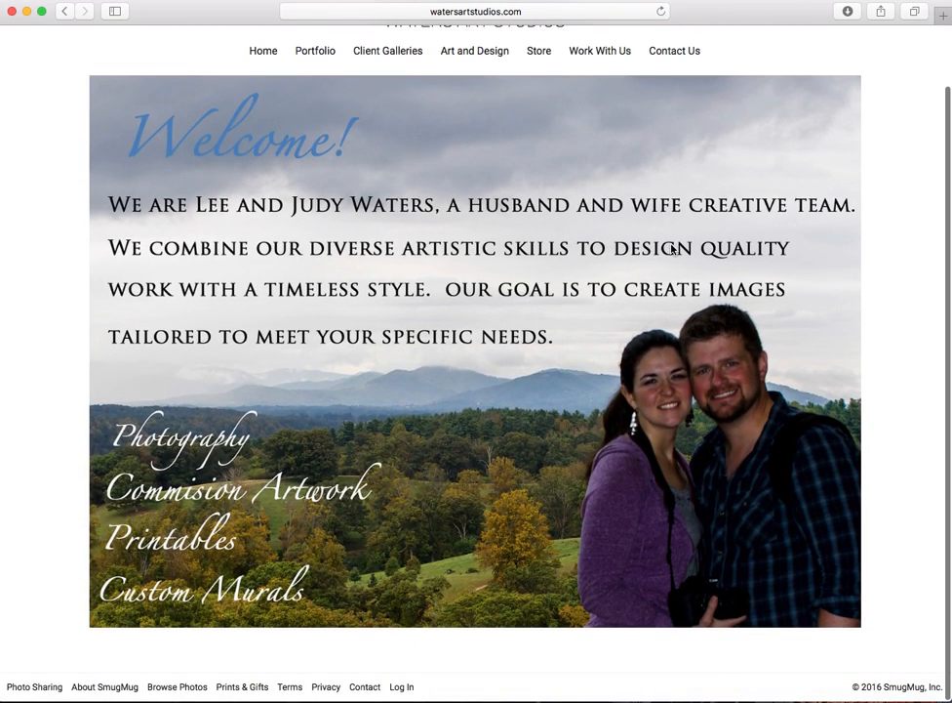